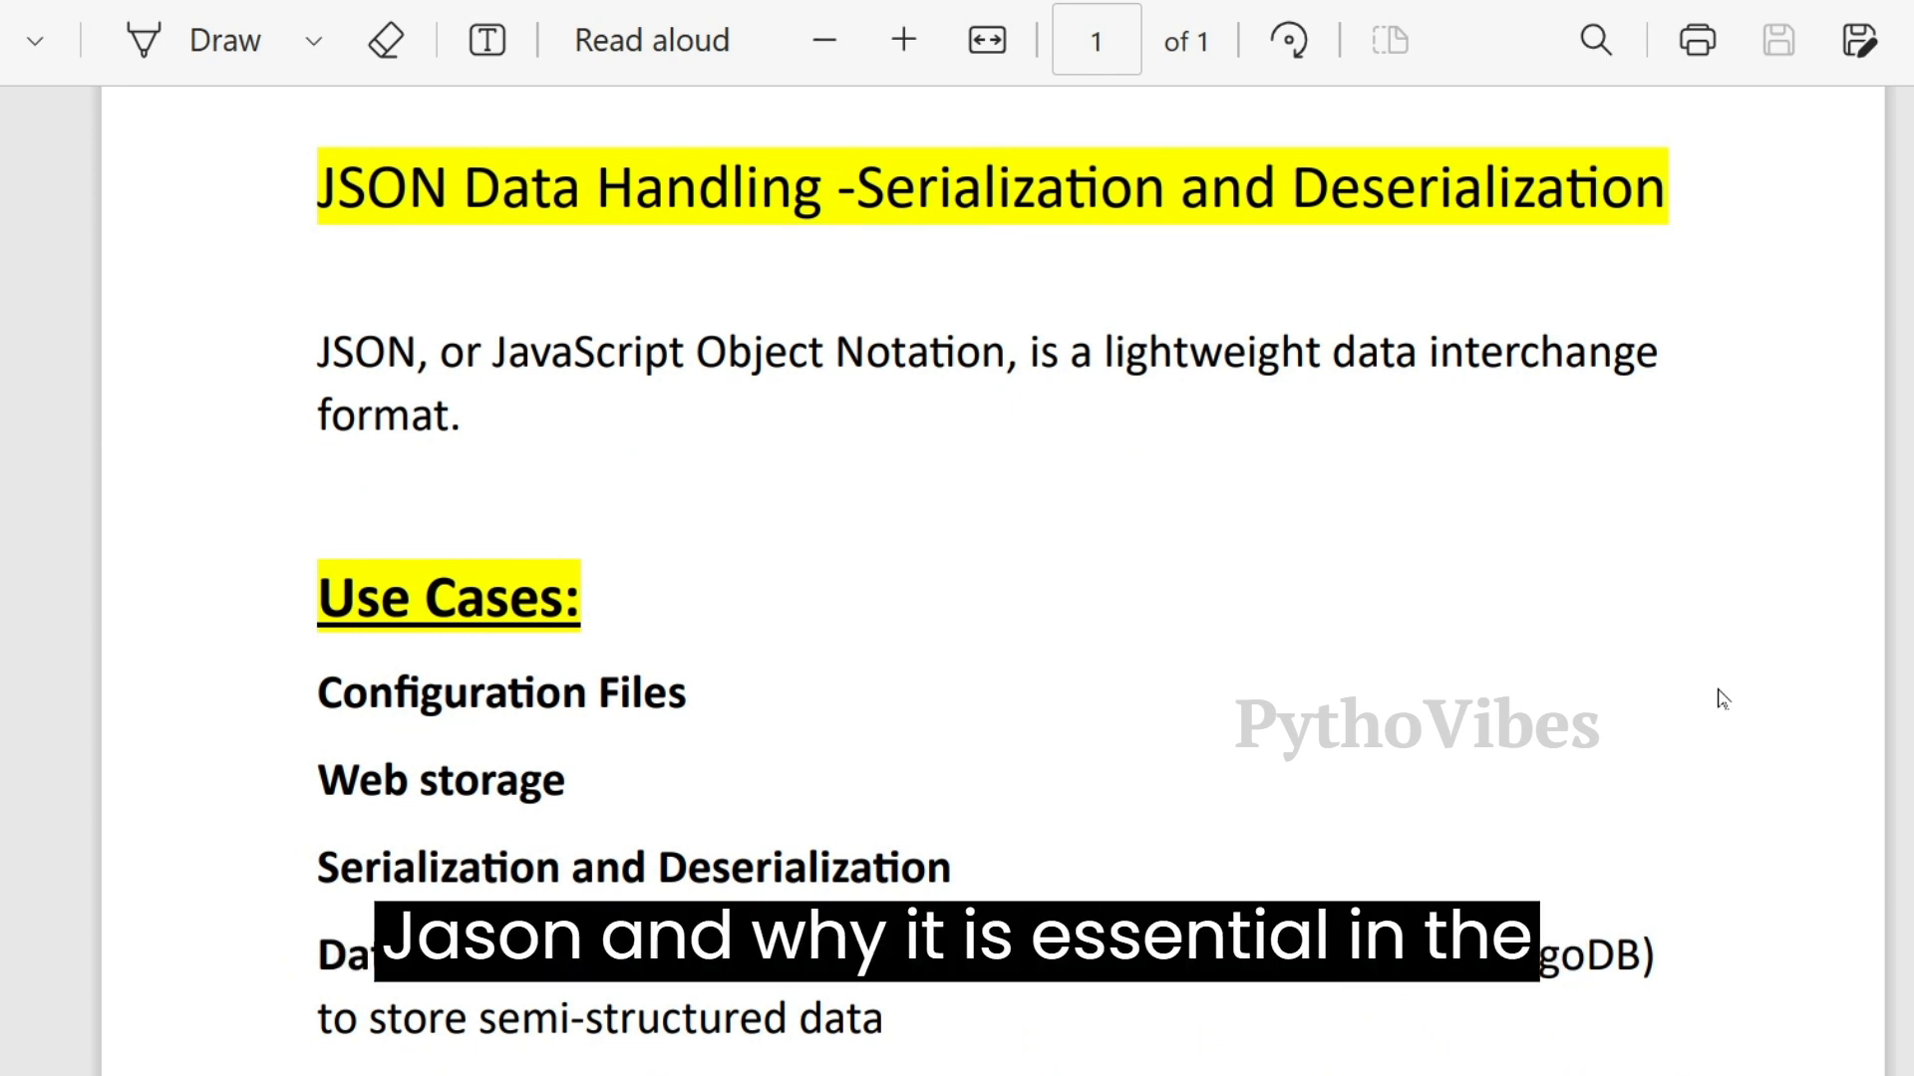
# - Scroll further down the JSON Data Handling notes before switching to the s.py script
pyautogui.scroll(-3)
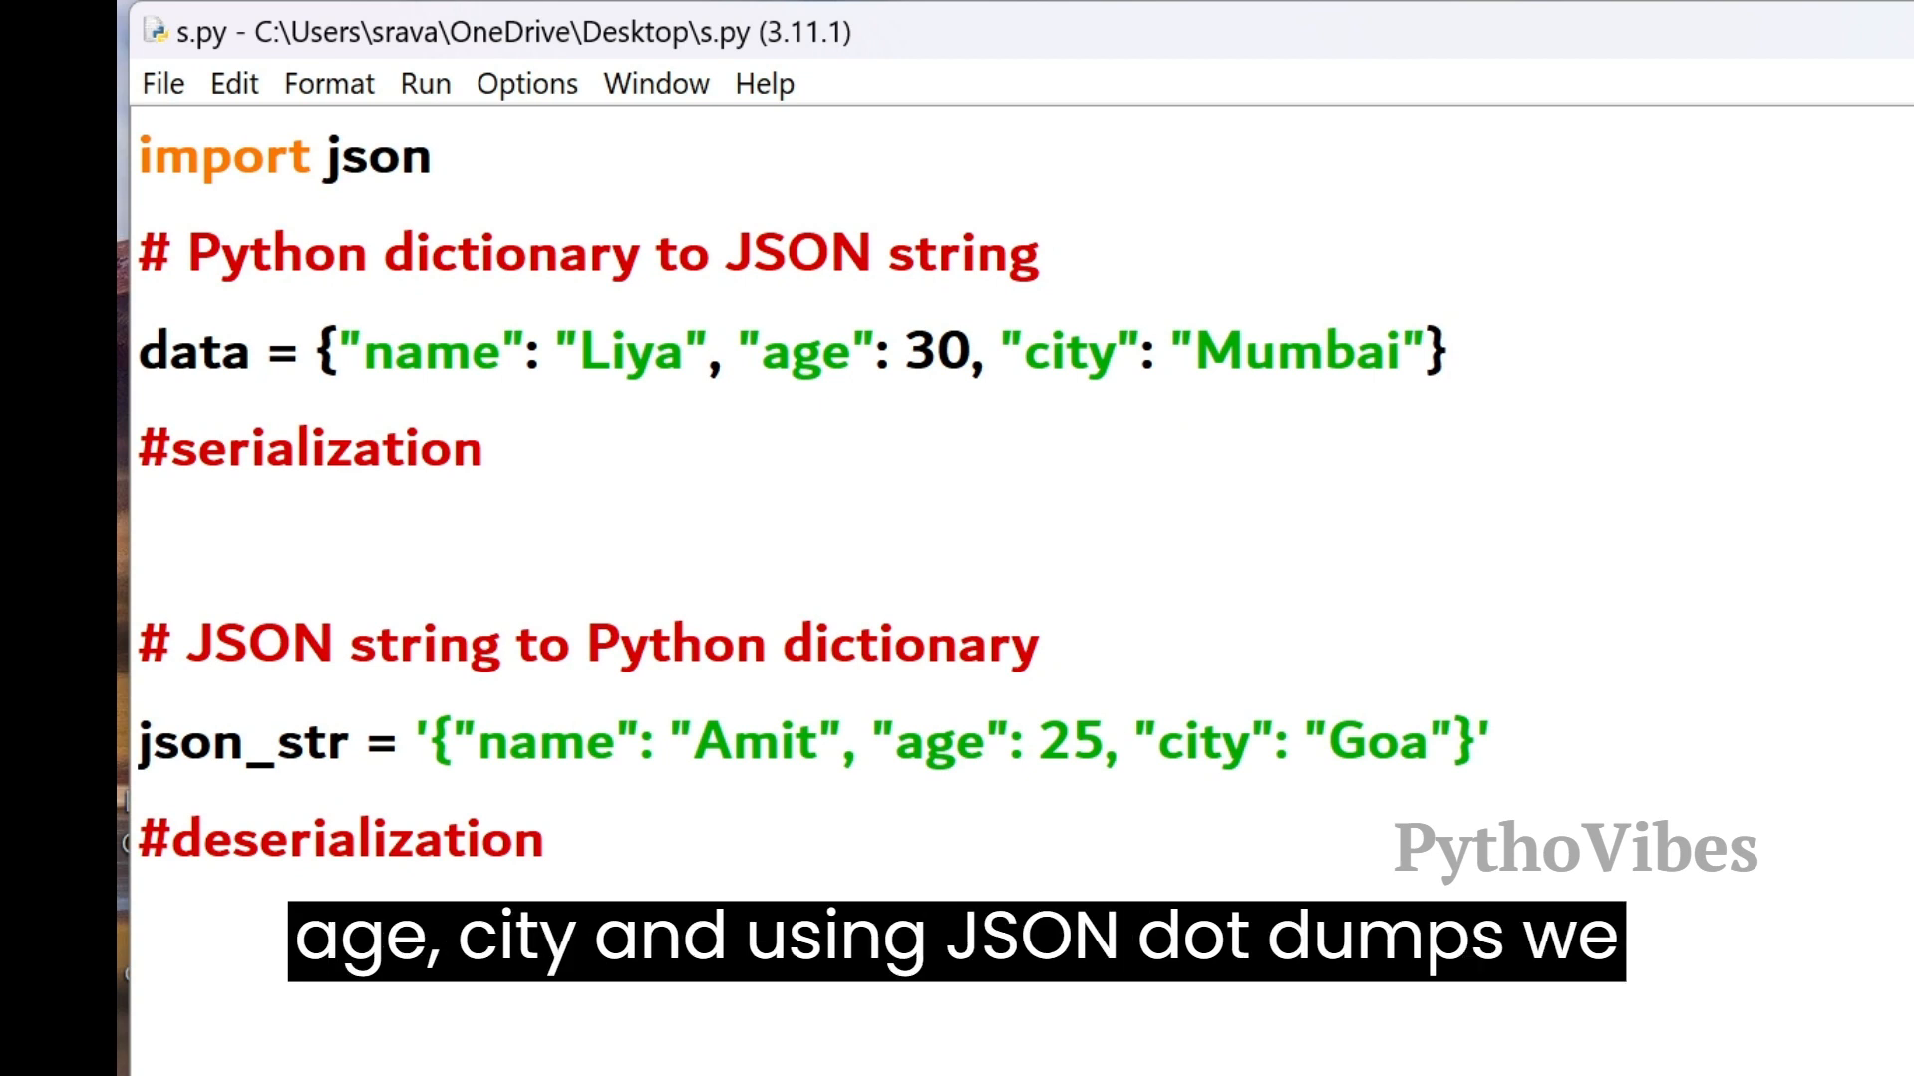
# - Write json_str = json.dumps(data) and print(json_str) under the serialization comment
pyautogui.click(146, 543)
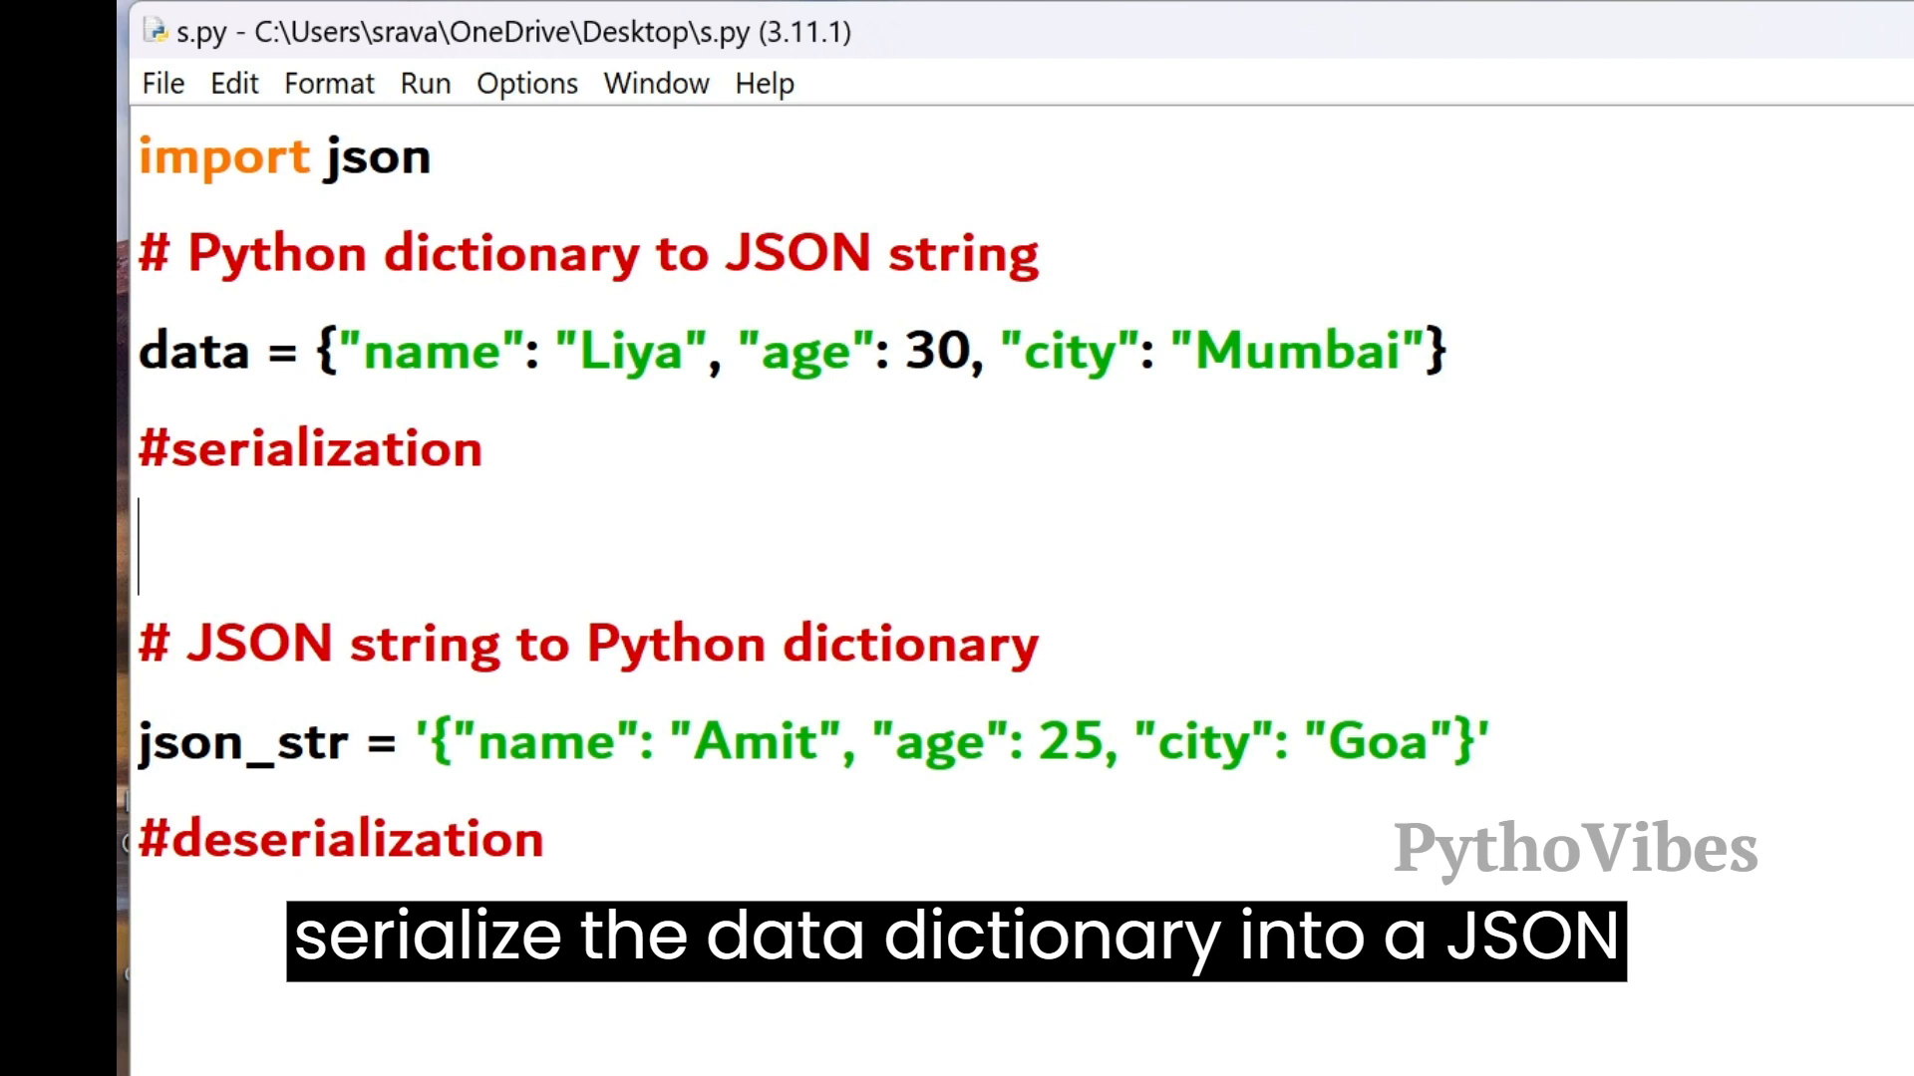
pyautogui.write('json')
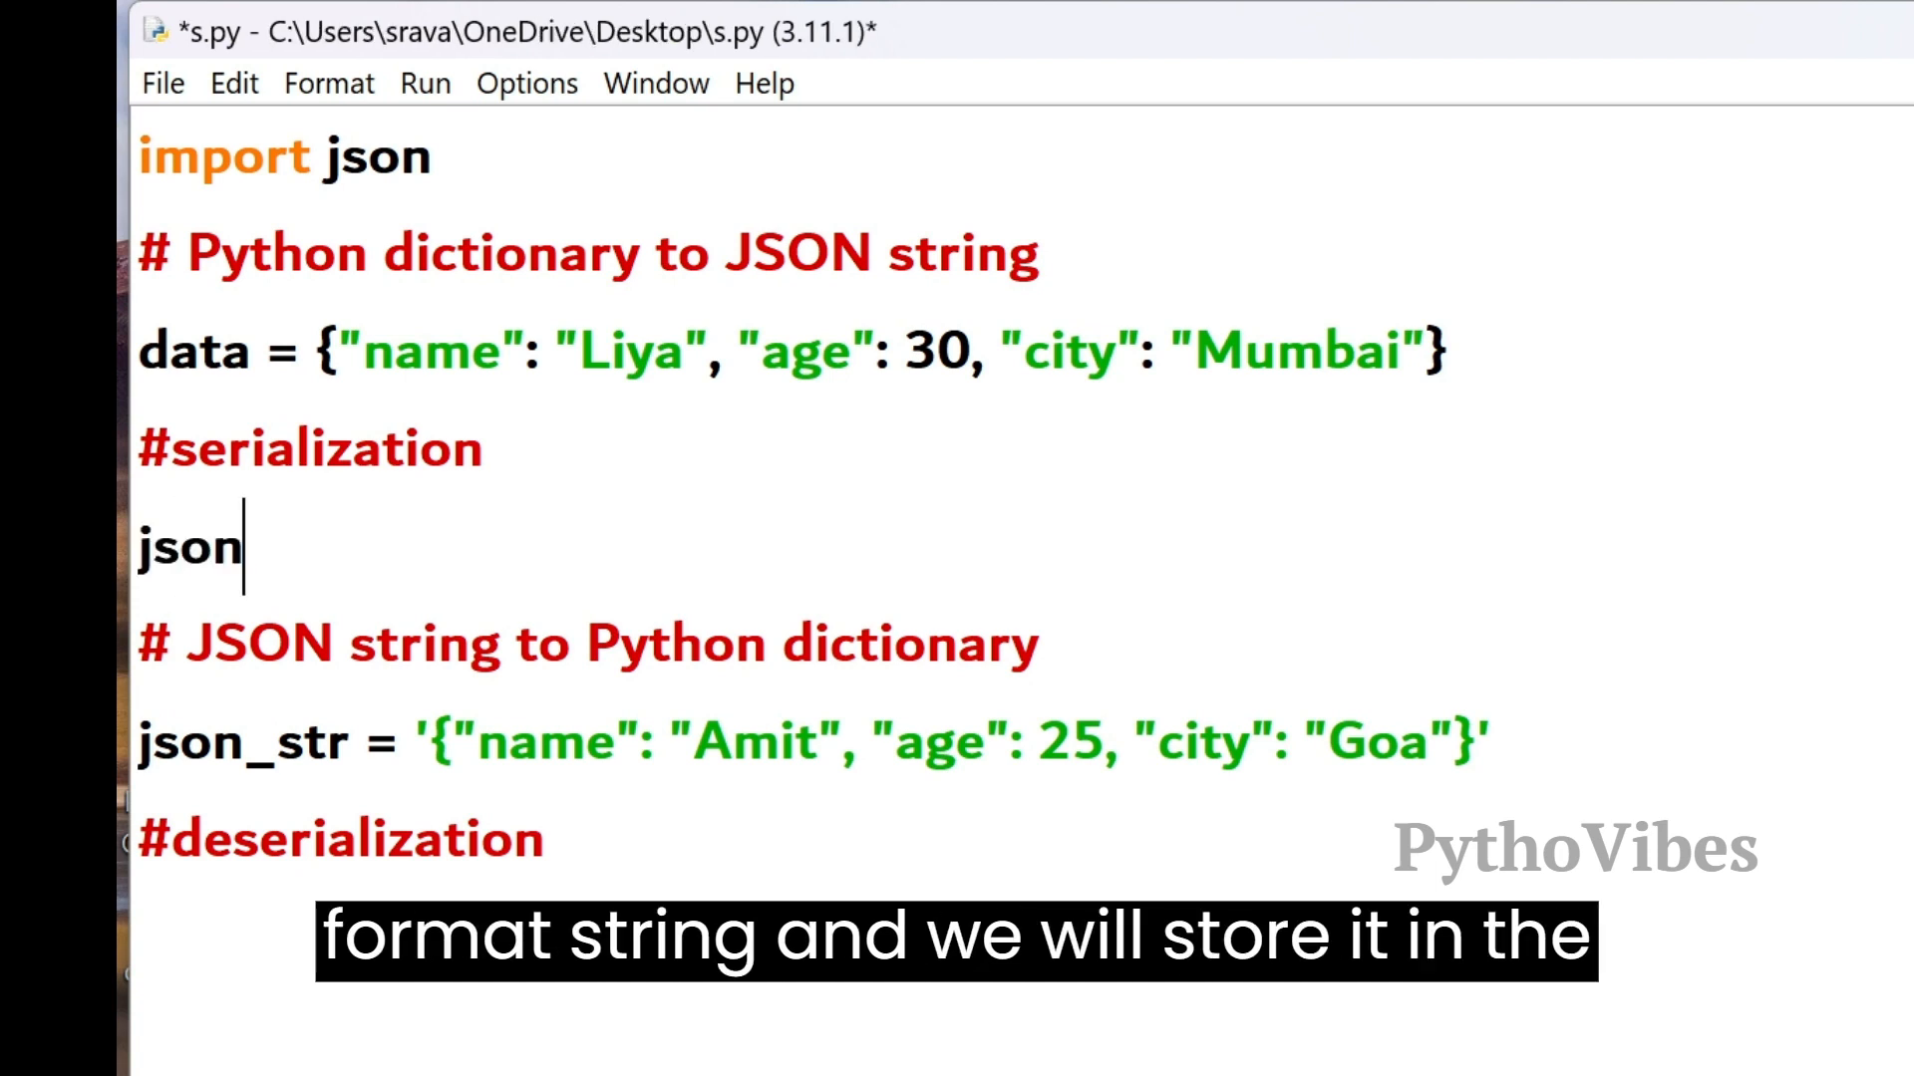
pyautogui.write('_str =')
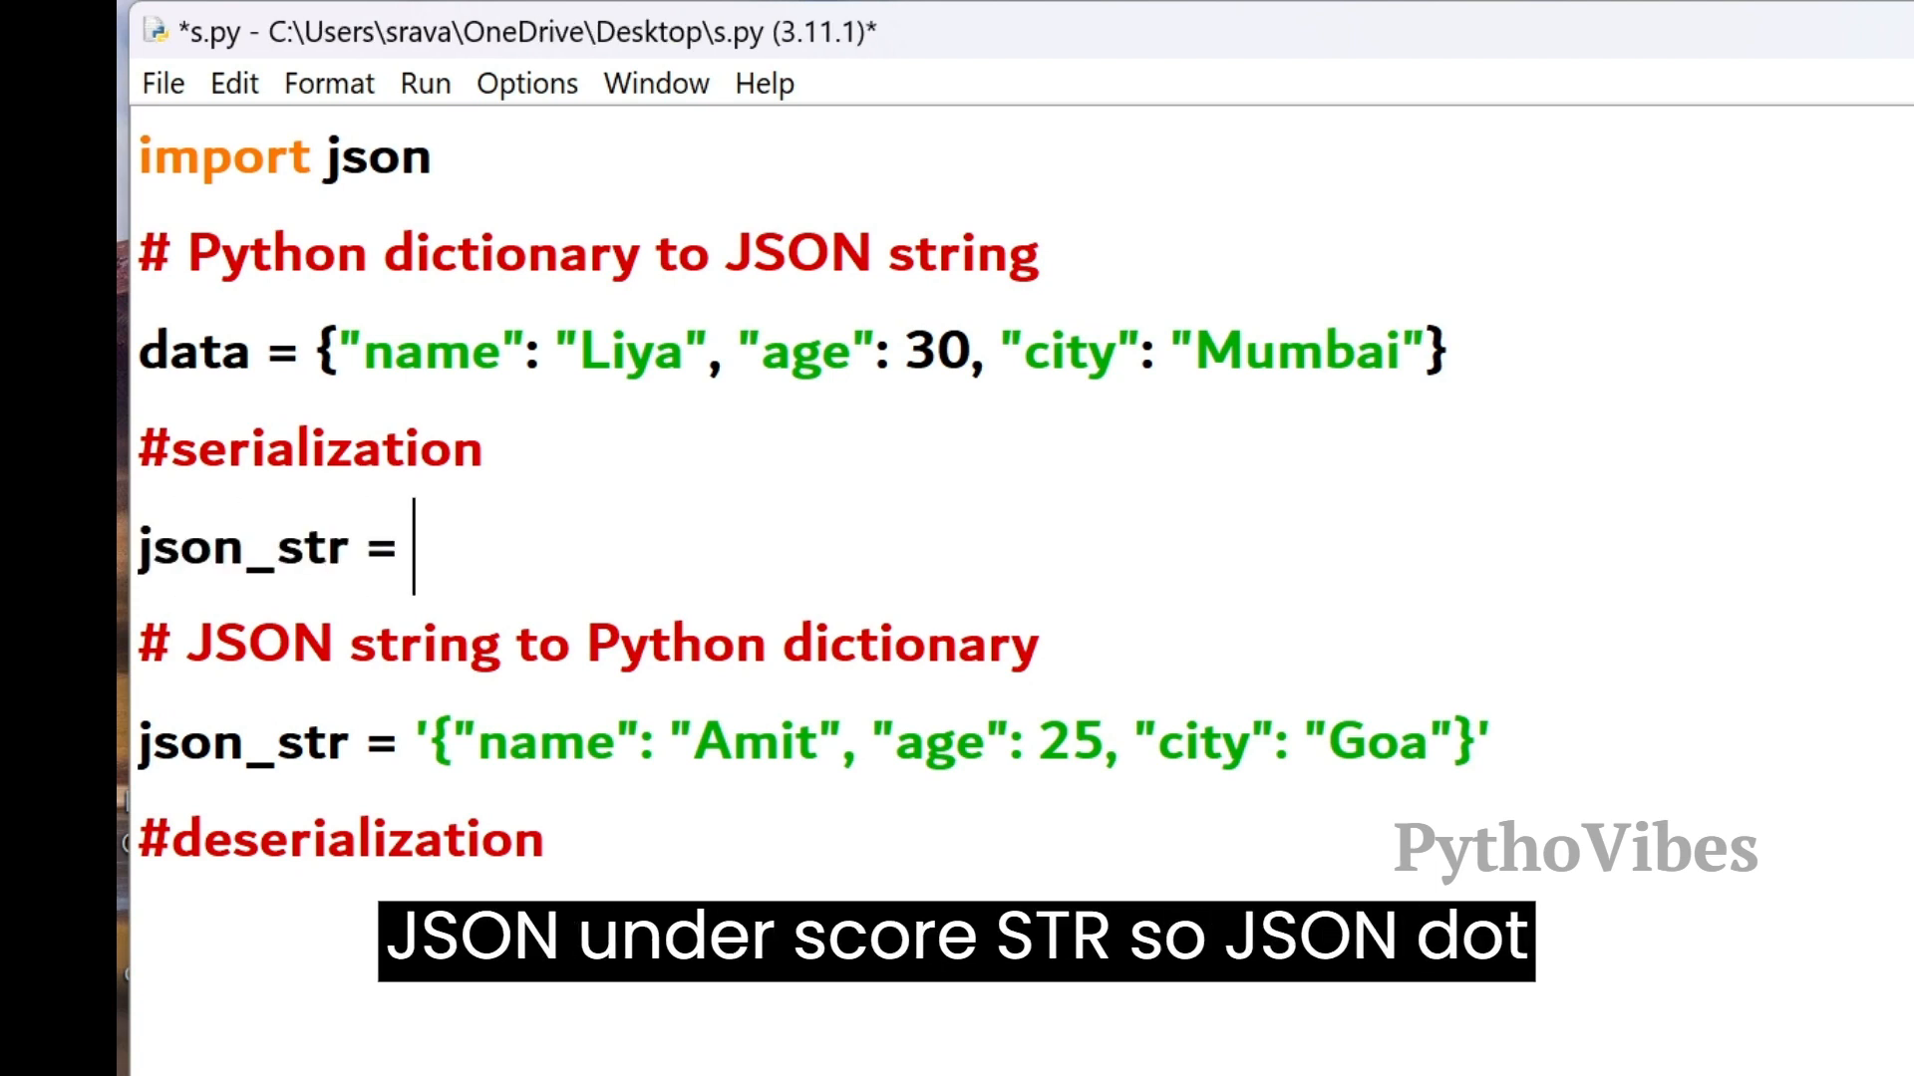
pyautogui.write('json.dum')
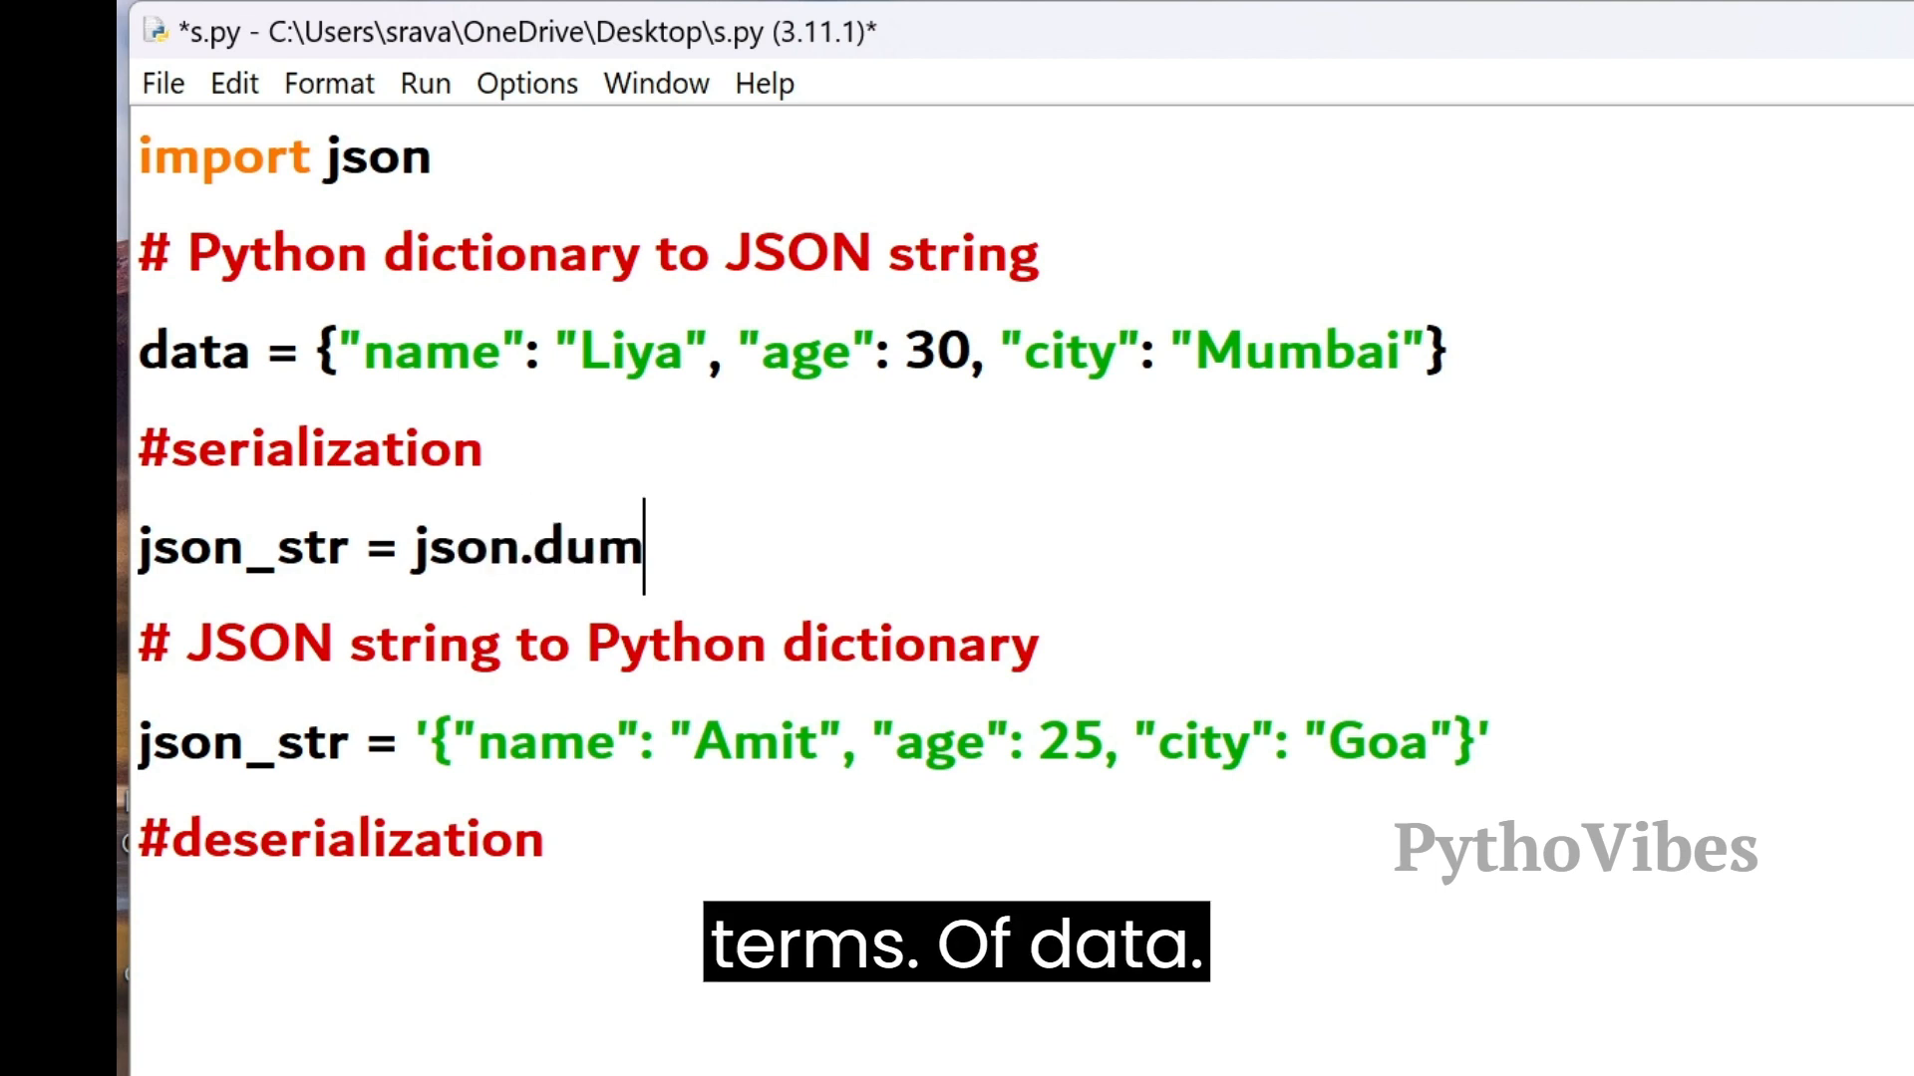
pyautogui.write('ps(data')
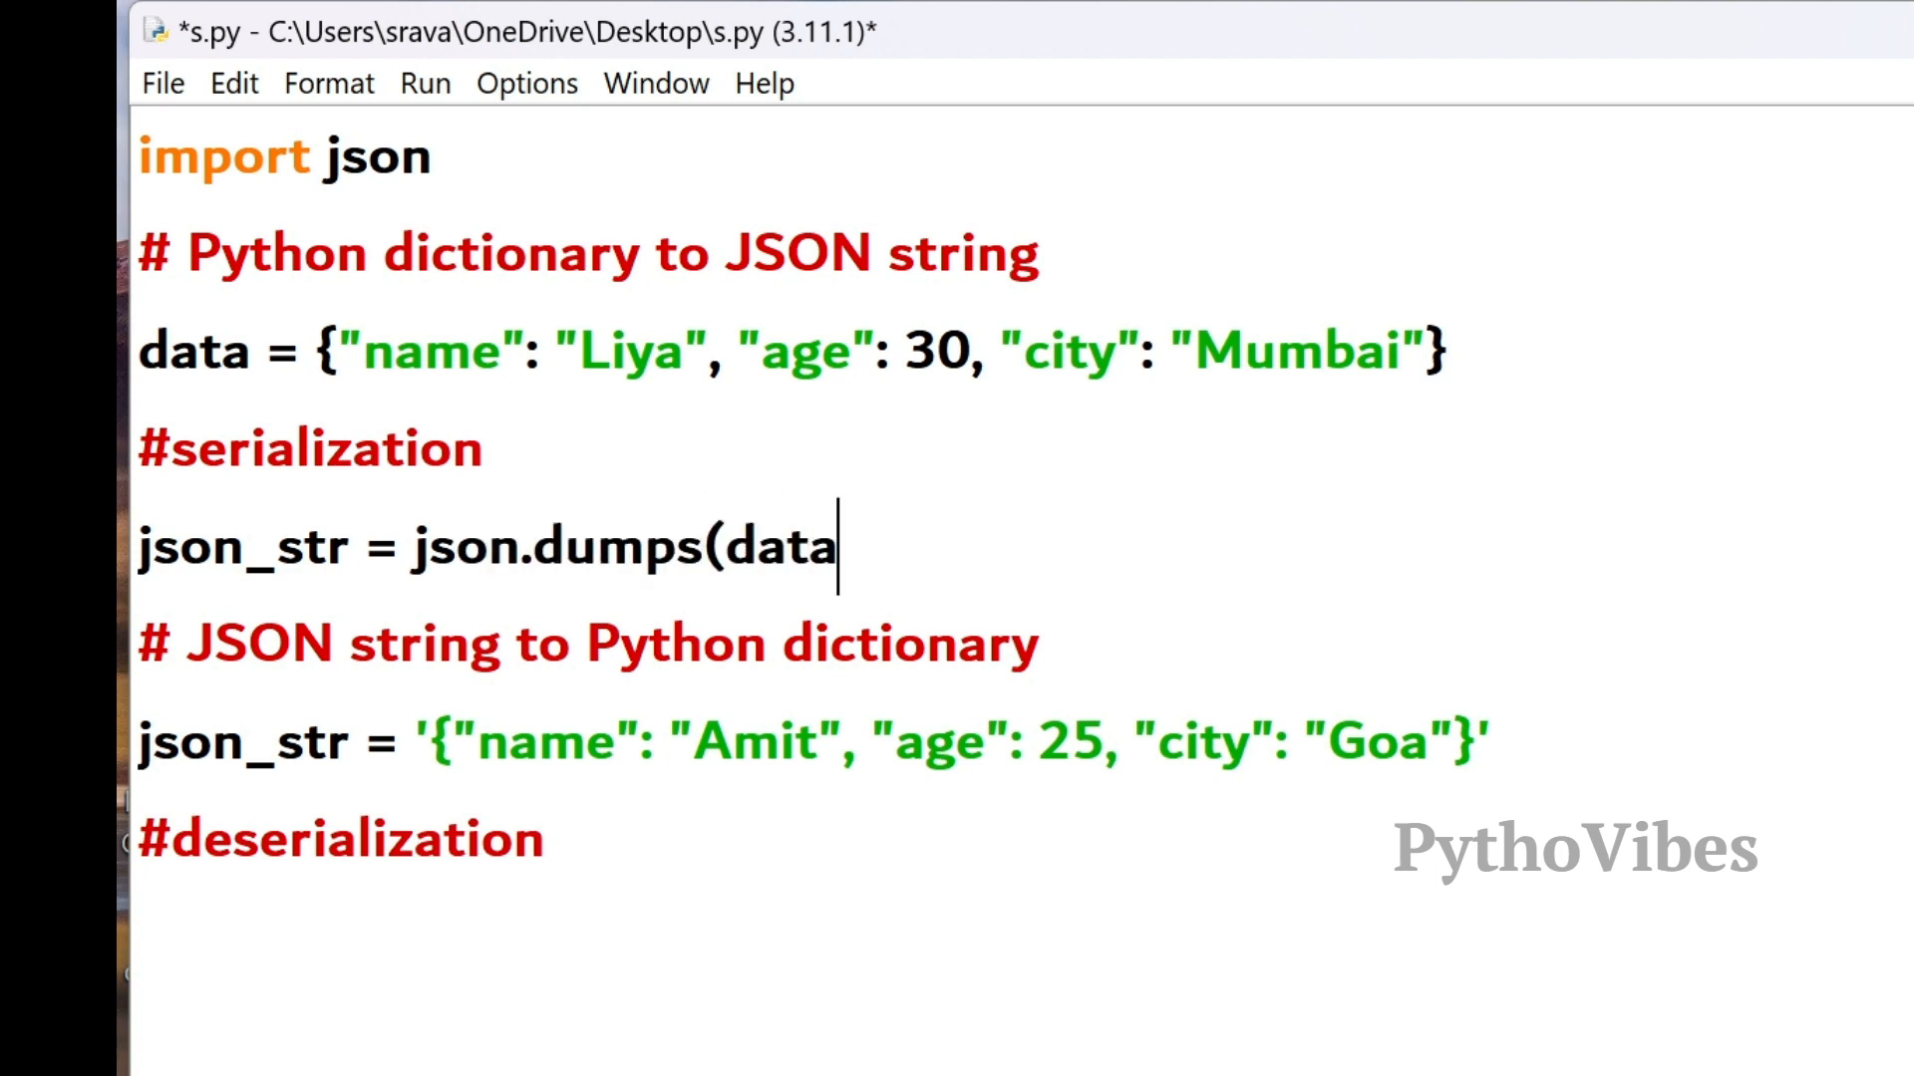
pyautogui.write(')')
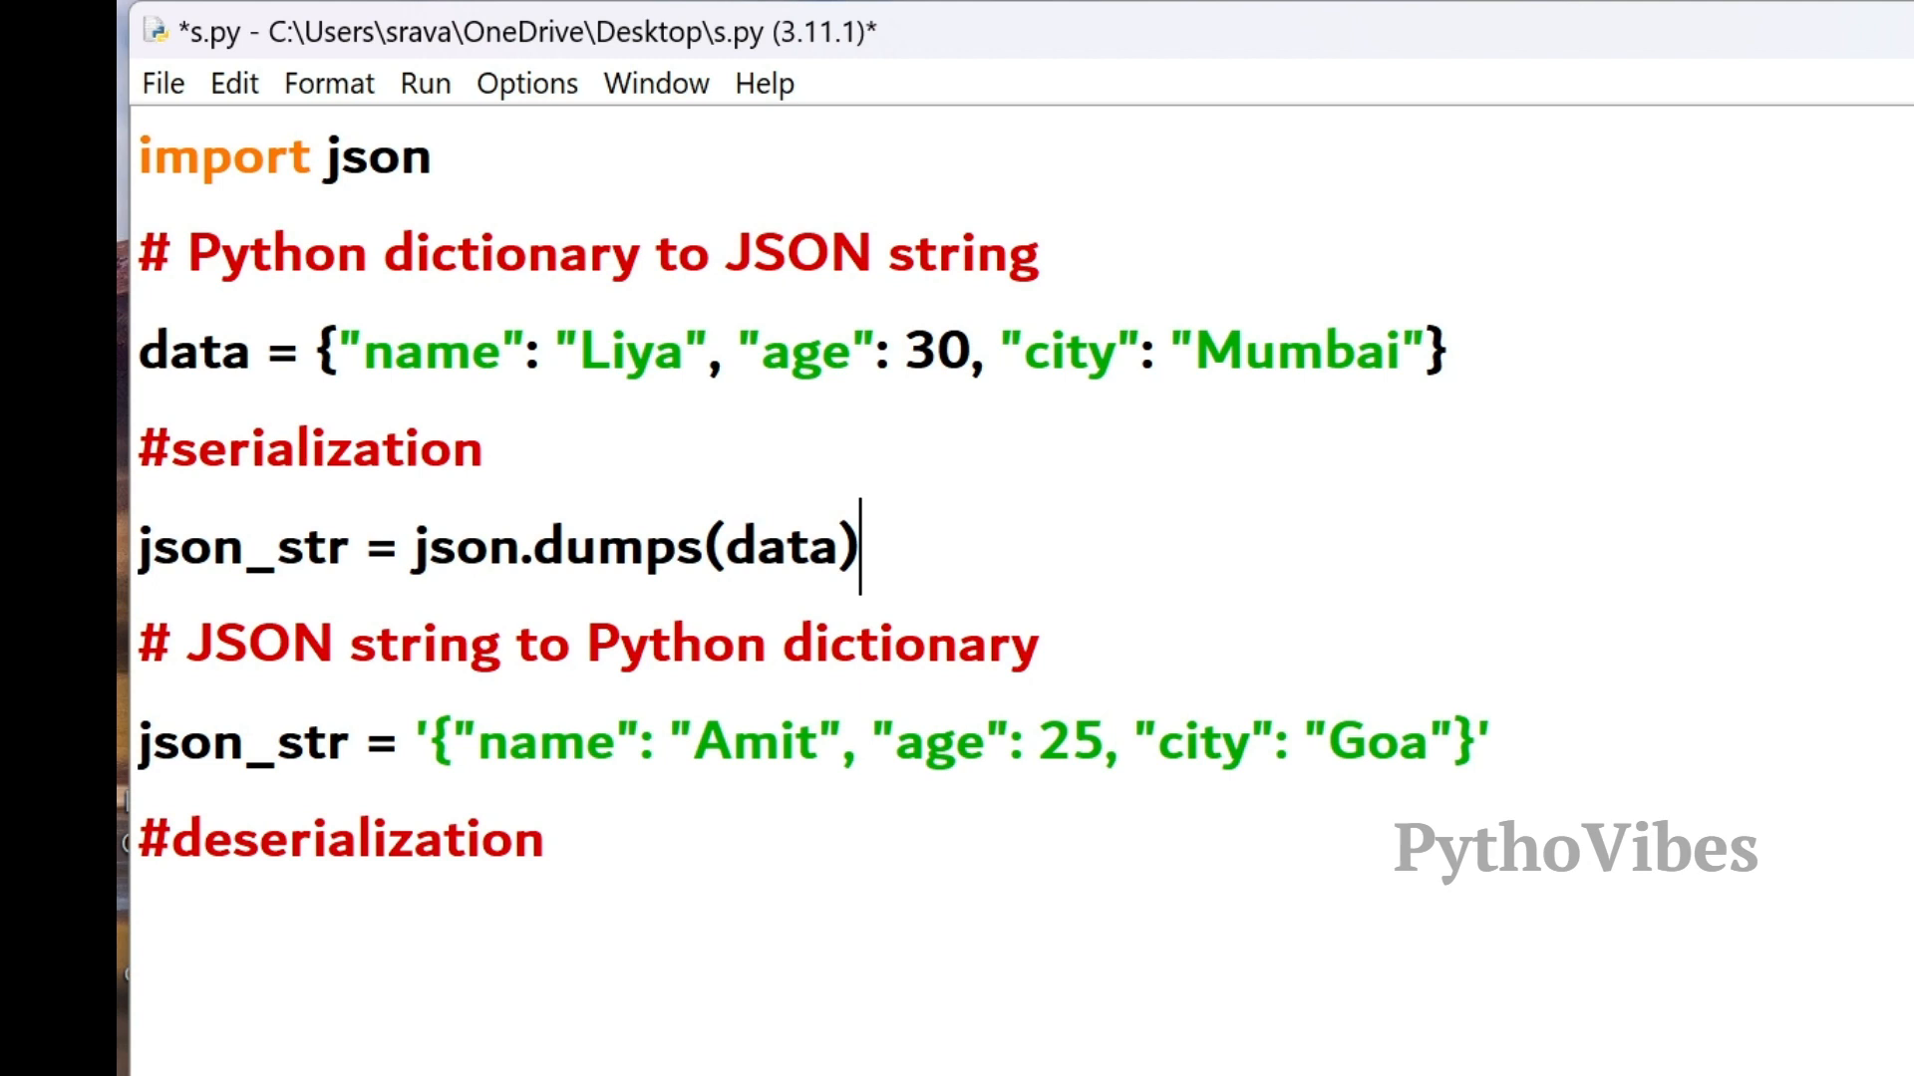
pyautogui.write('print')
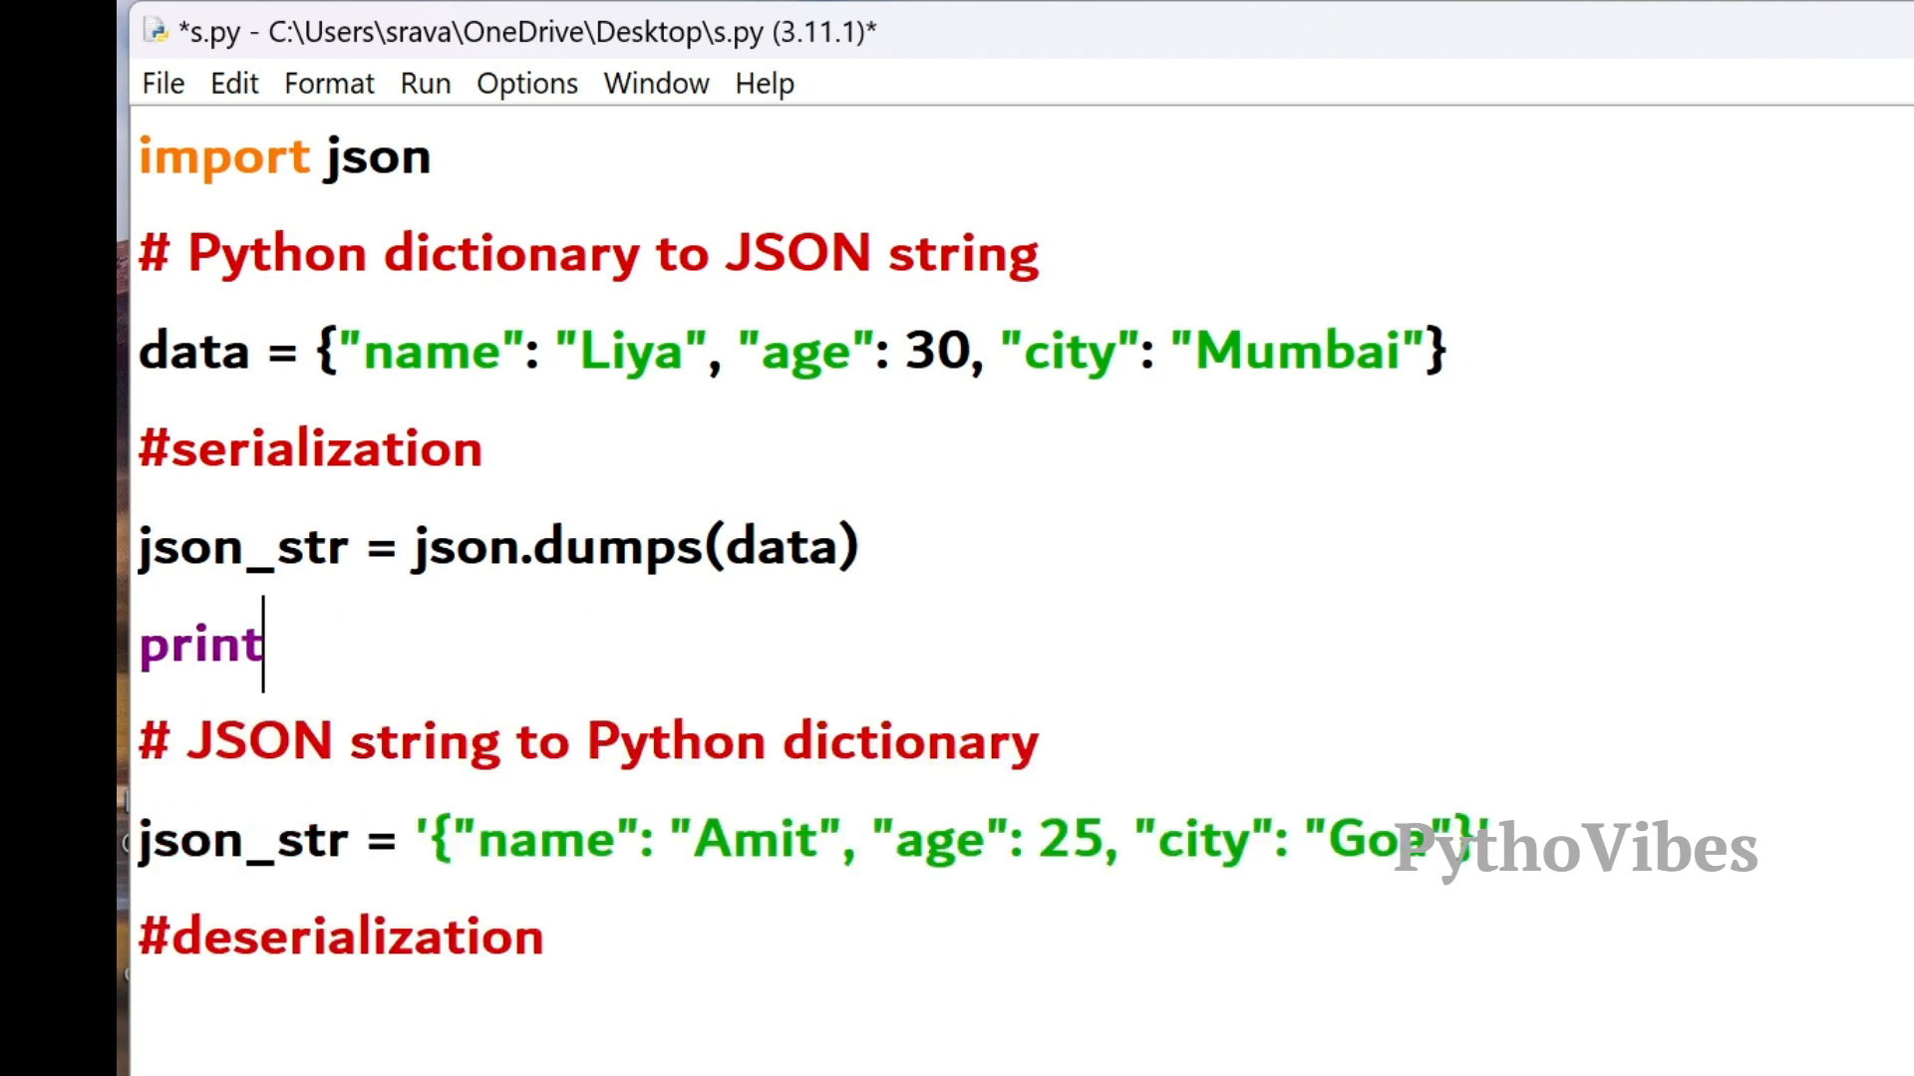
pyautogui.write('(json')
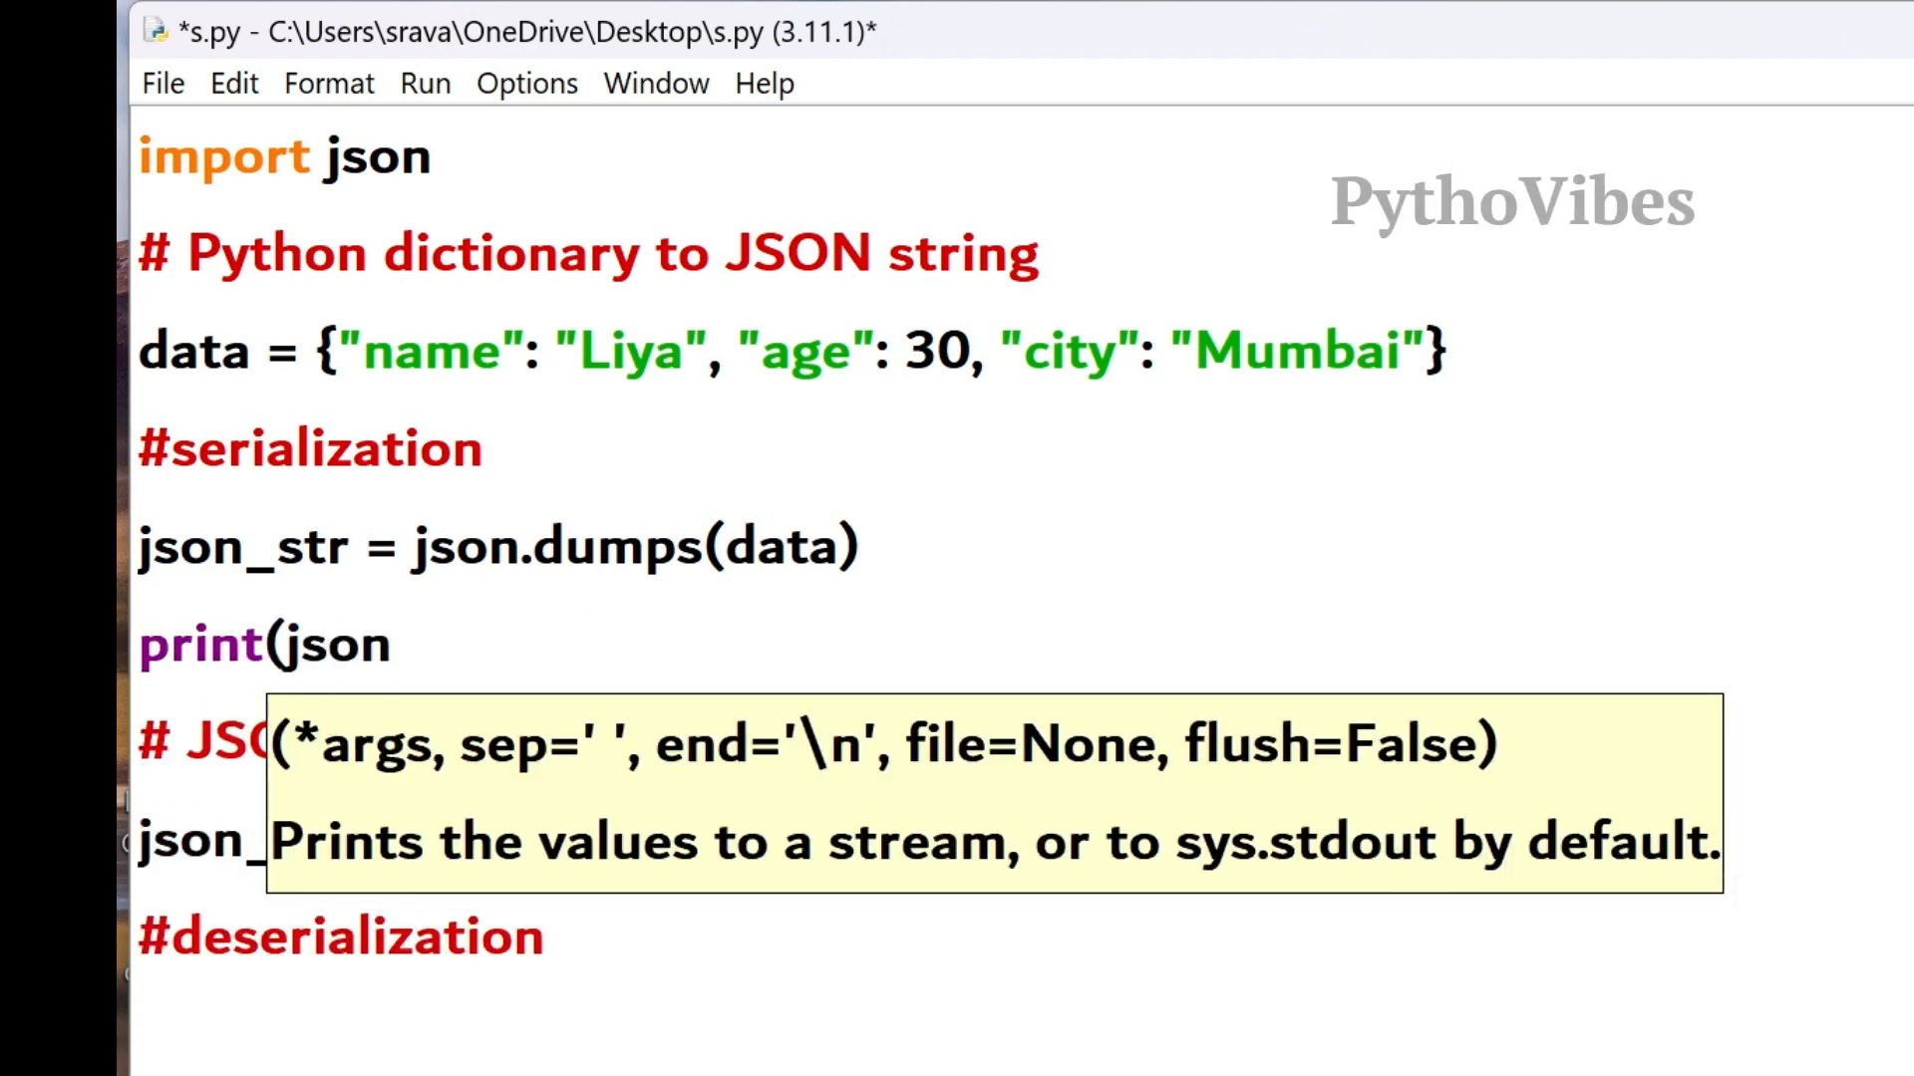
pyautogui.write('_str)')
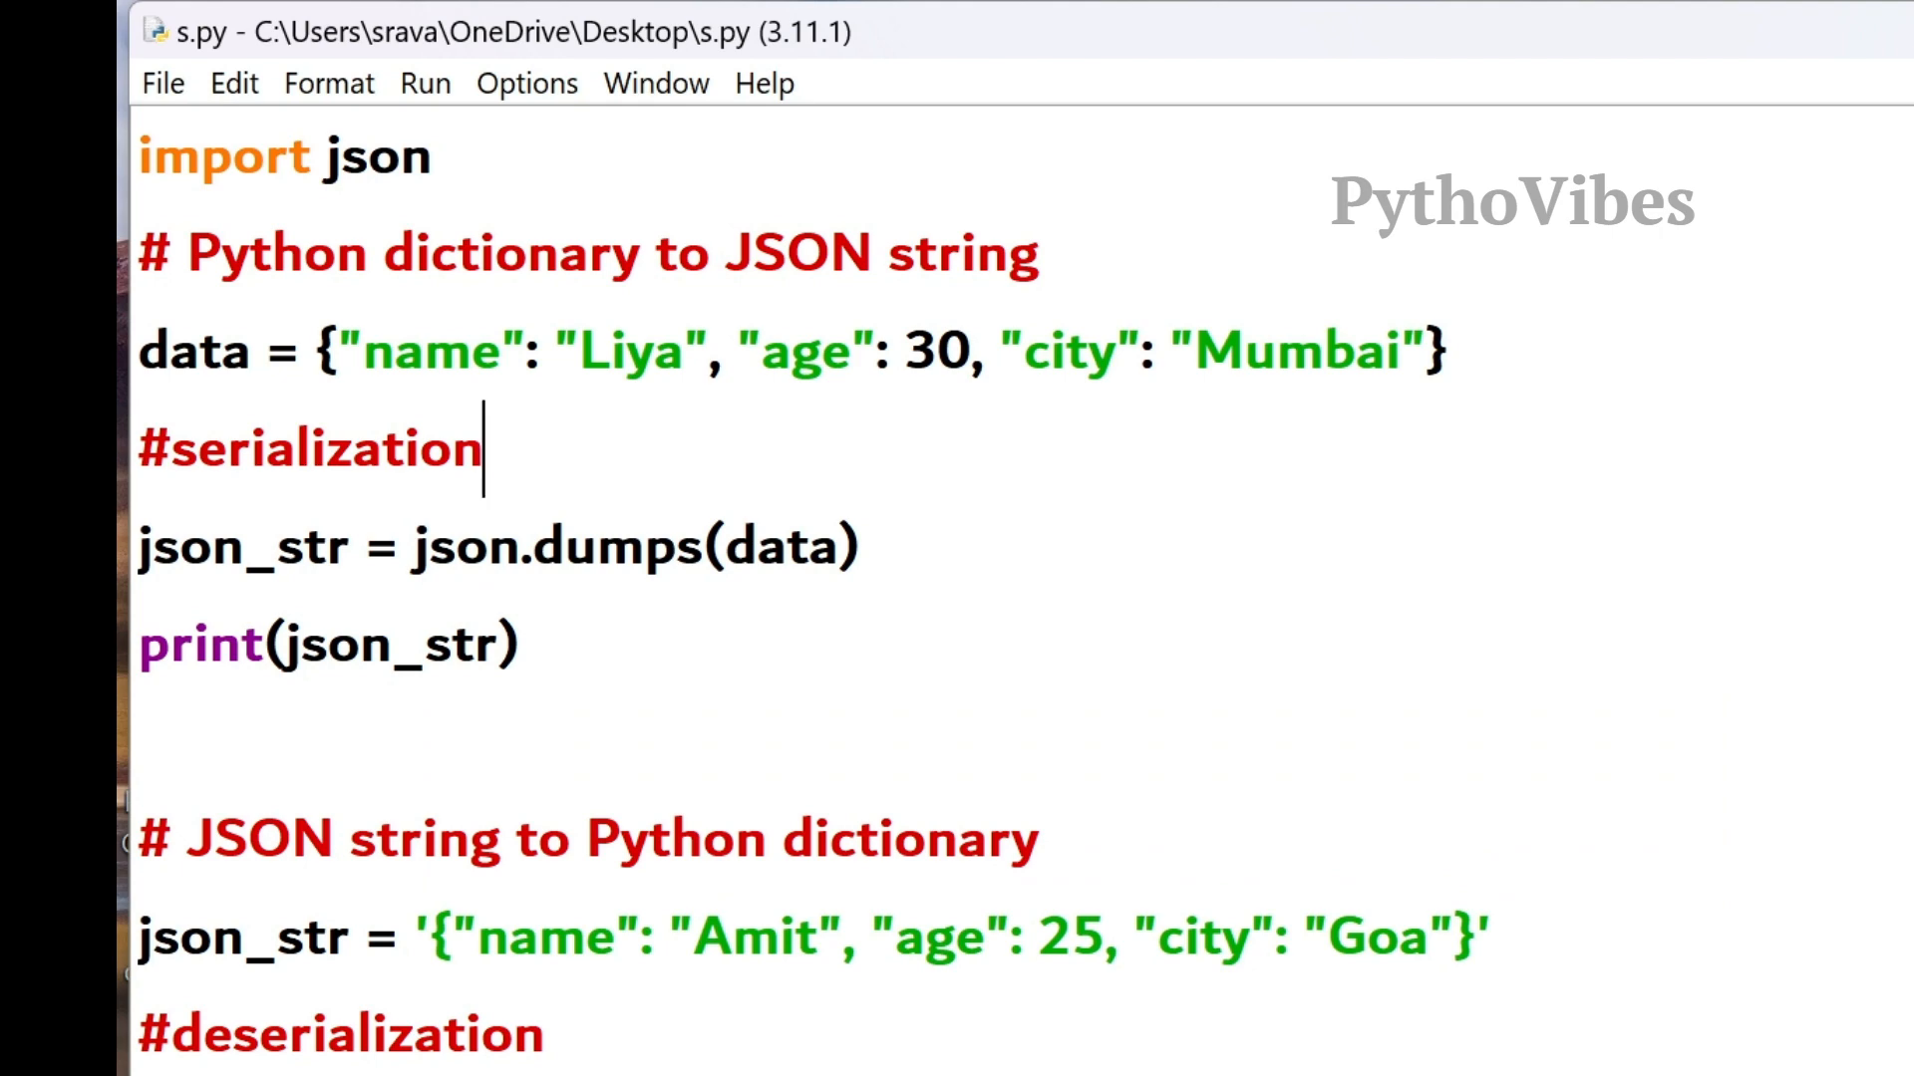
# - Comment out the print(json_str) line so the serialized string is no longer printed
pyautogui.press('F5')
pyautogui.write('#')
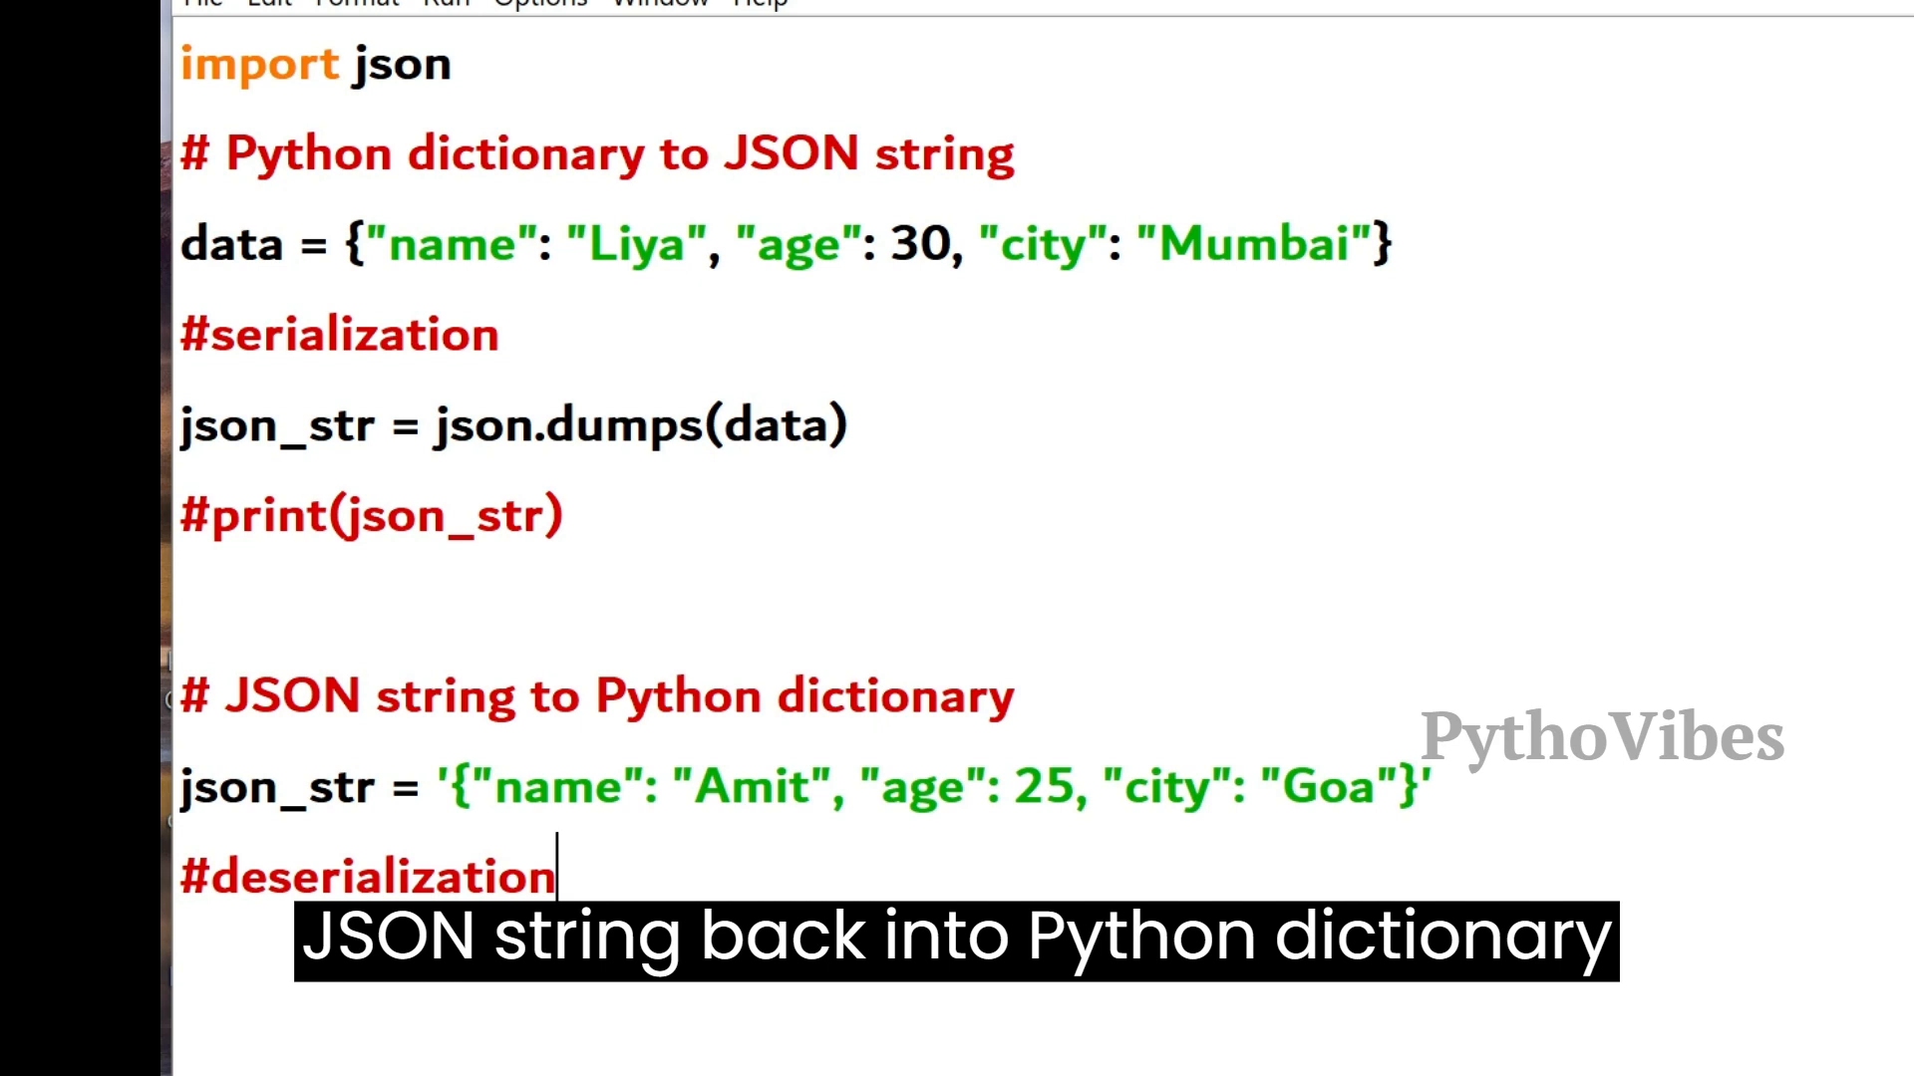
# - Write data = json.loads(json_str) and print(data) under the deserialization comment
pyautogui.write('data =')
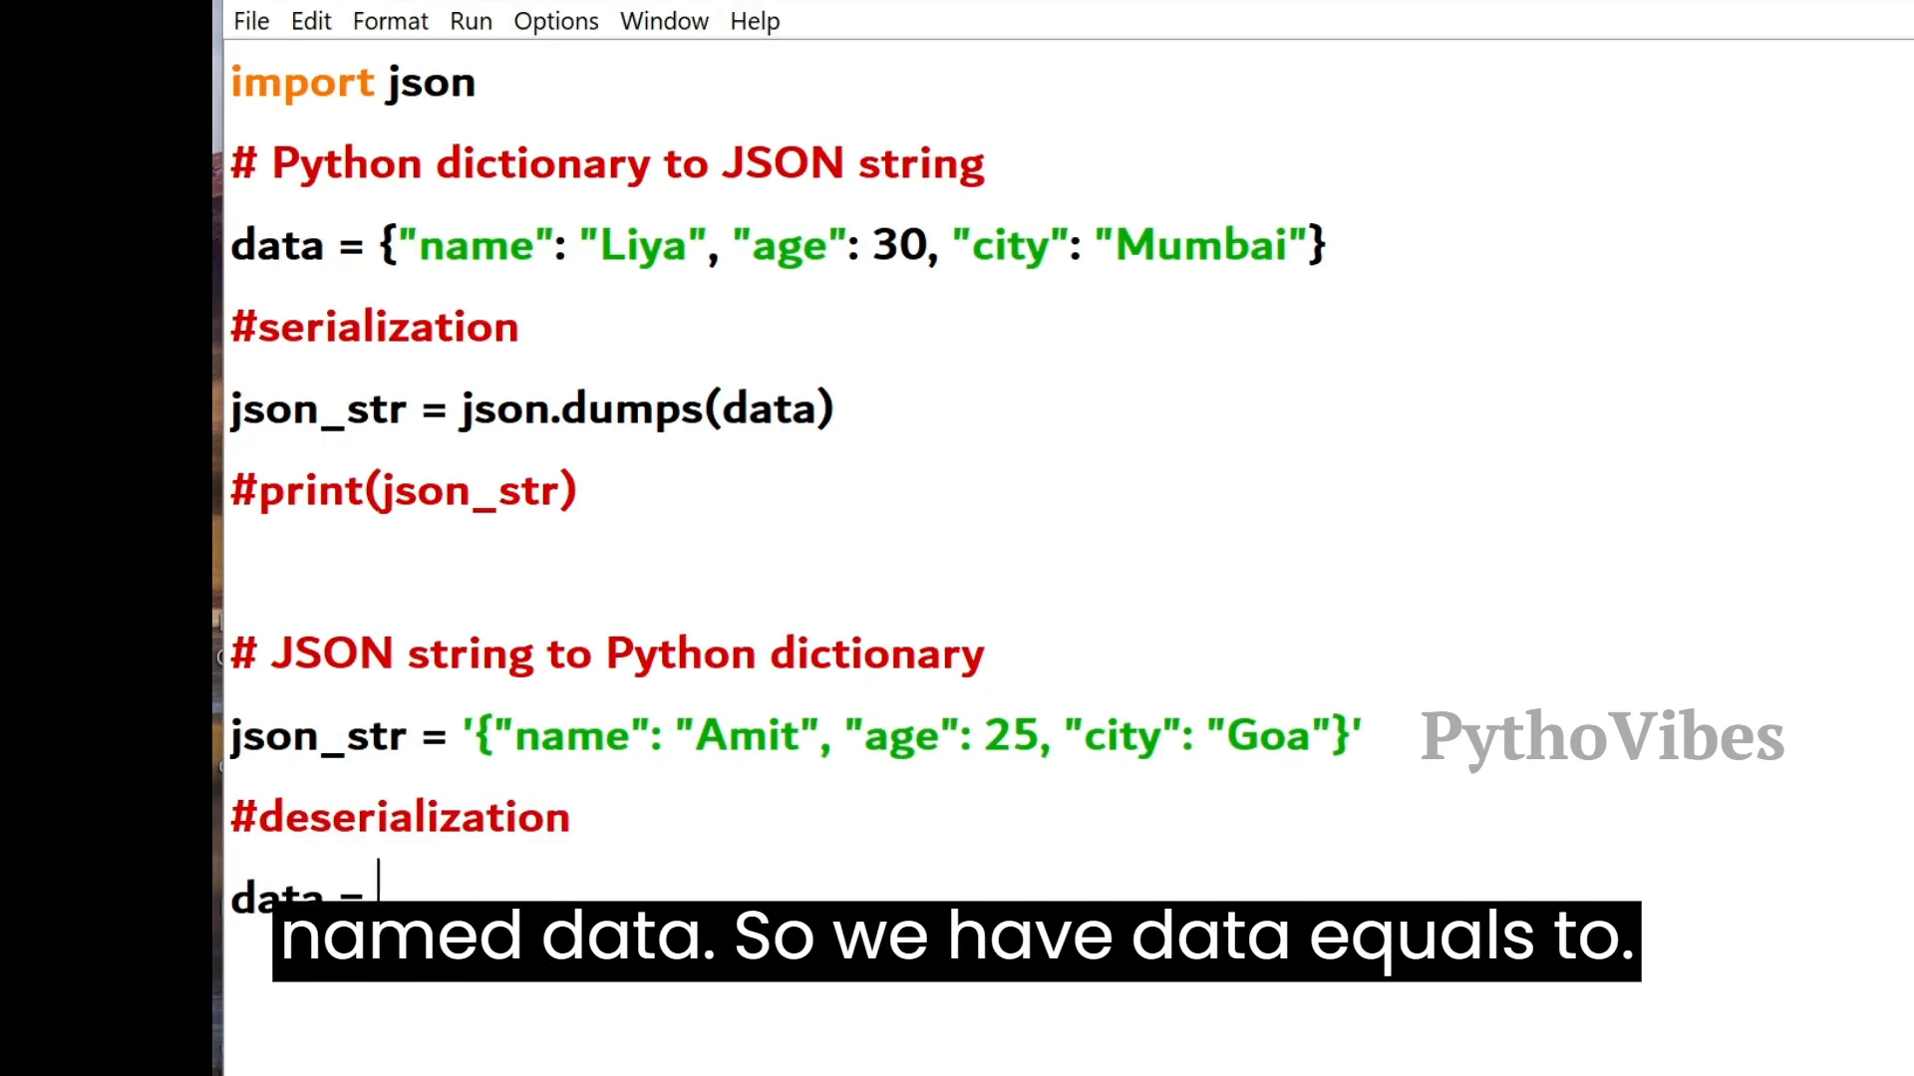
pyautogui.write('json.l')
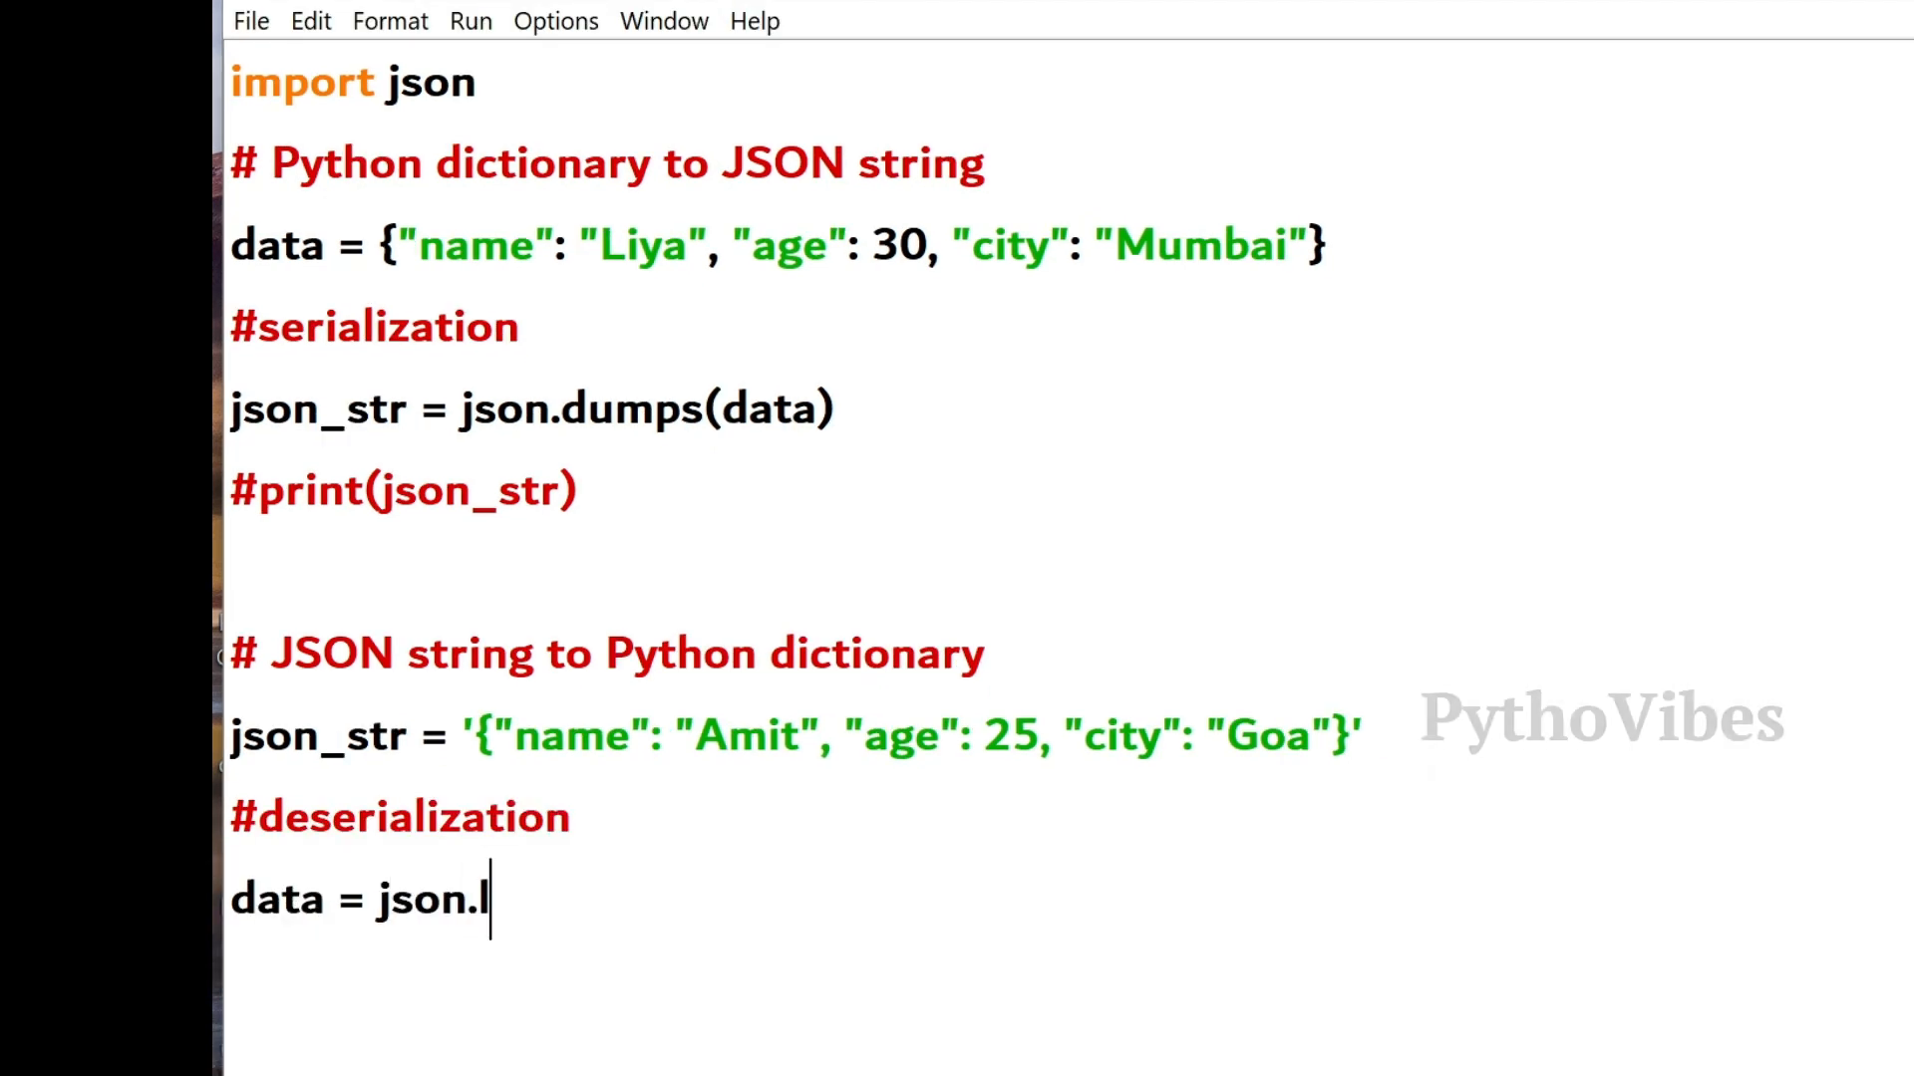
pyautogui.write('oads(jos')
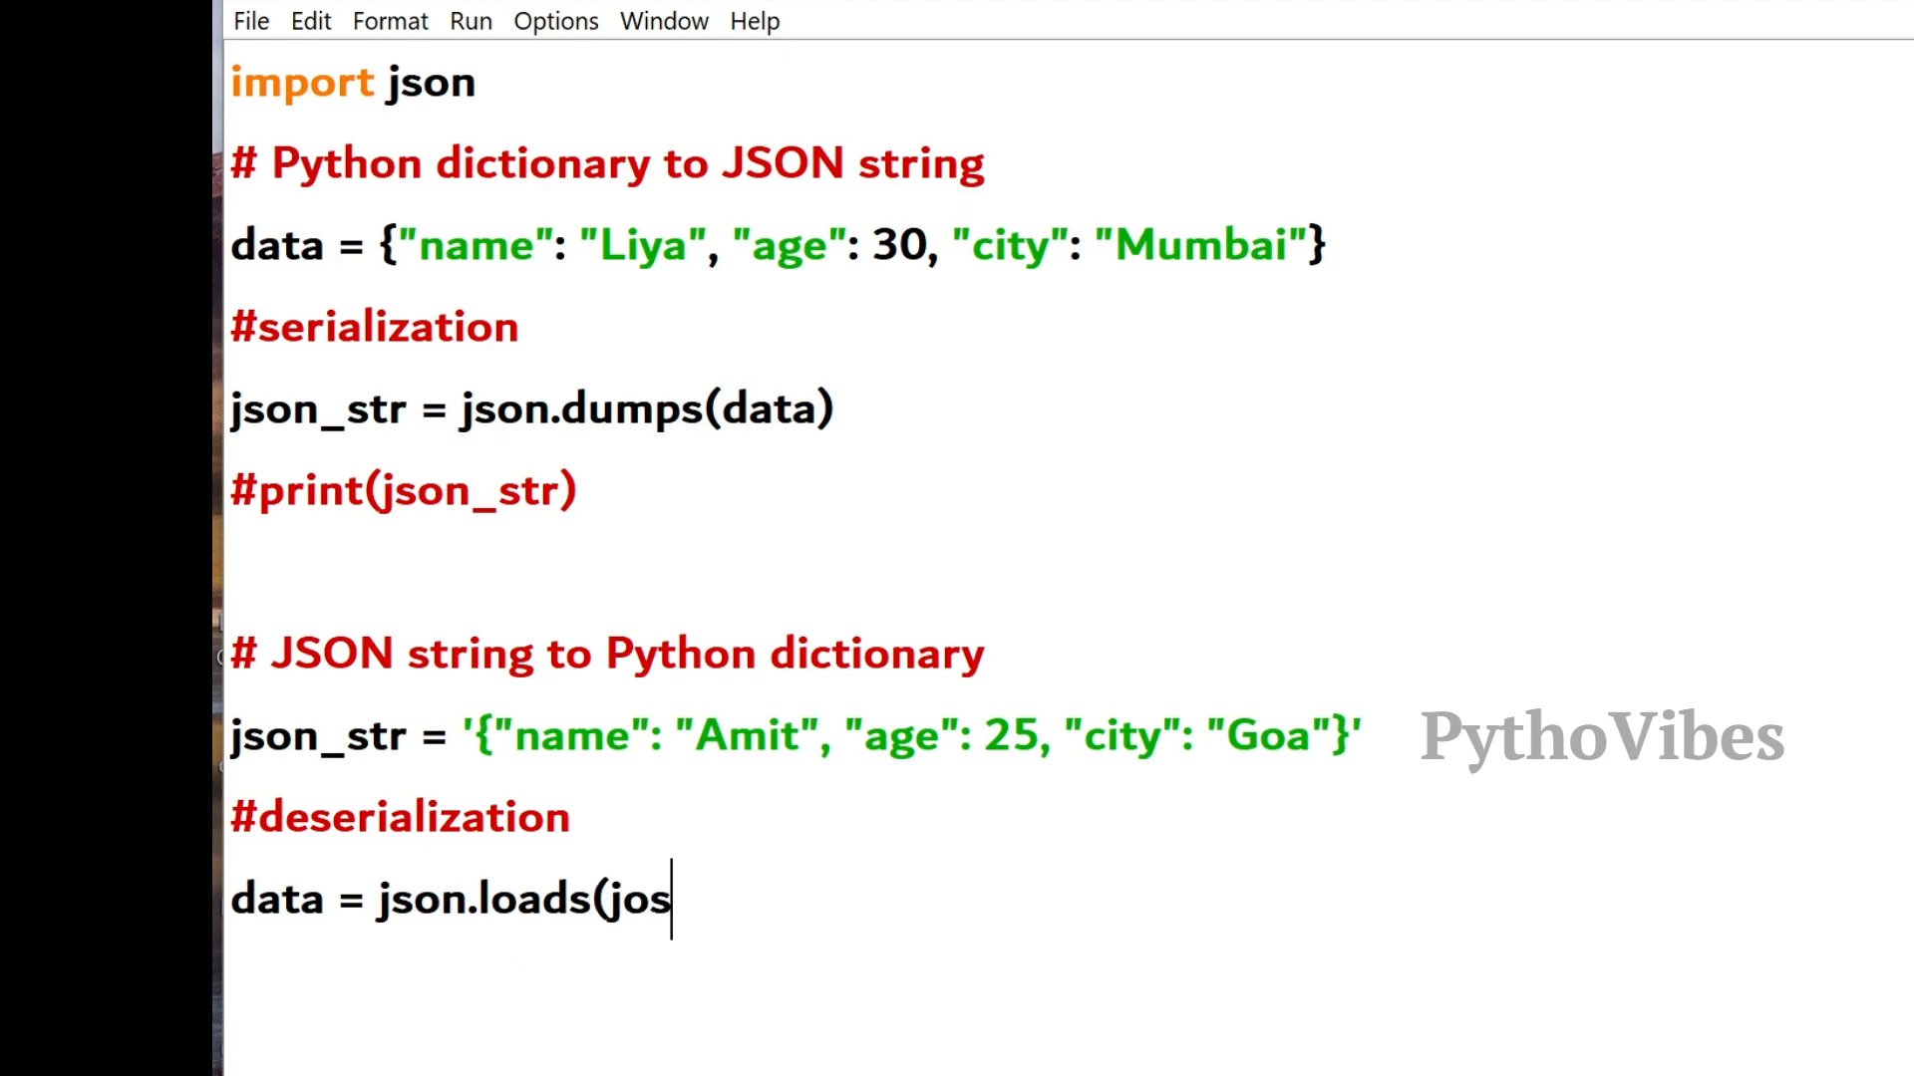
pyautogui.write('n_str')
pyautogui.write('print')
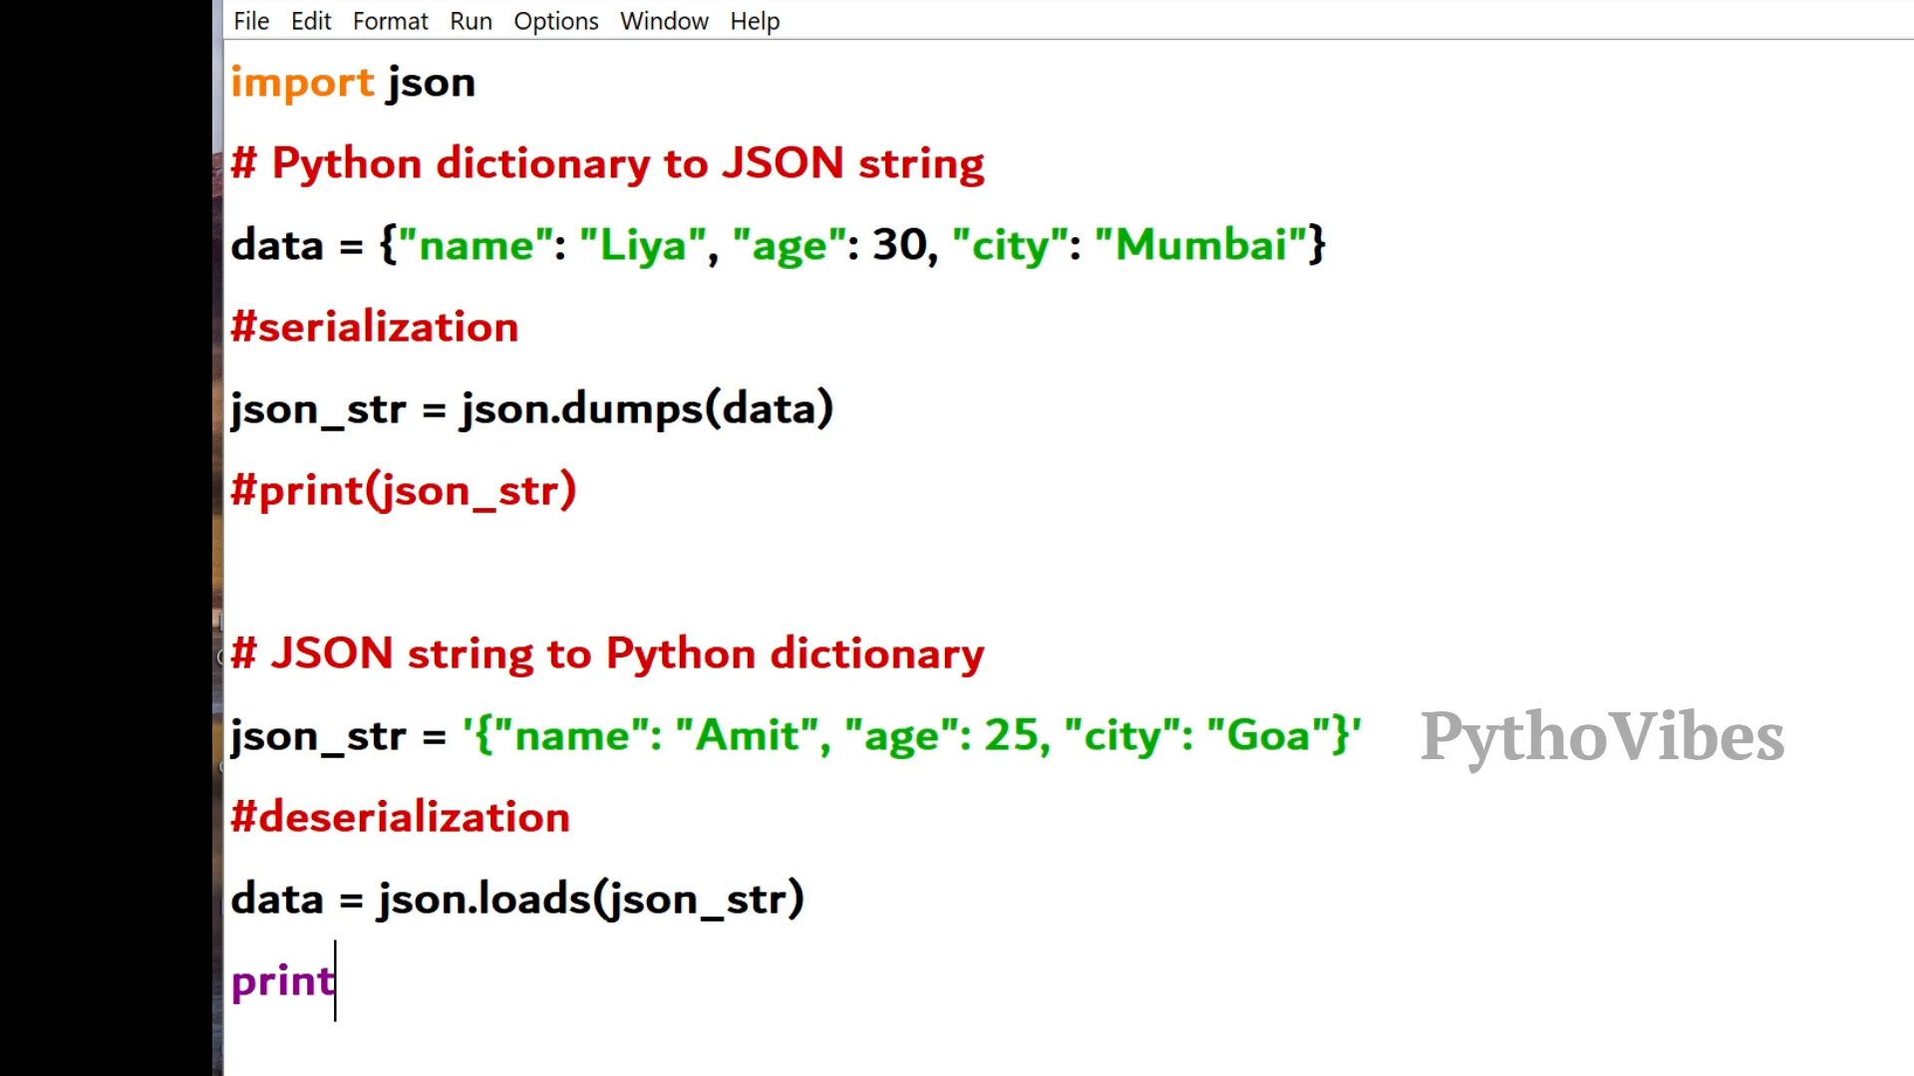
pyautogui.write('(data')
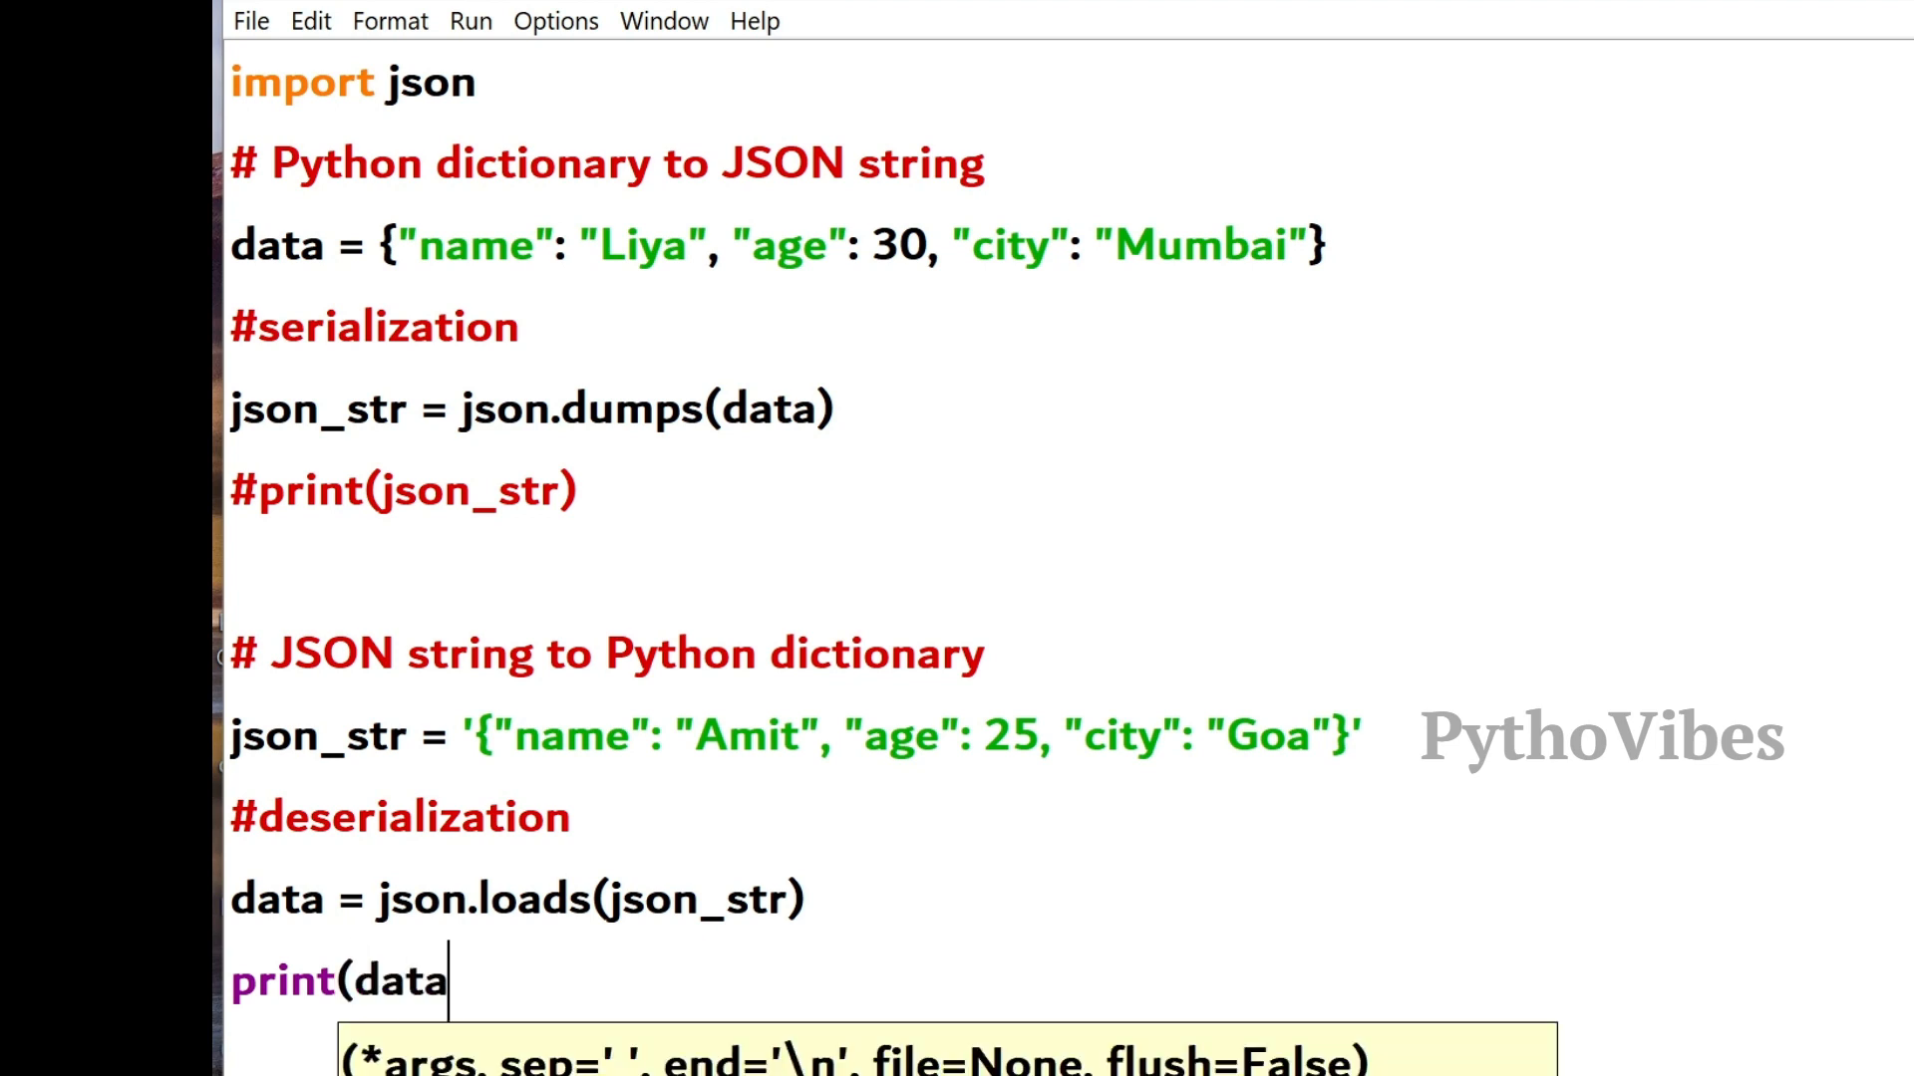
pyautogui.write(')')
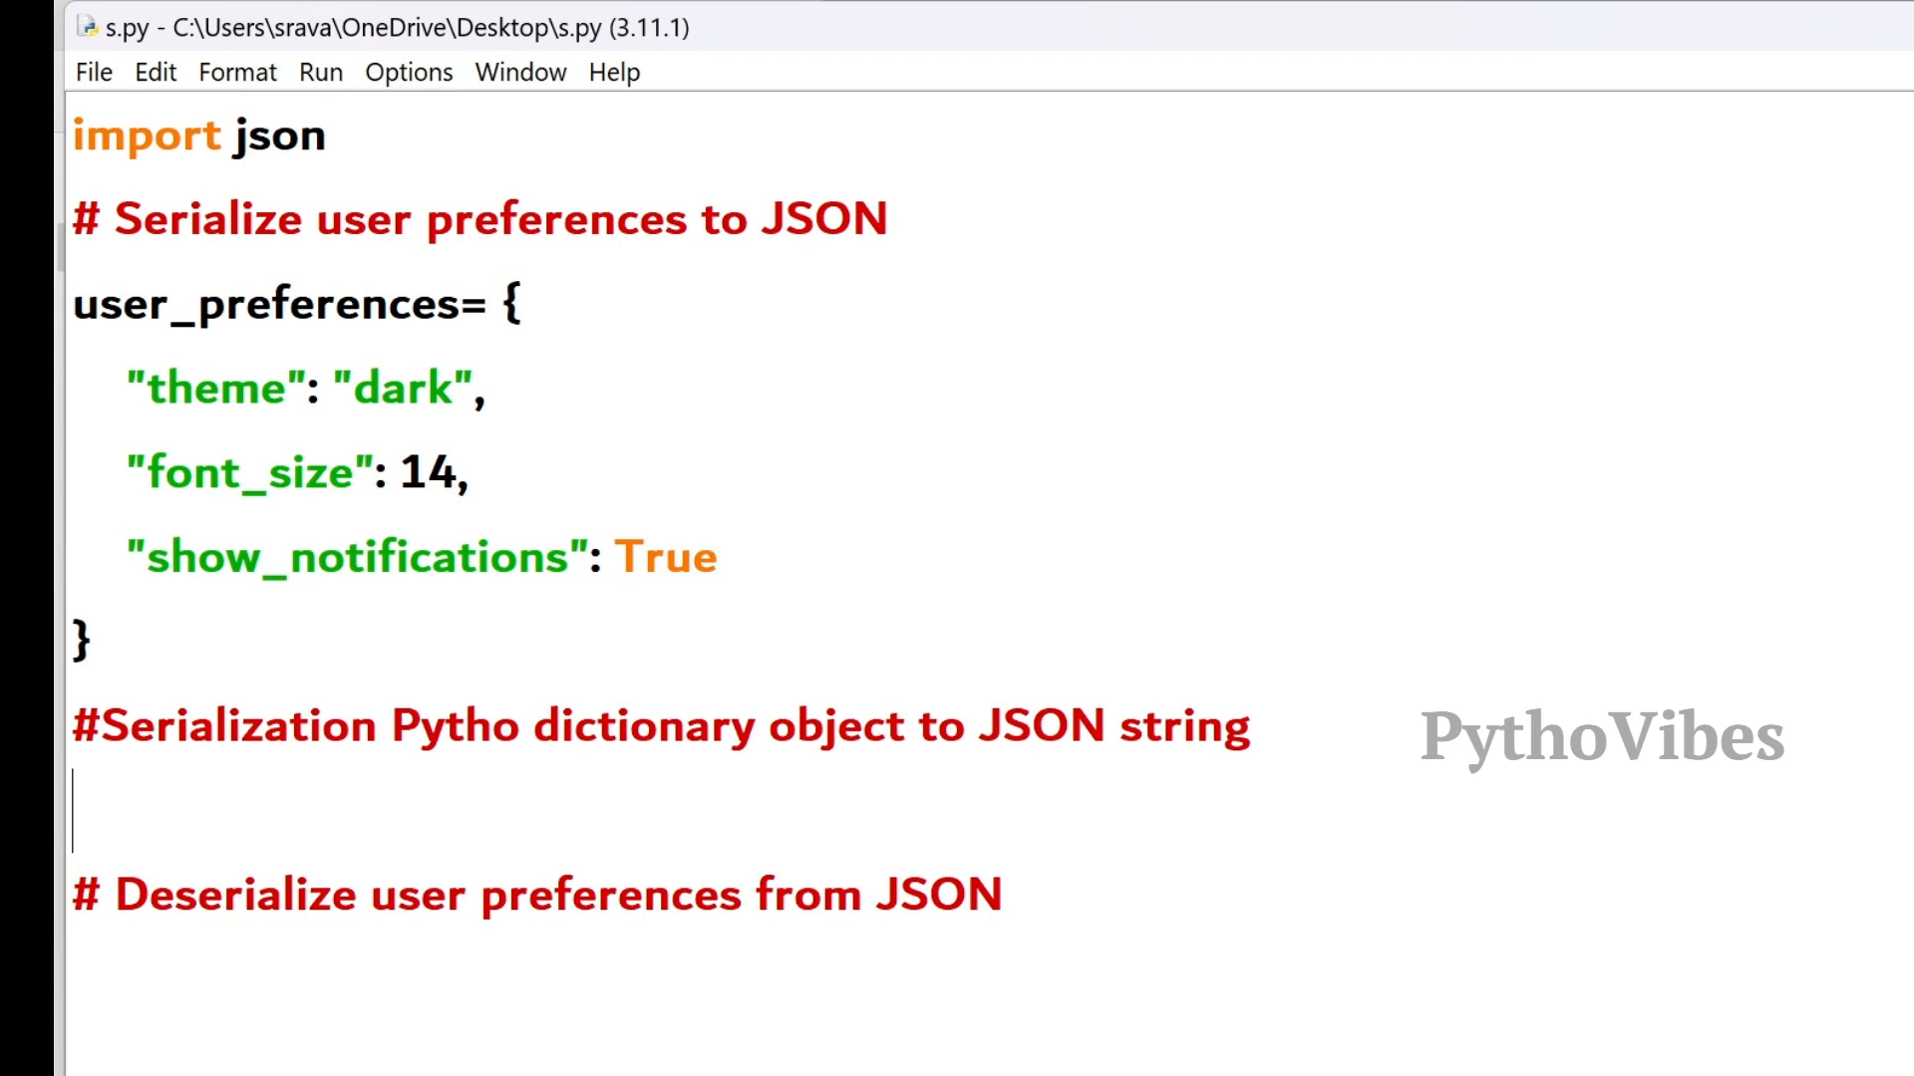
# - Add with open('preferences.json','w') as f: under the serialization comment
pyautogui.doubleClick(266, 303)
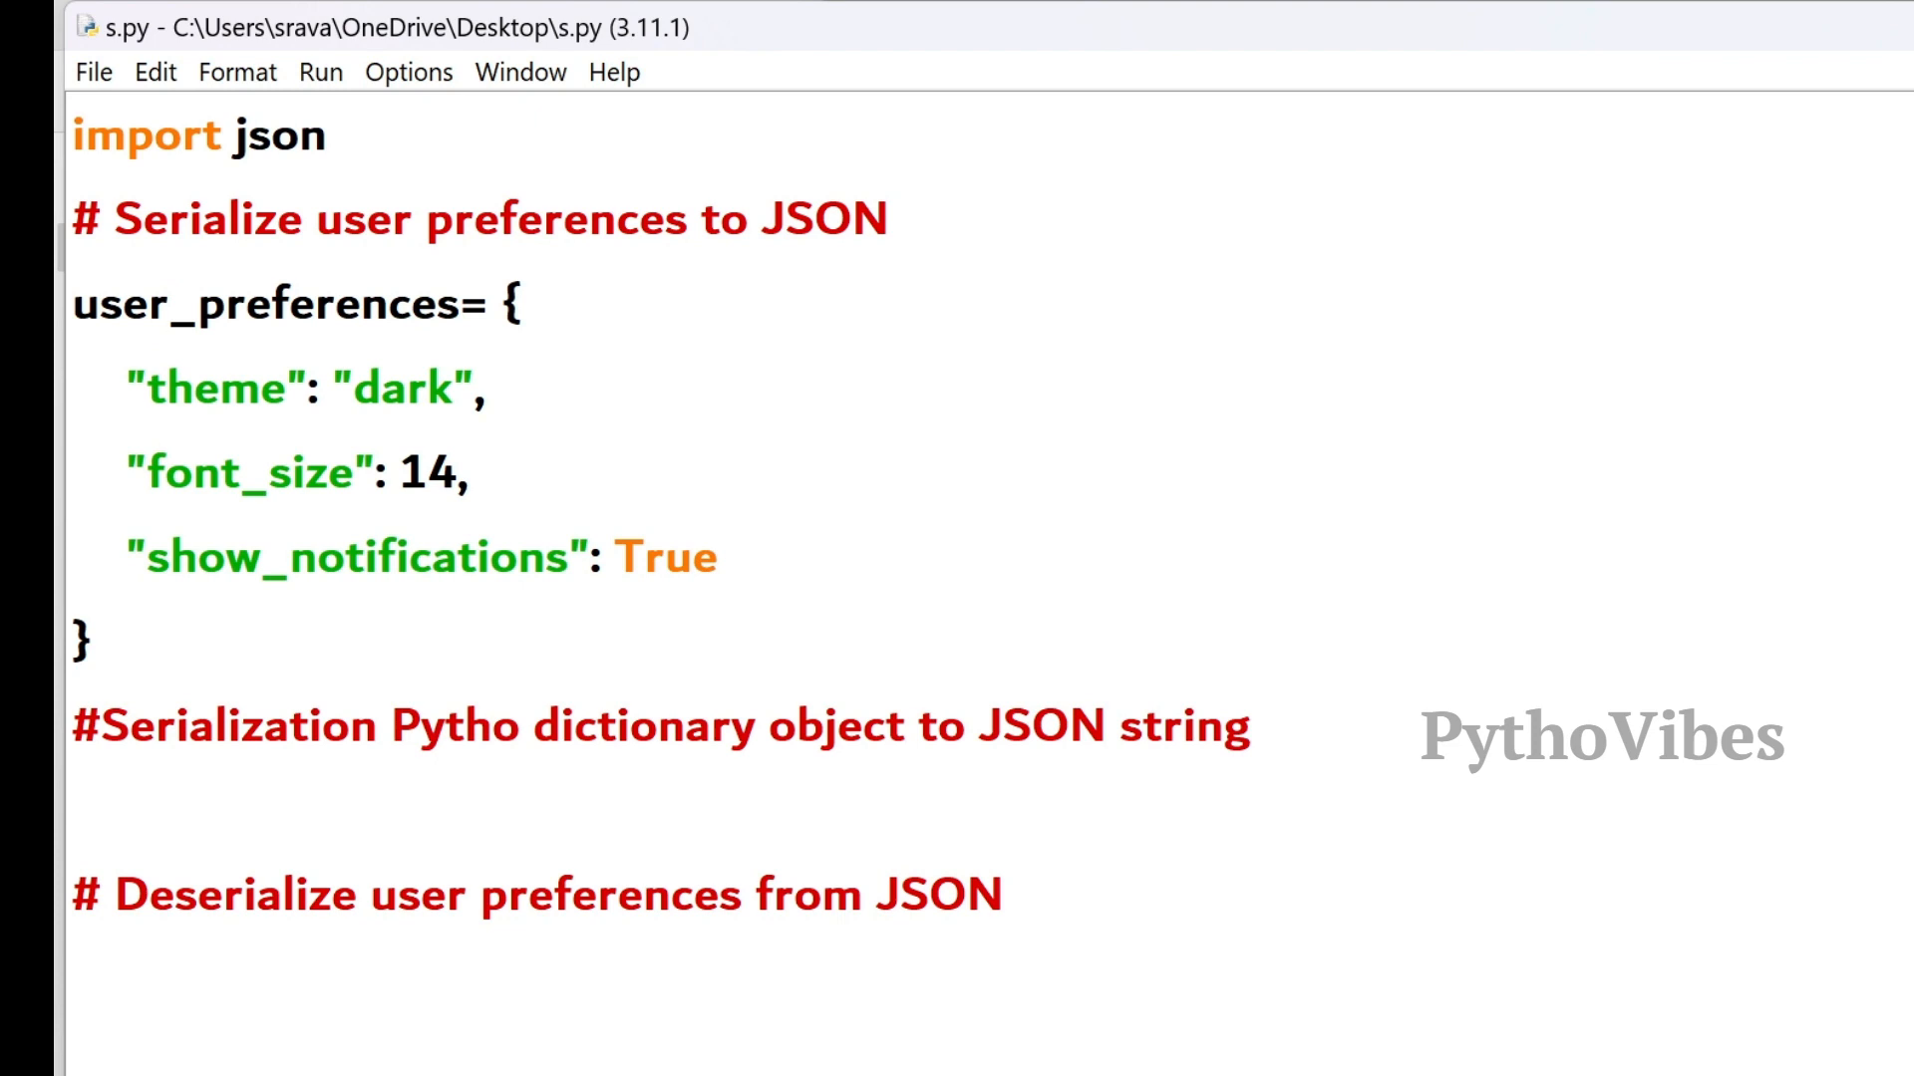
pyautogui.click(80, 811)
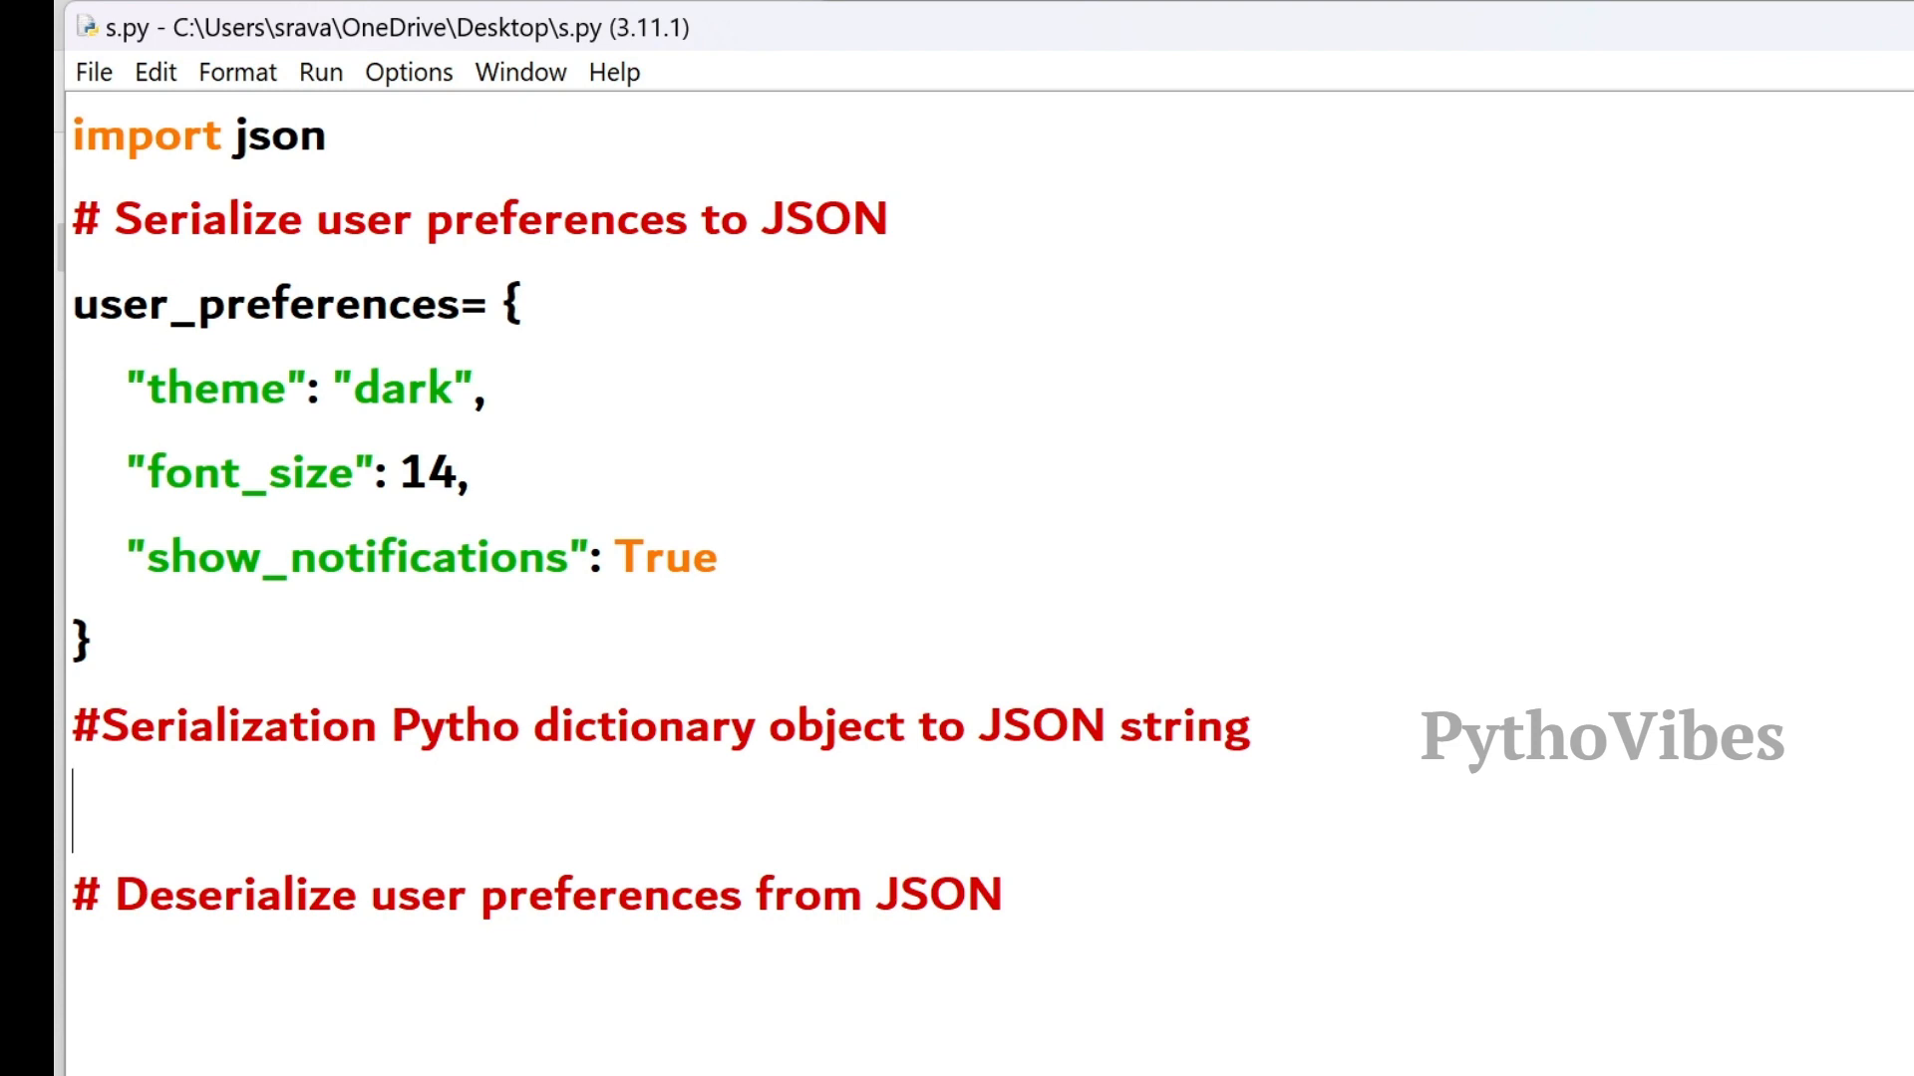
pyautogui.write('w')
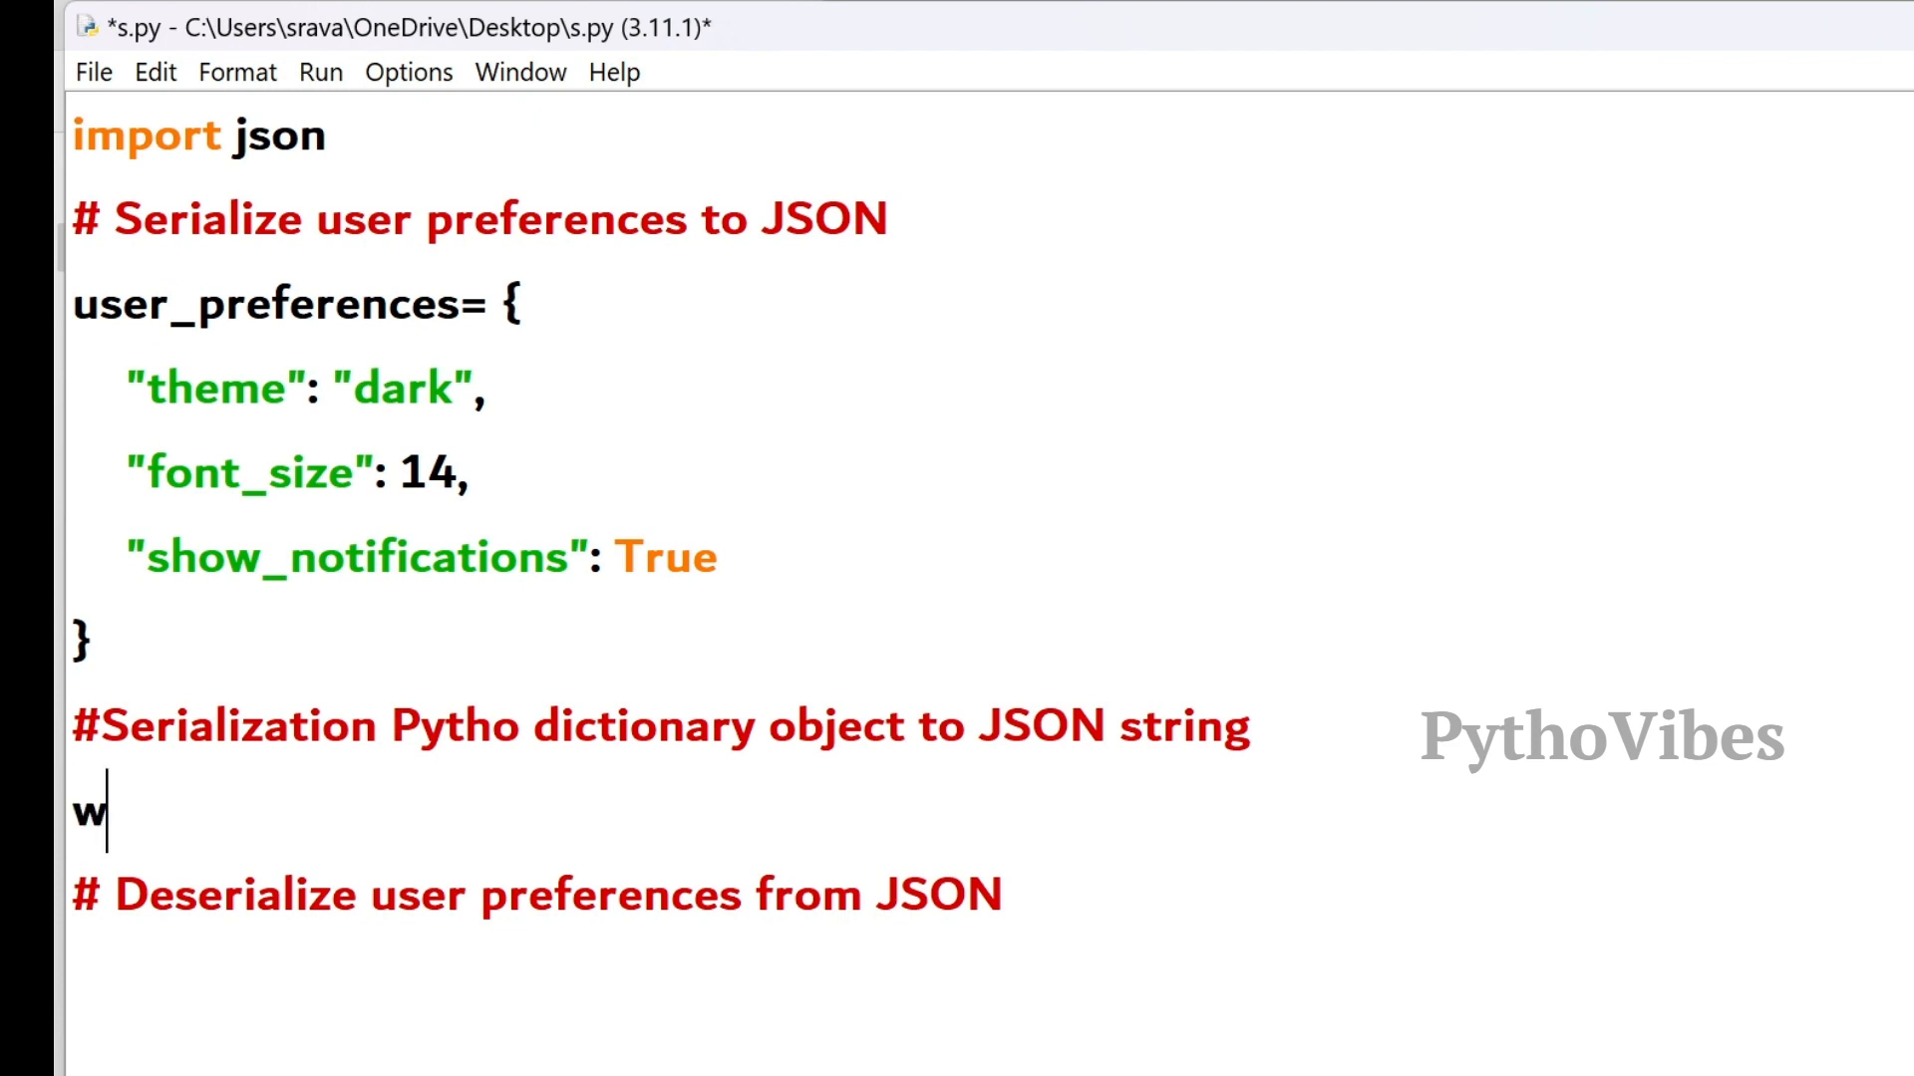
pyautogui.write('ith open')
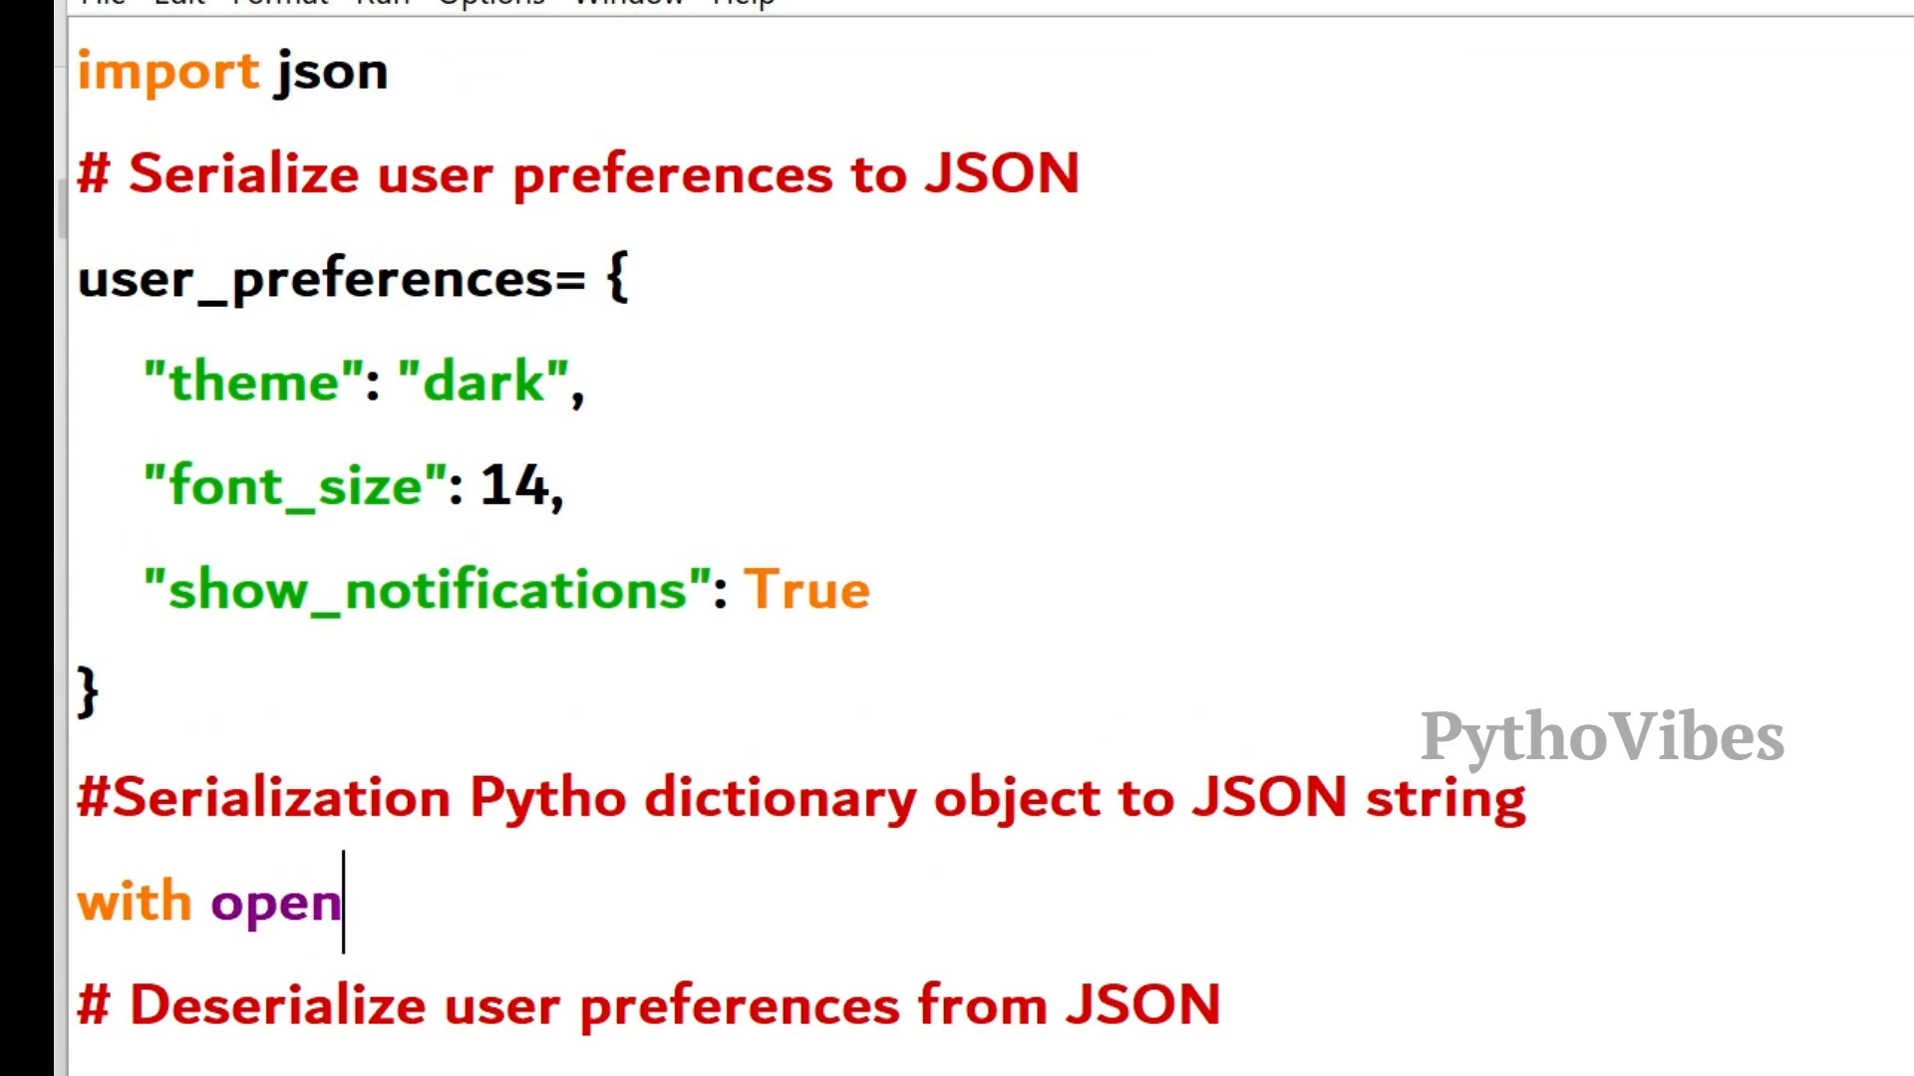
pyautogui.write('(')
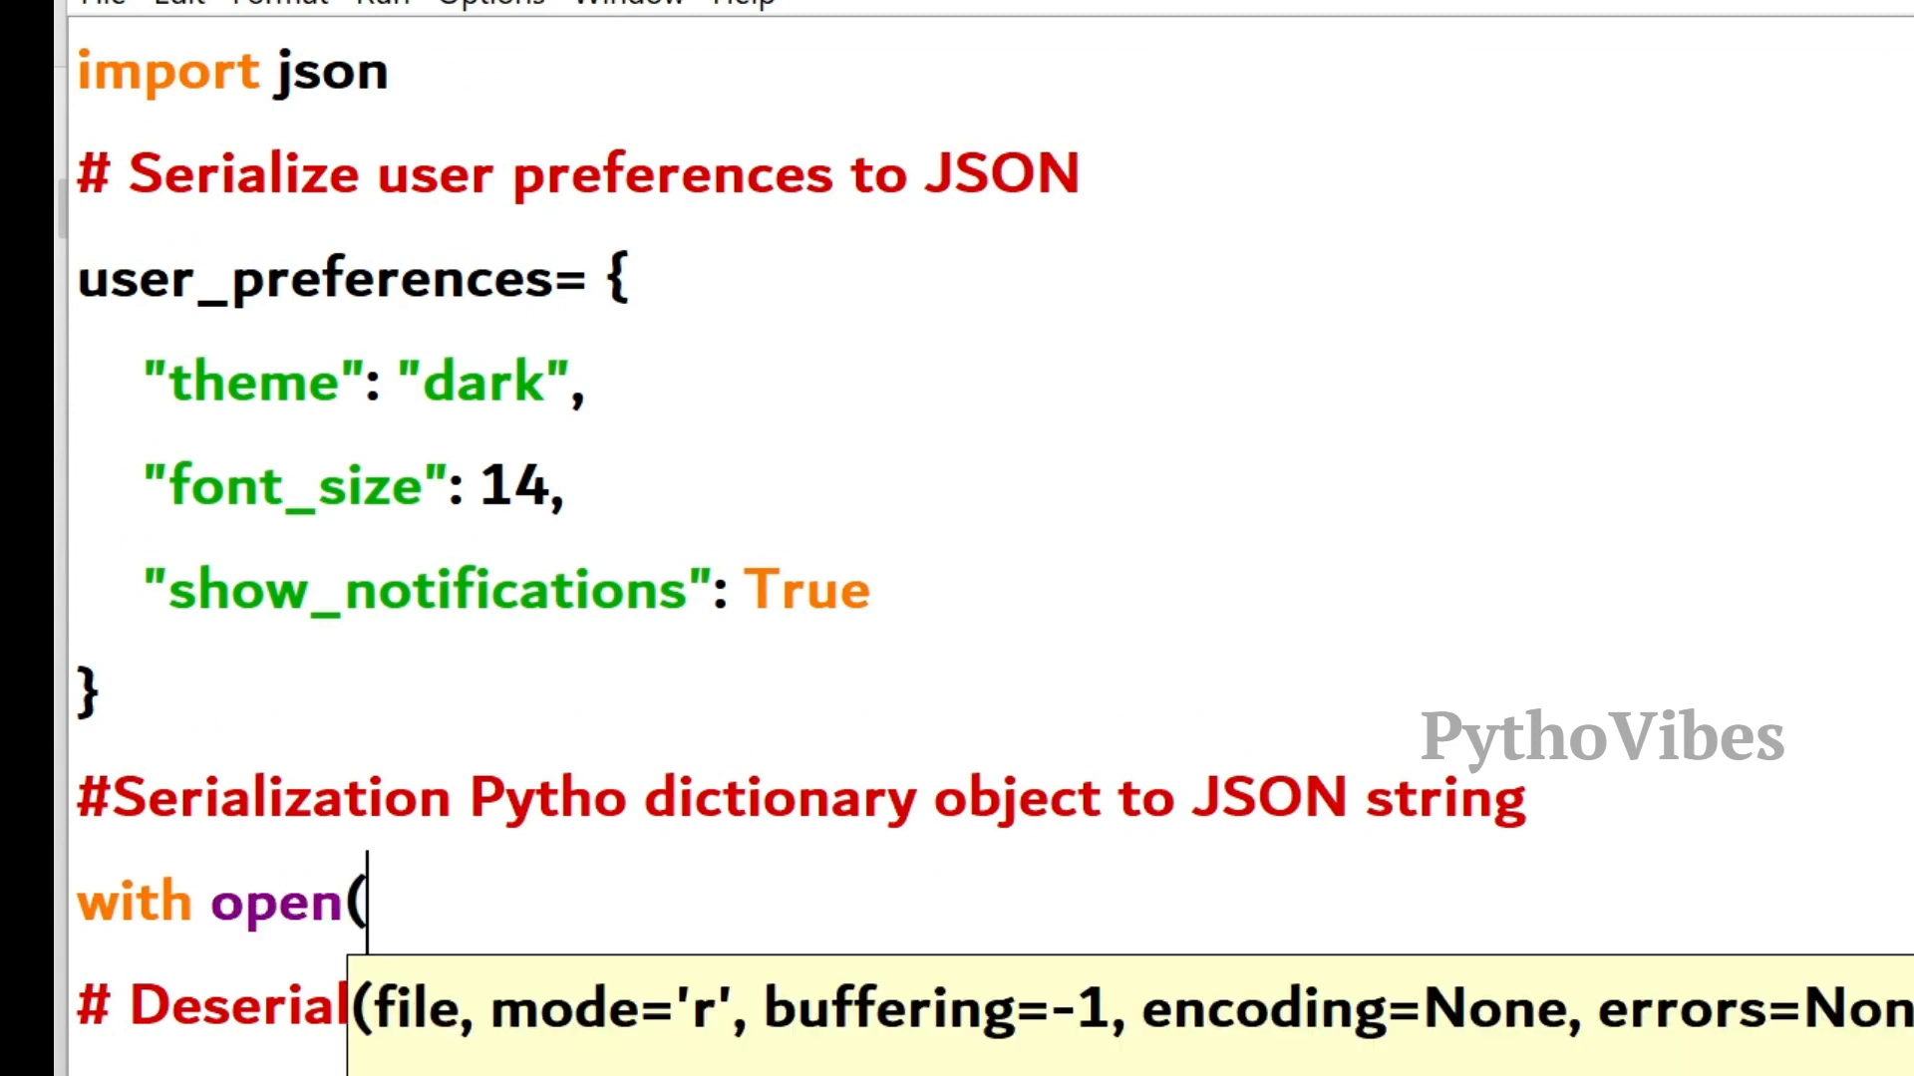
pyautogui.write("'prefe")
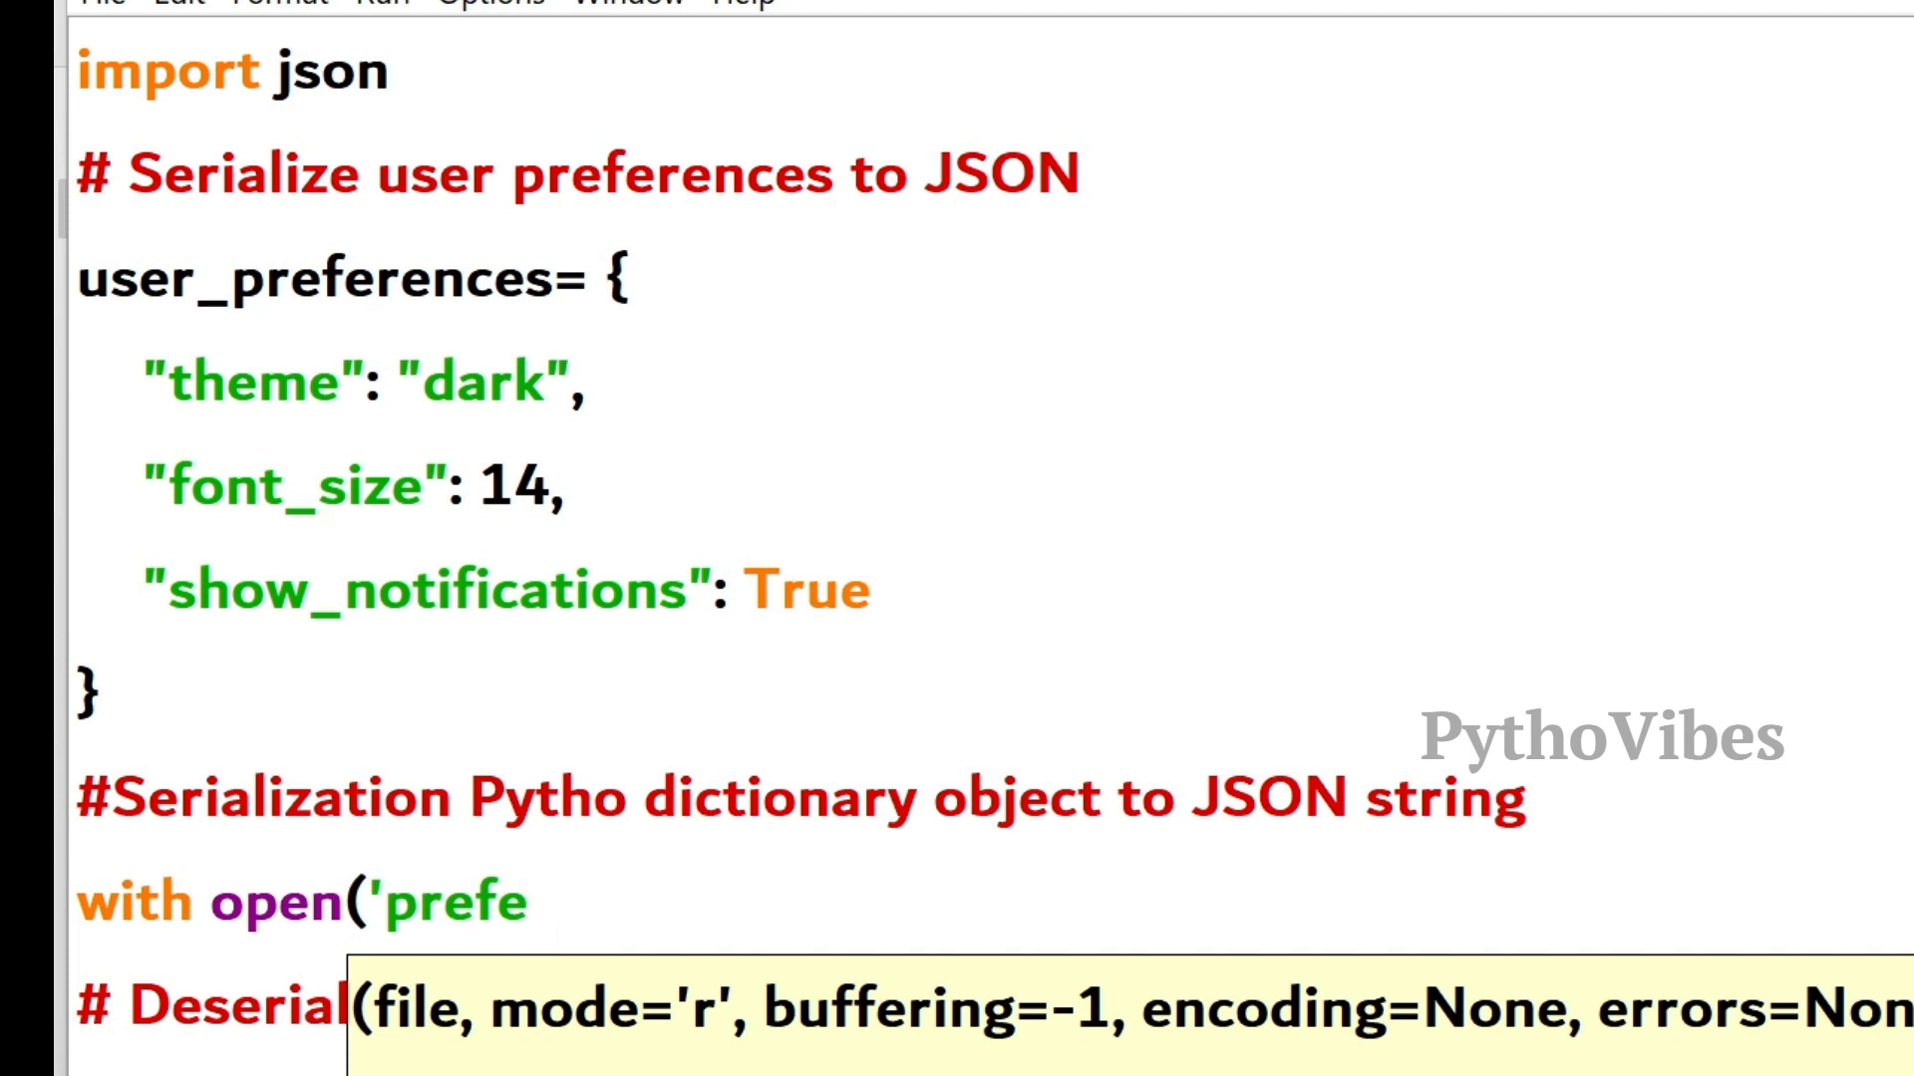
pyautogui.write('rences.json')
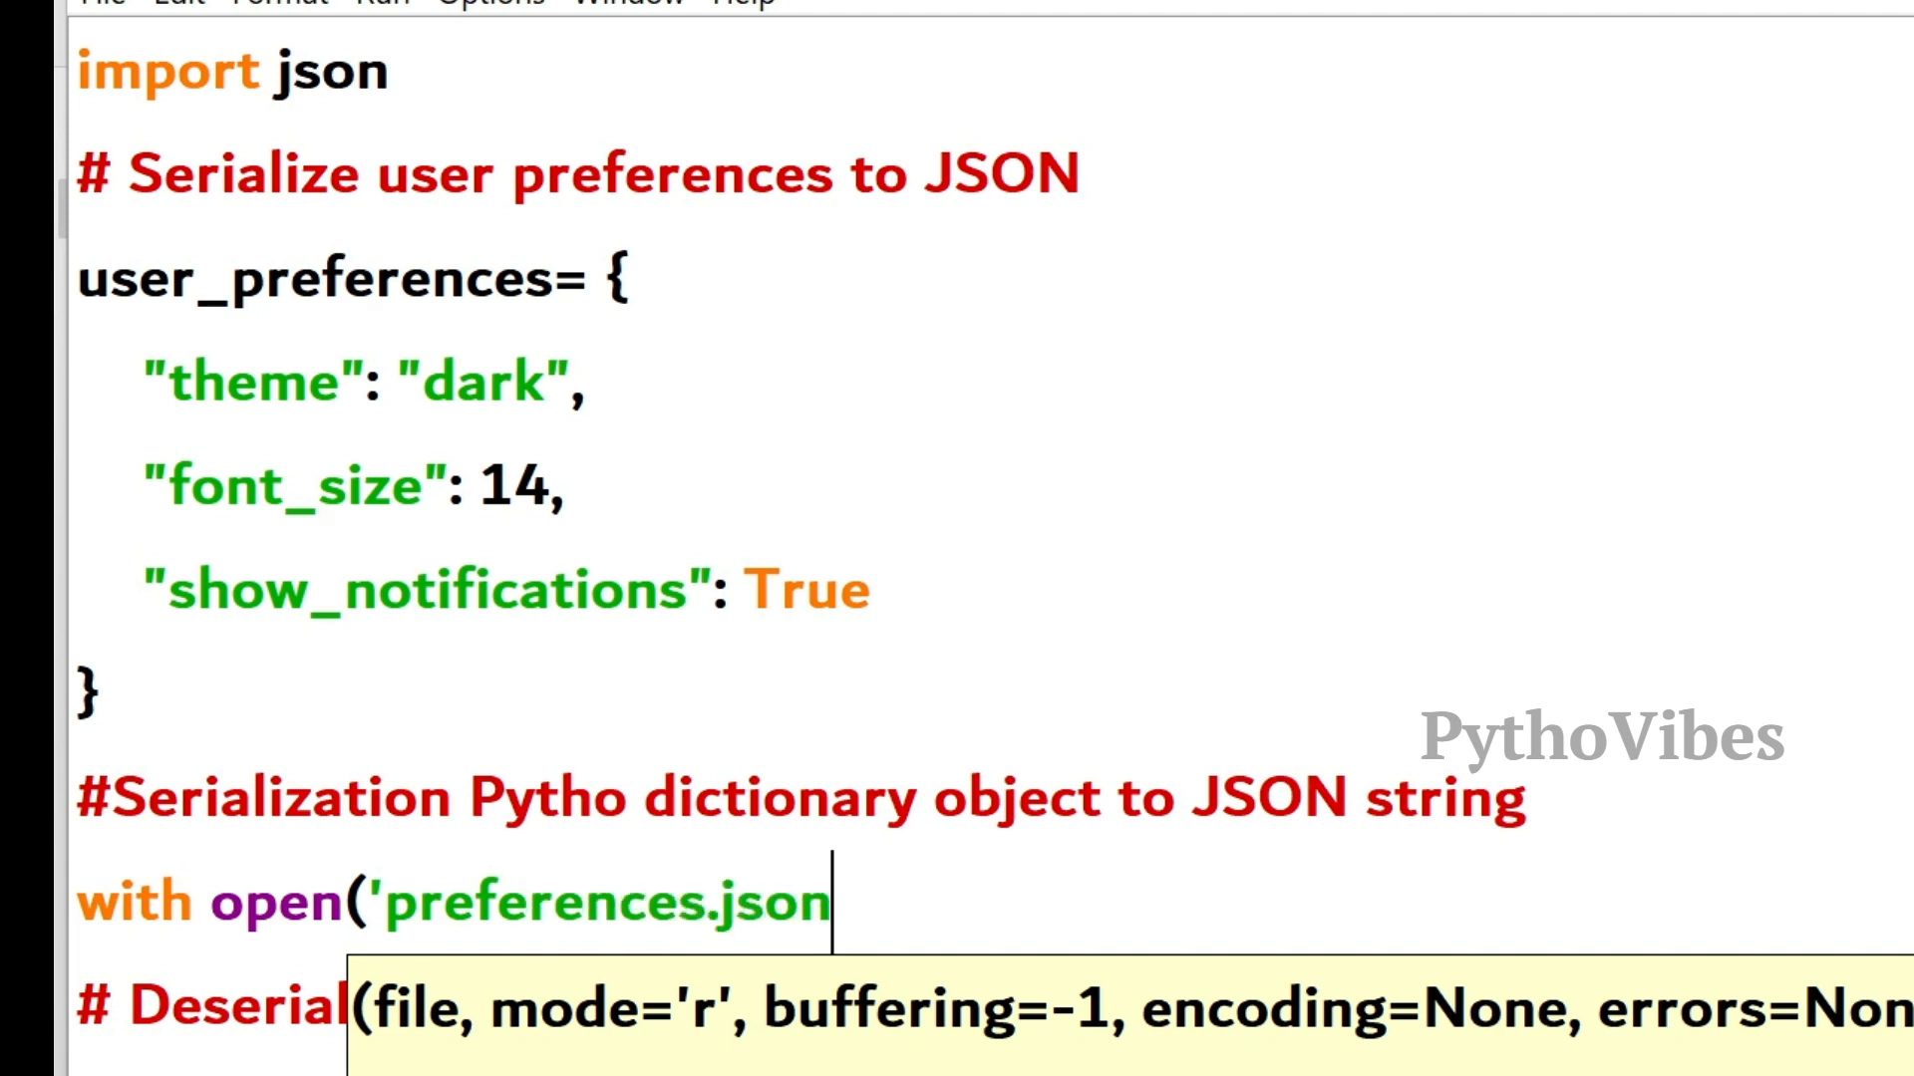
pyautogui.write(",'w'")
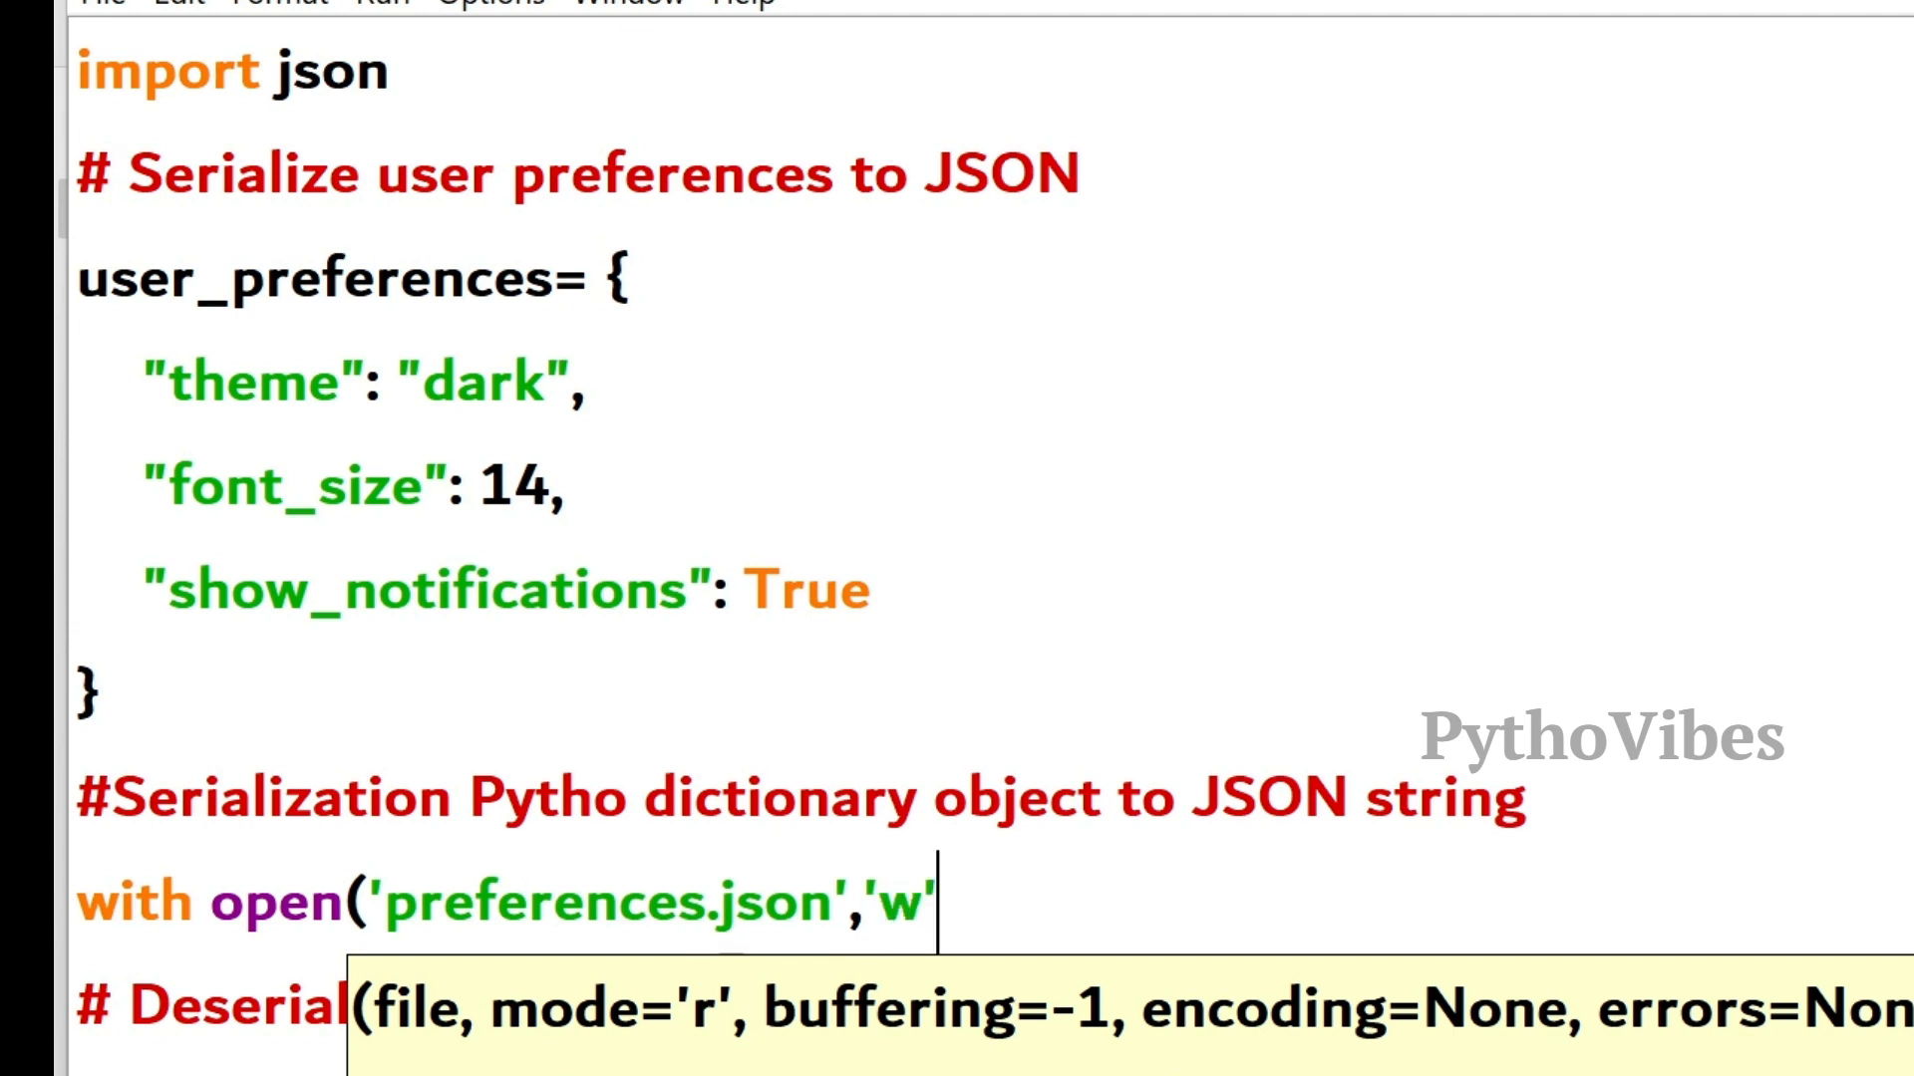
pyautogui.write(') a')
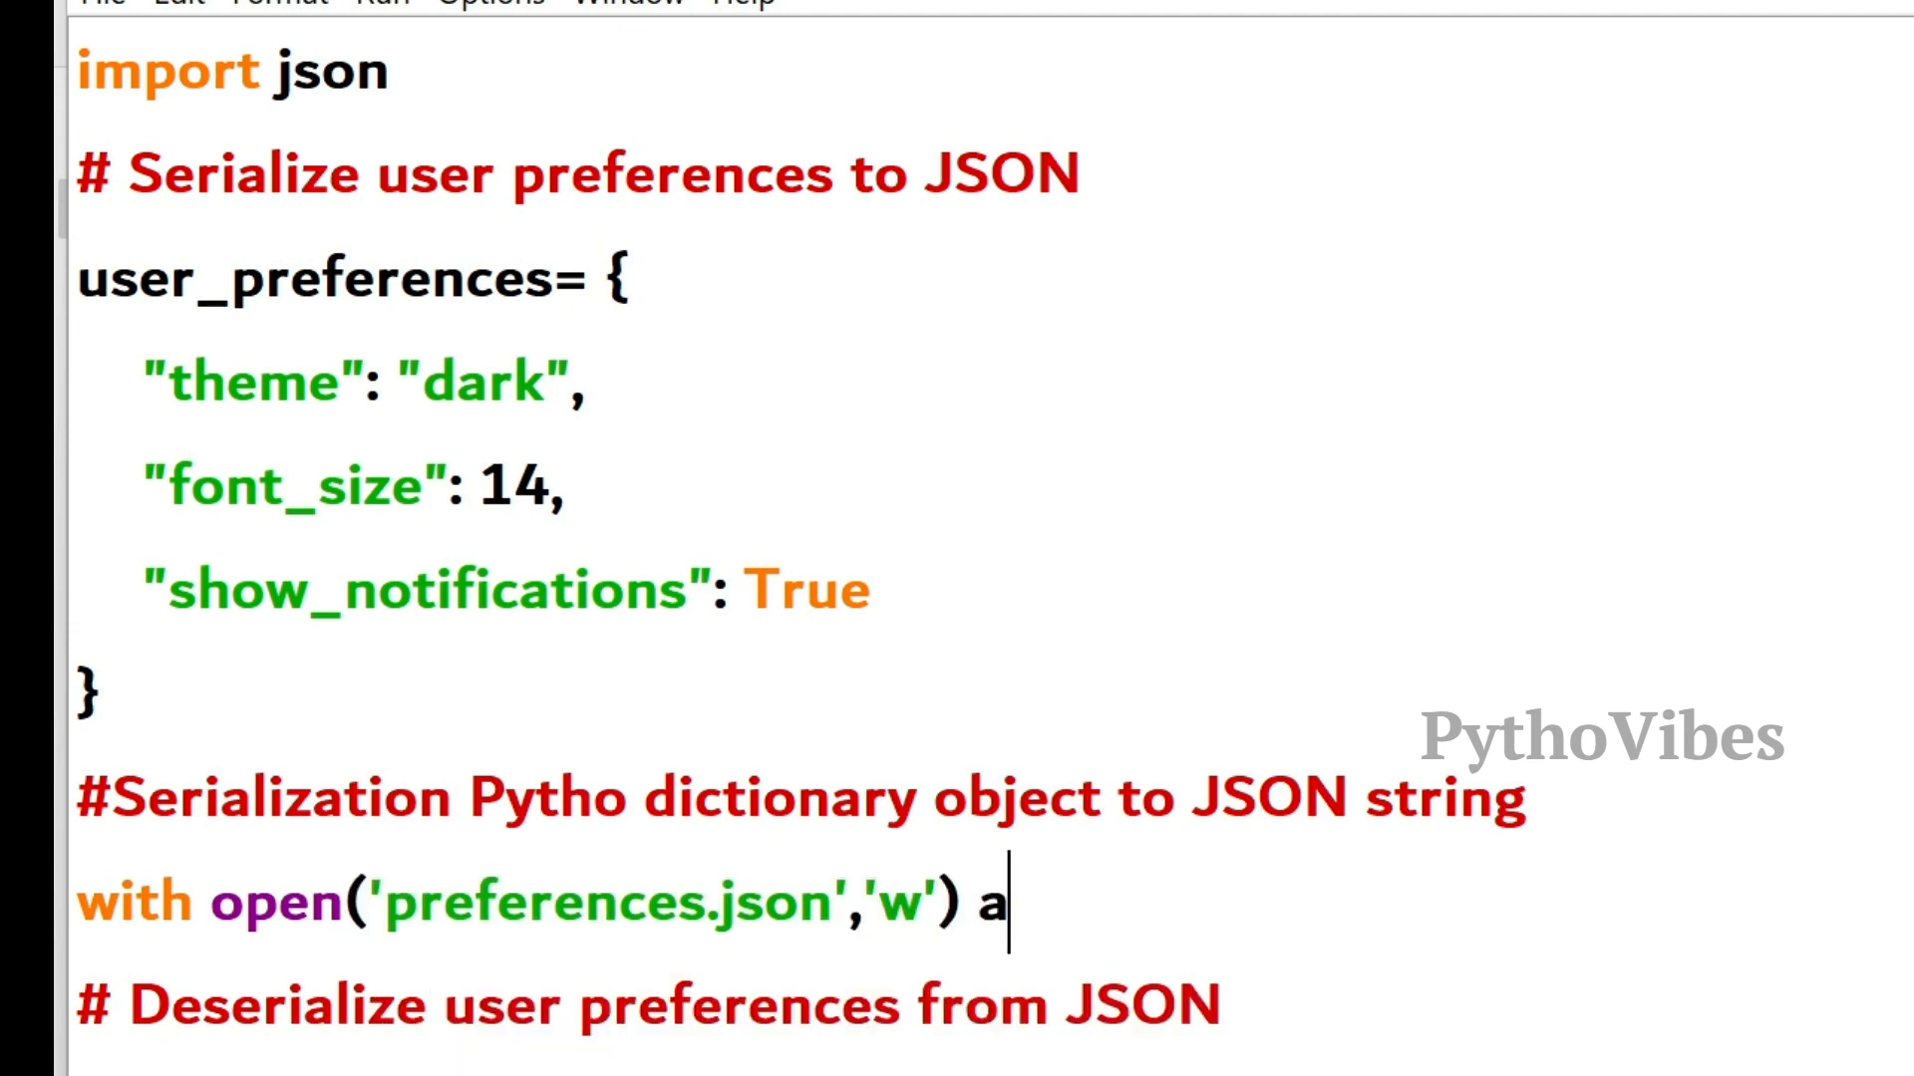
pyautogui.write('s f:')
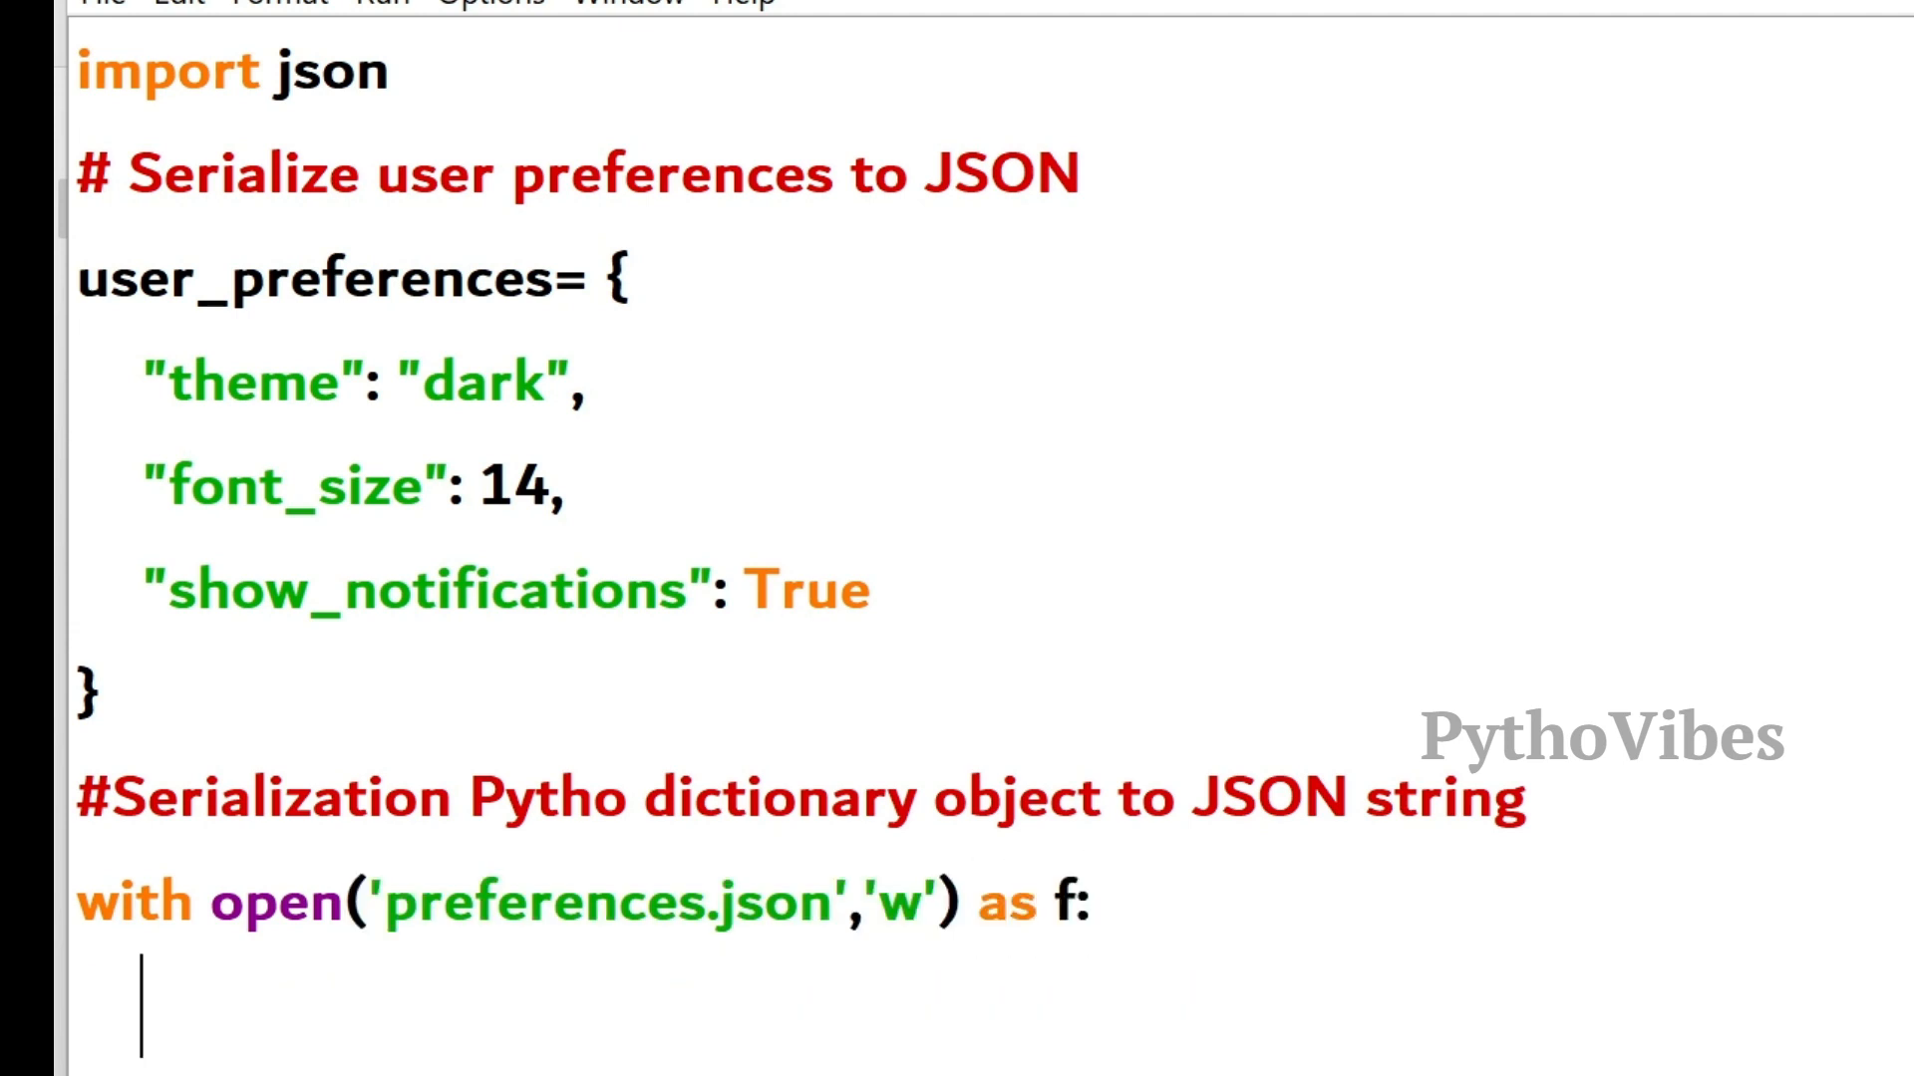
# - Inside the with block, call json.dump(user_preferences, f) and check the user_preferences name
pyautogui.write('j')
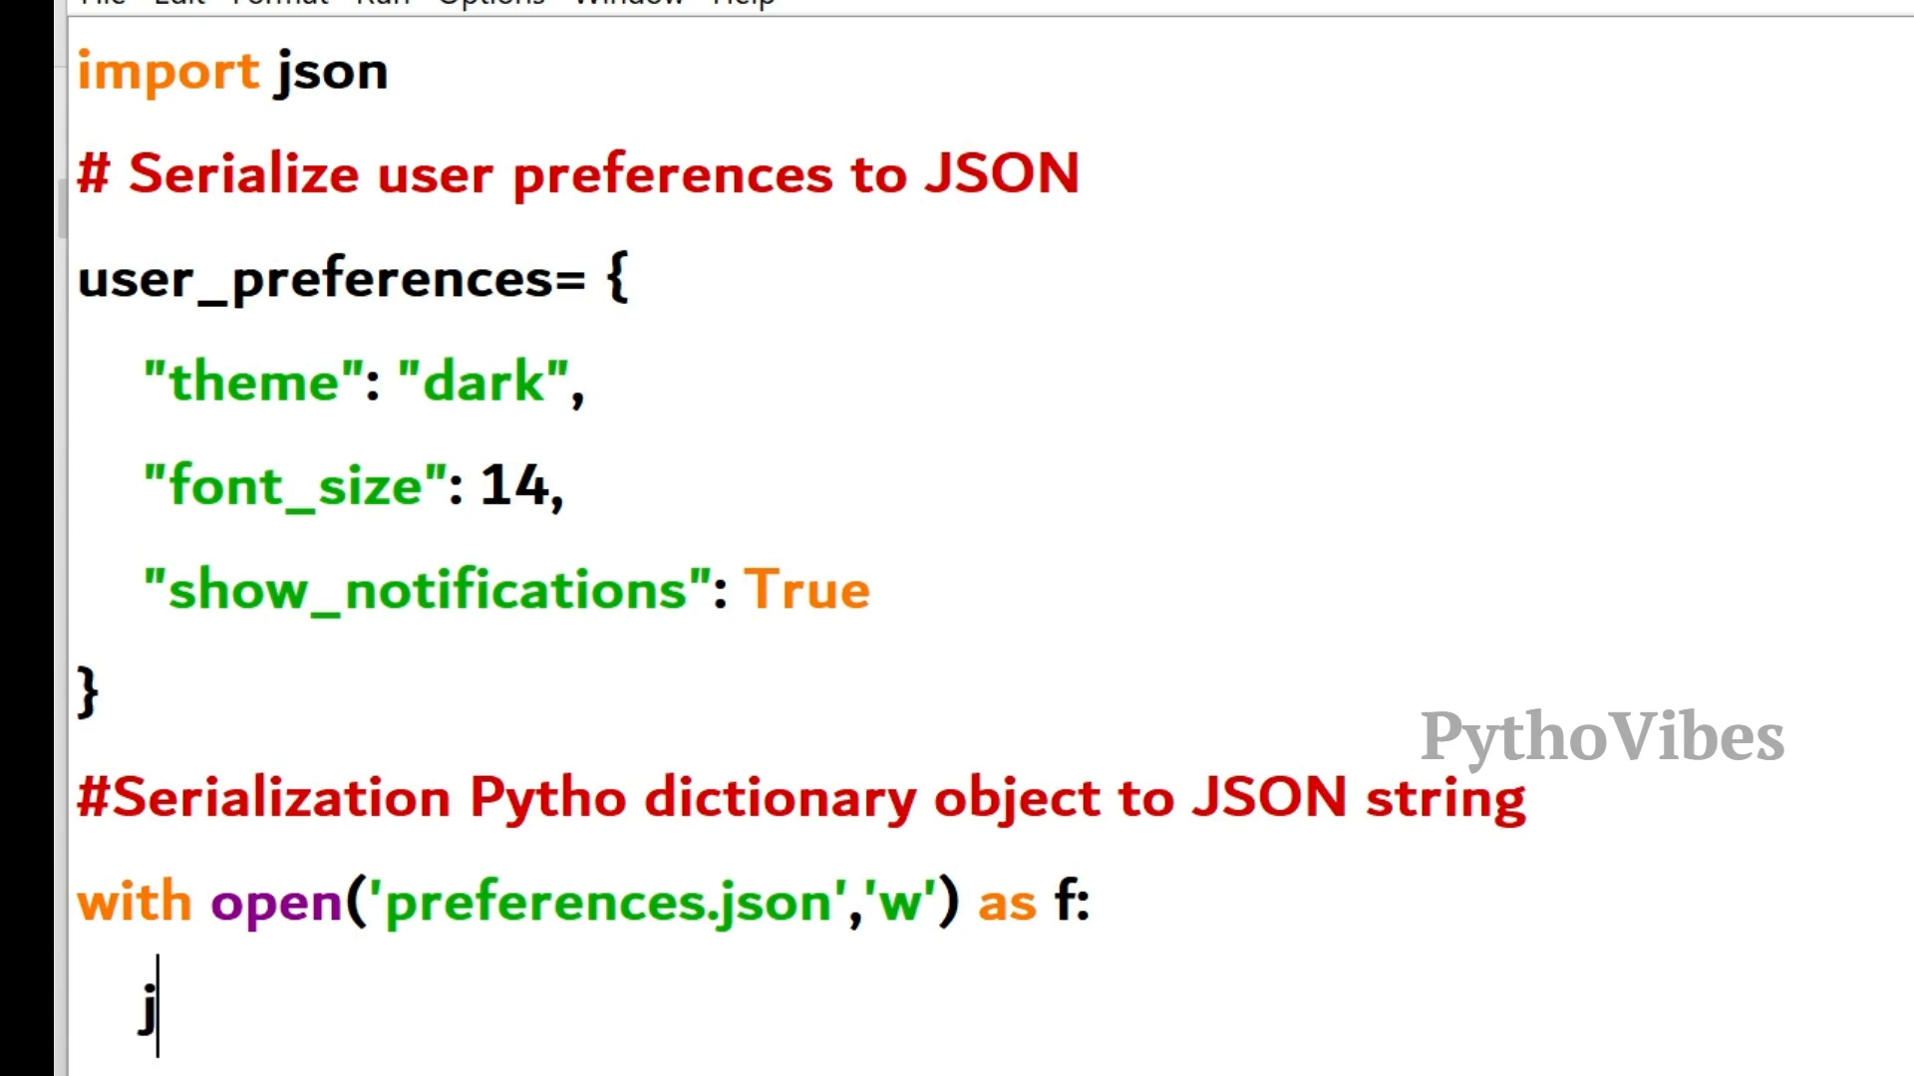
pyautogui.write('so')
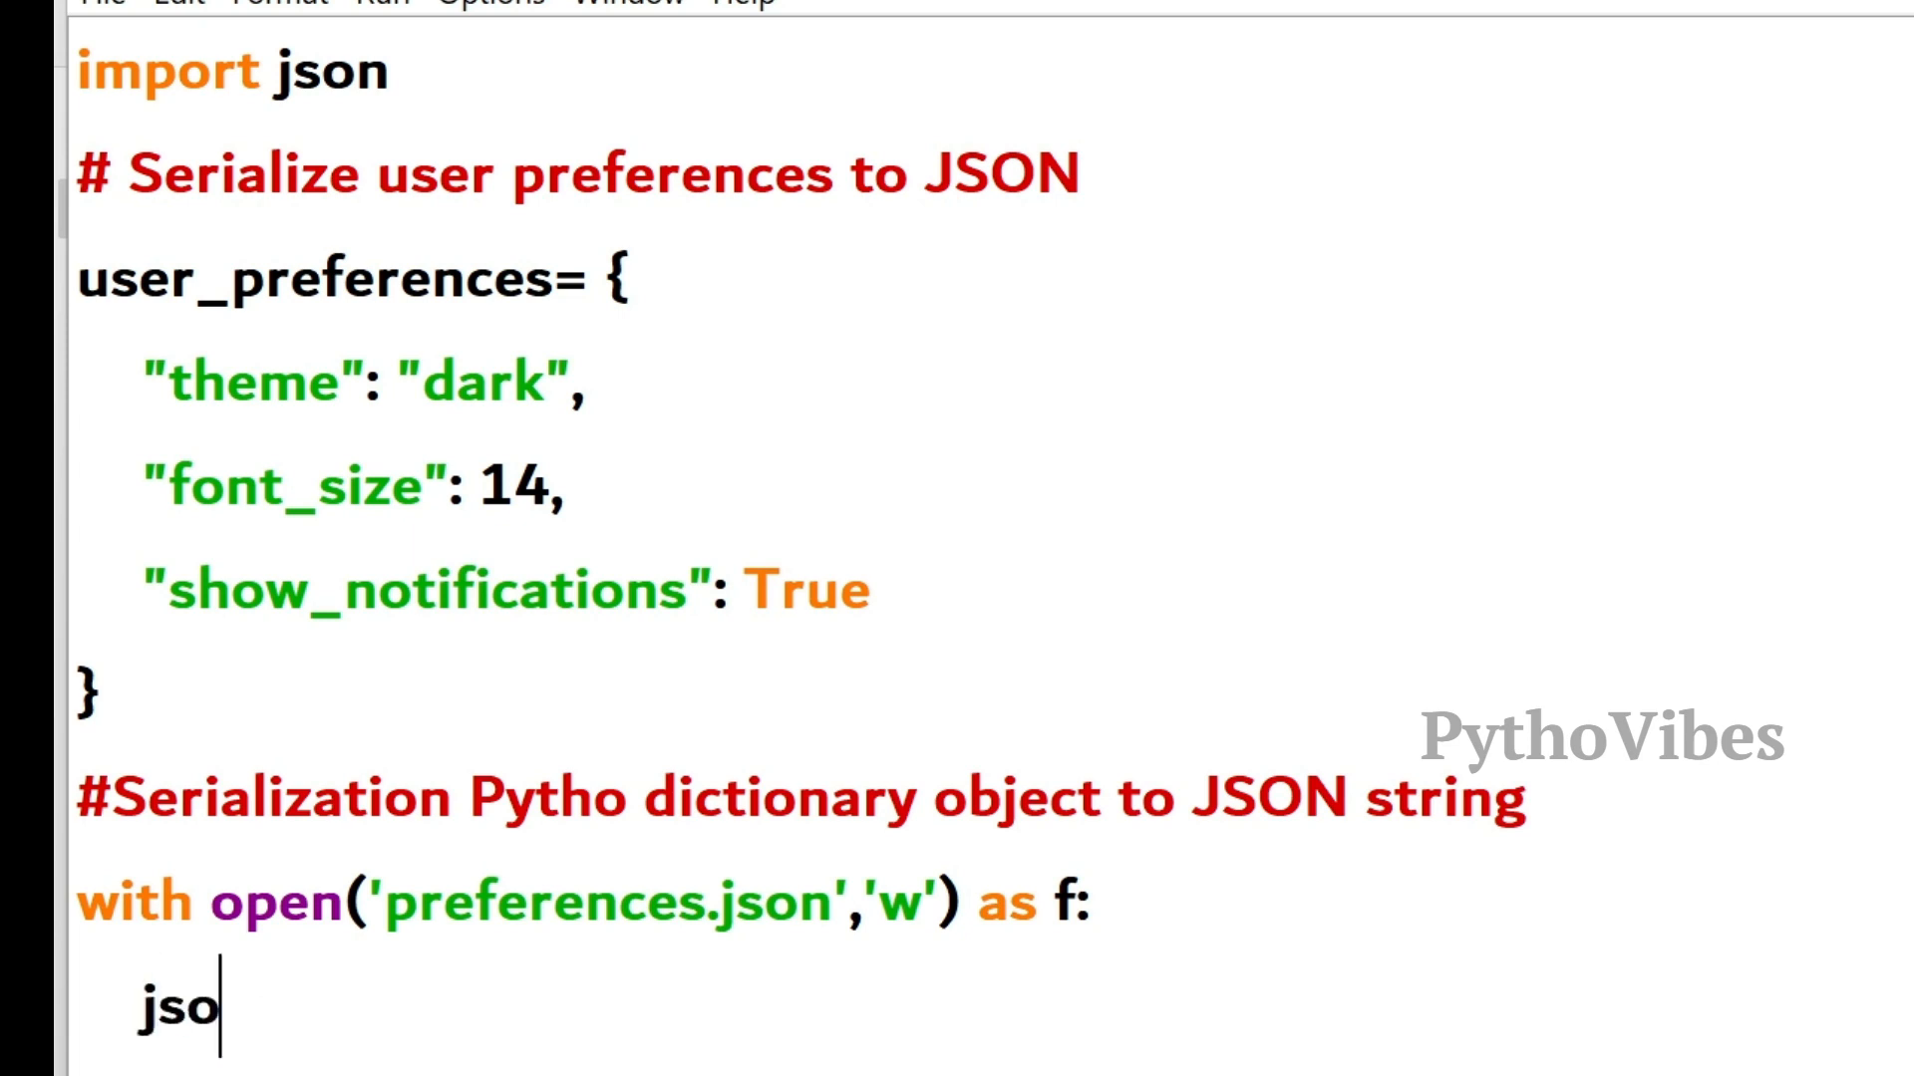
pyautogui.write('n.')
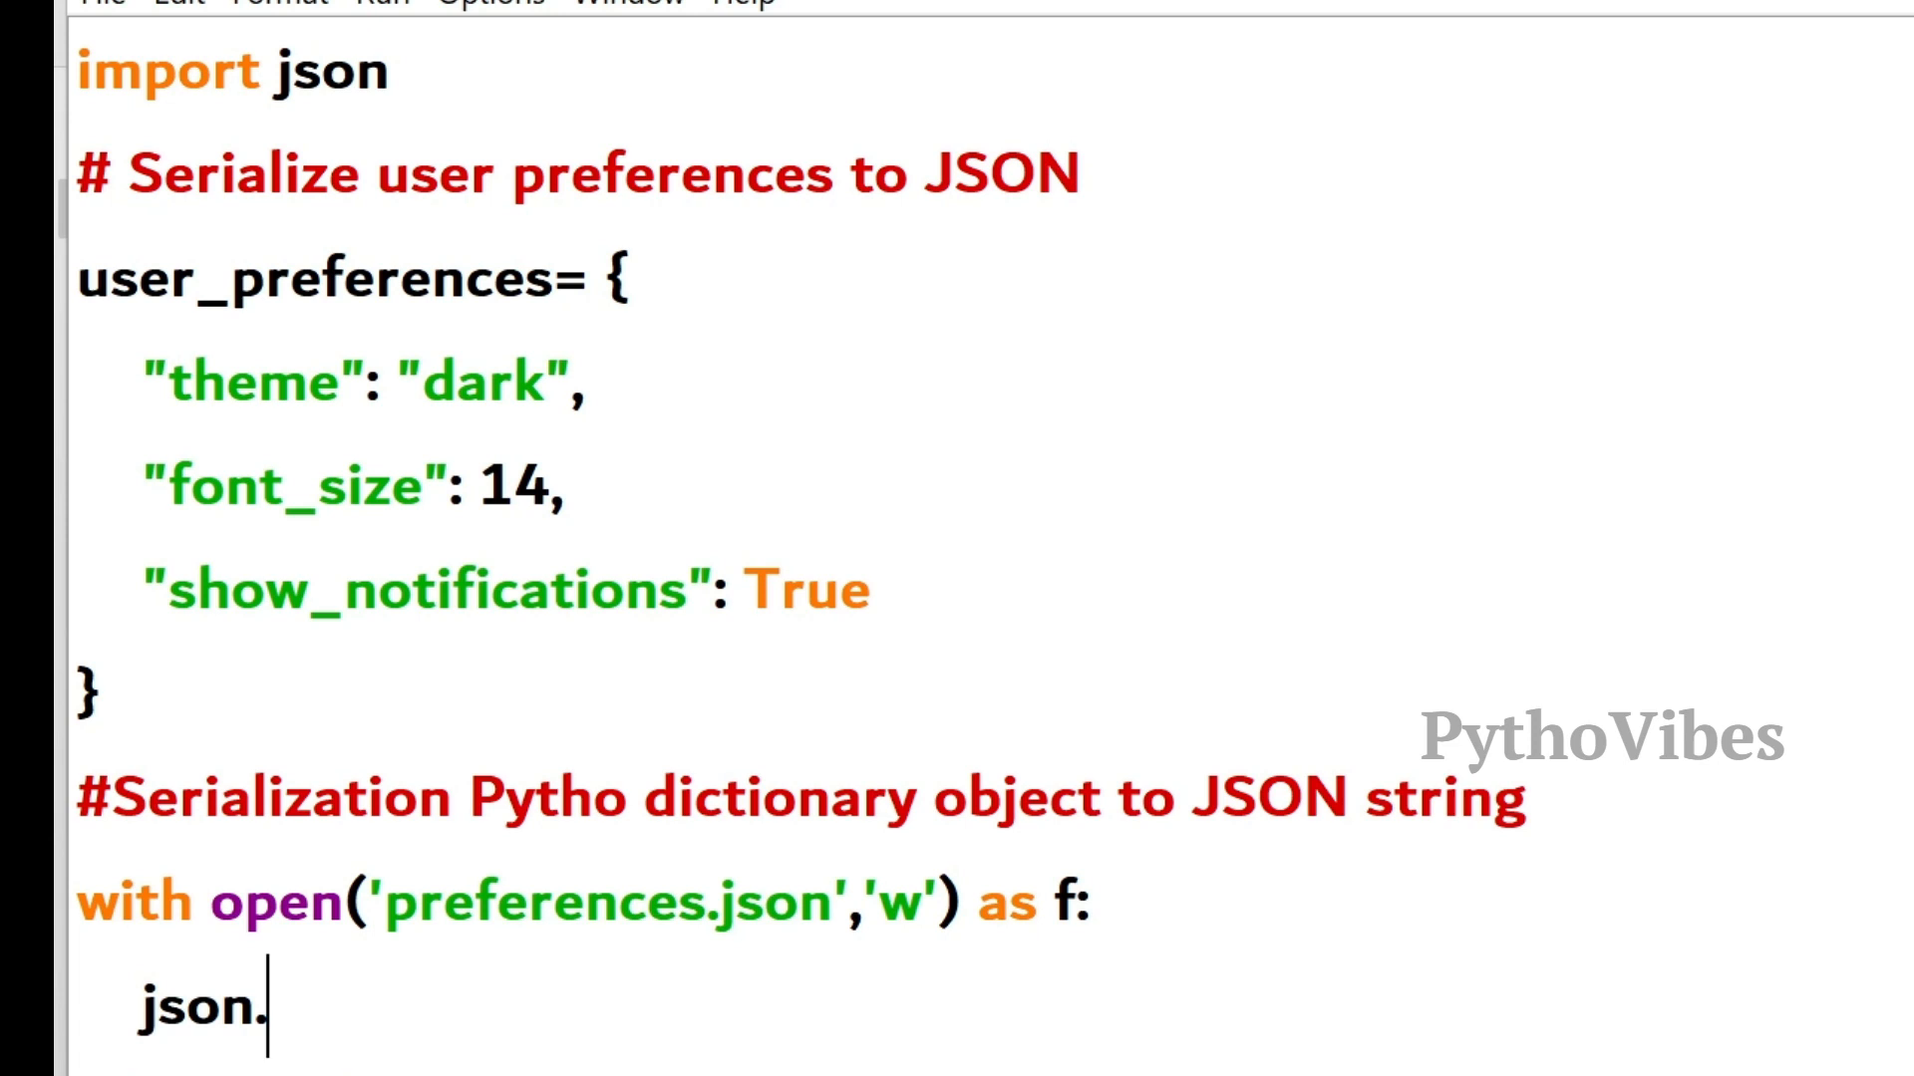
pyautogui.write('dump(')
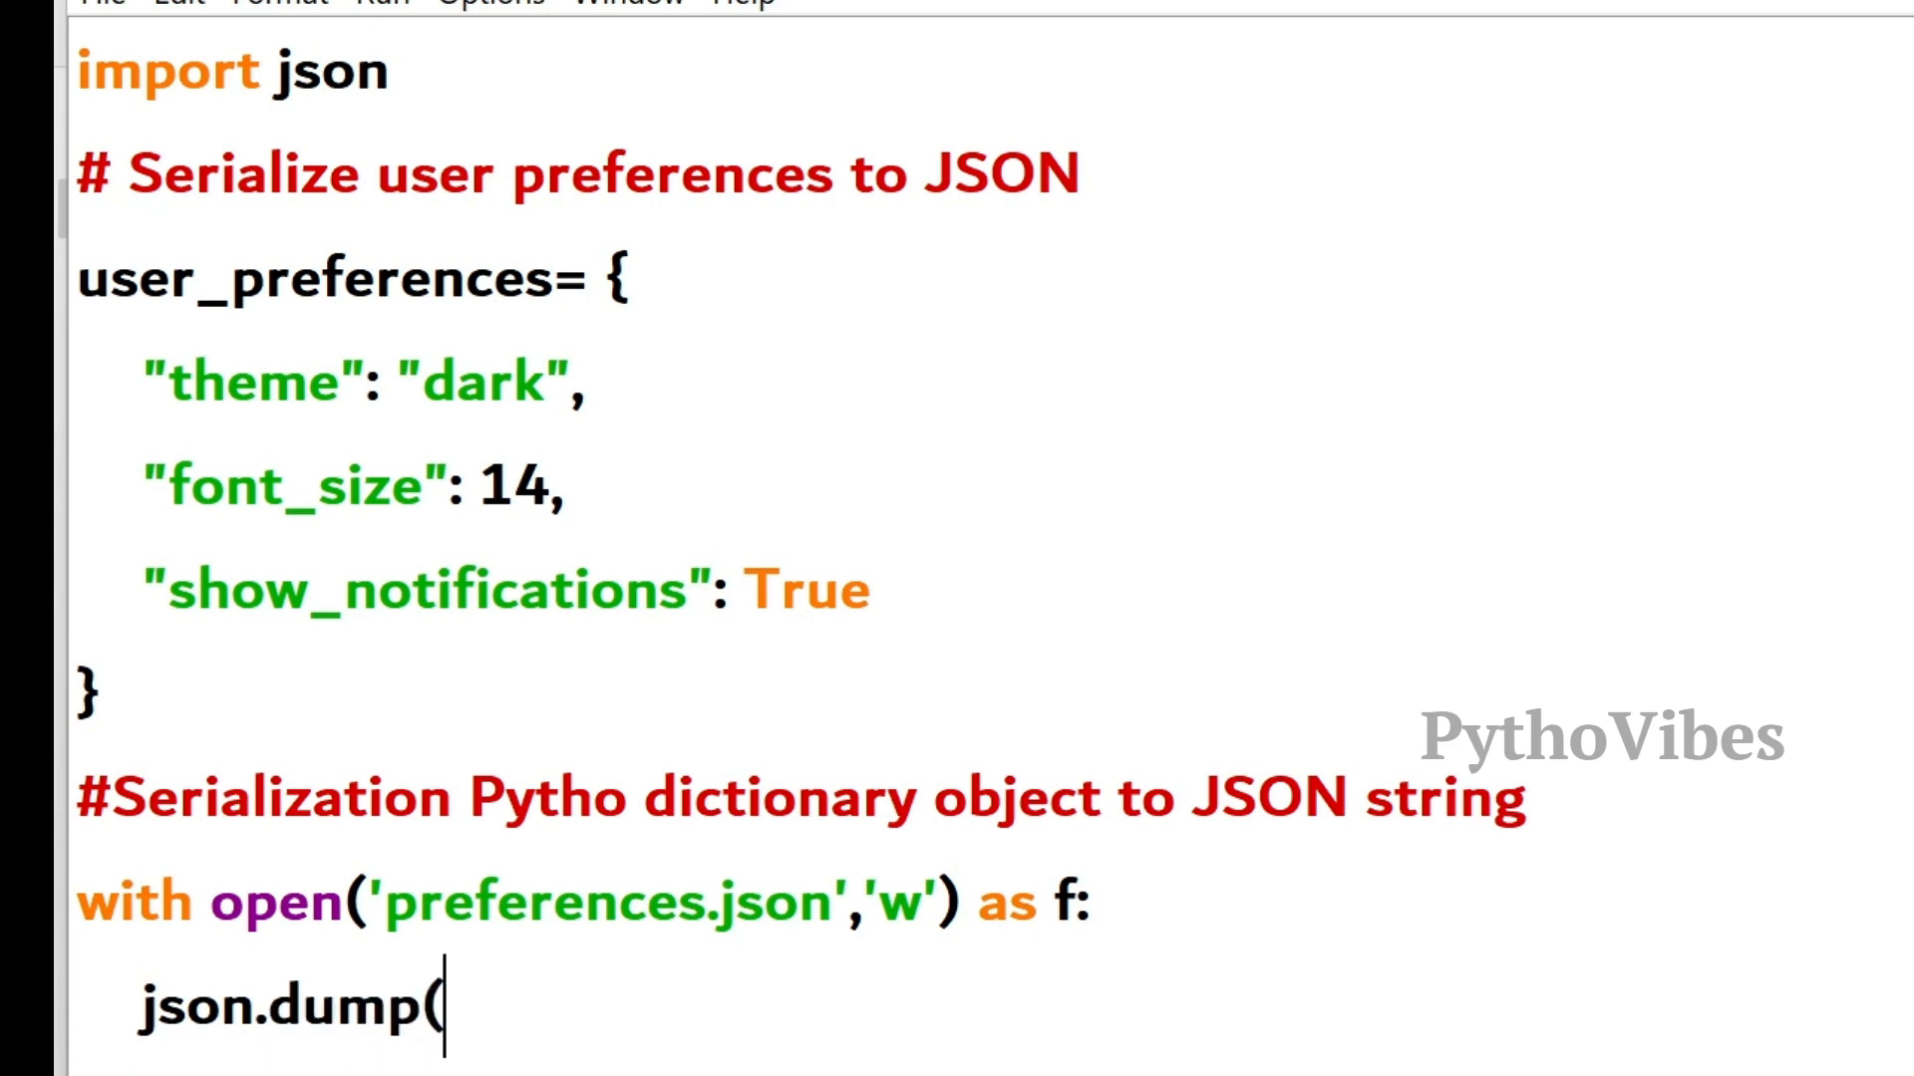
pyautogui.write('user_preferences')
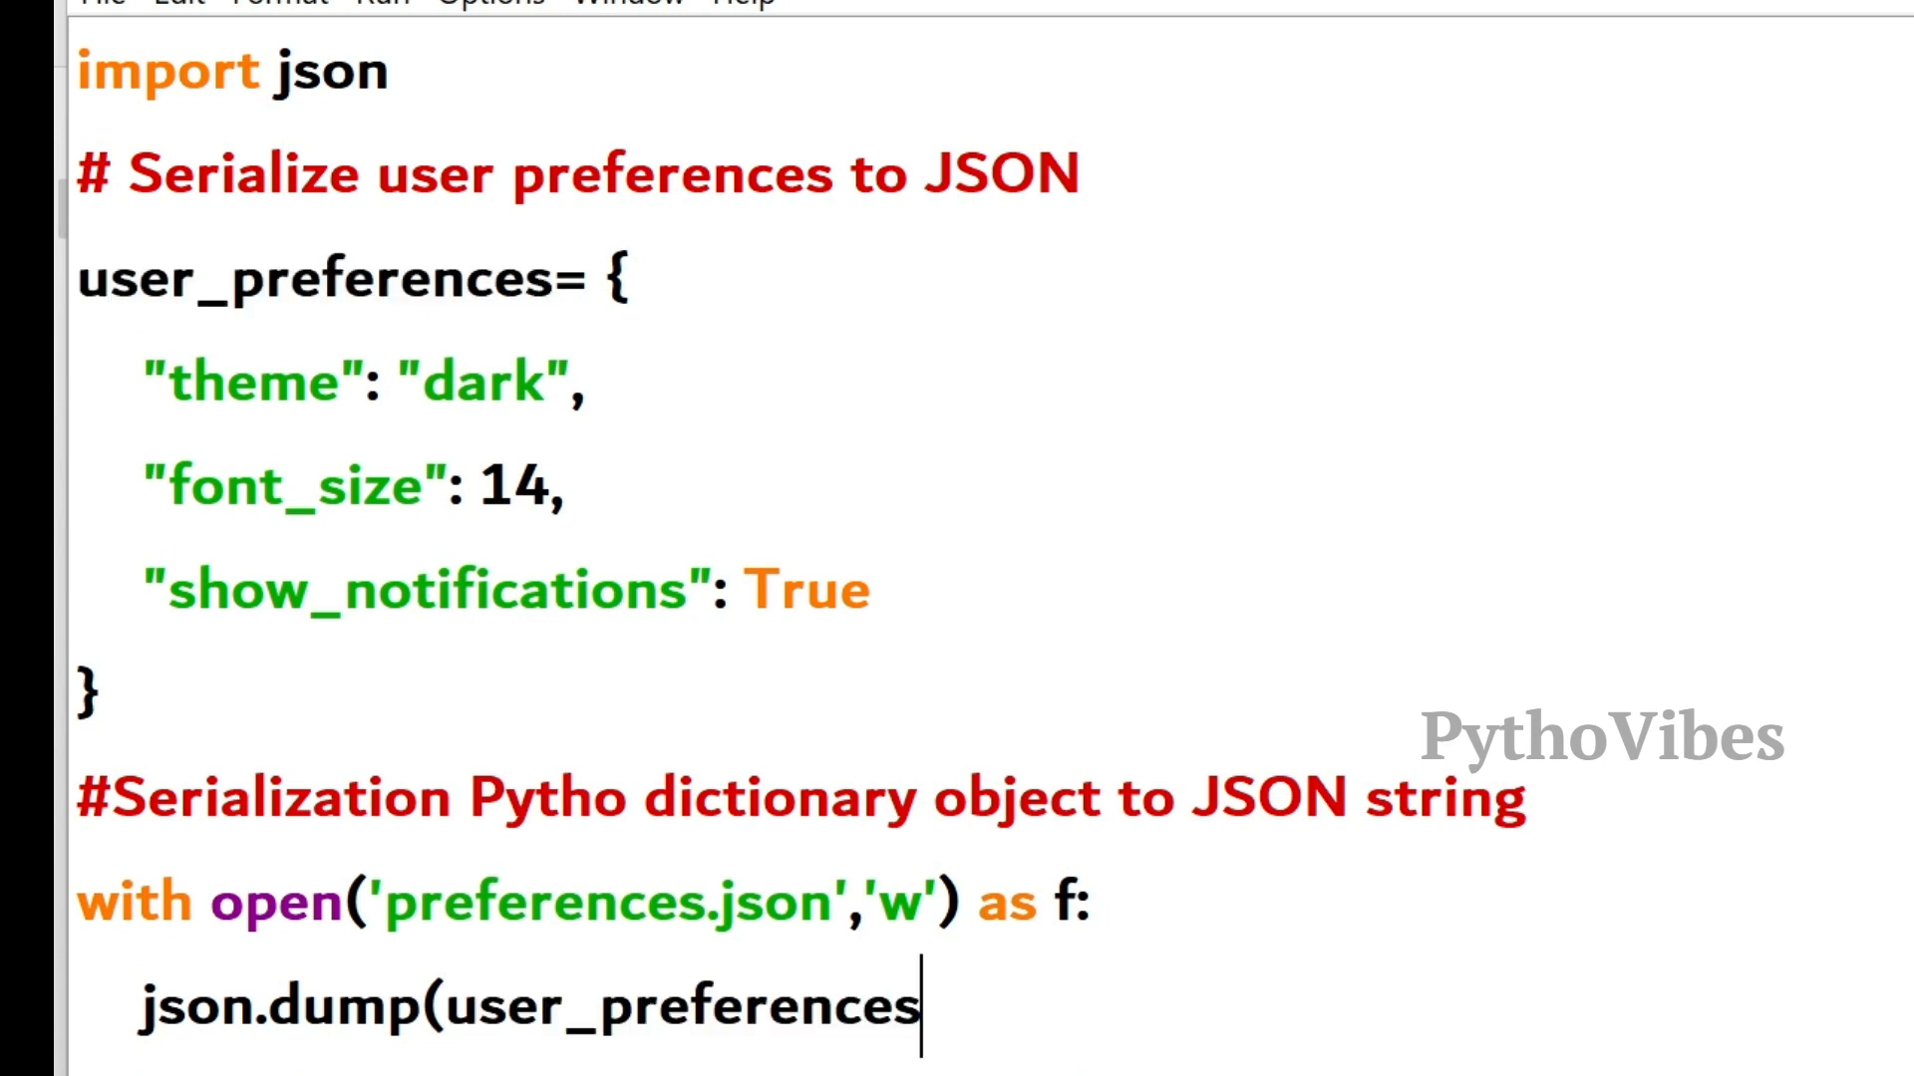
pyautogui.write(',f)')
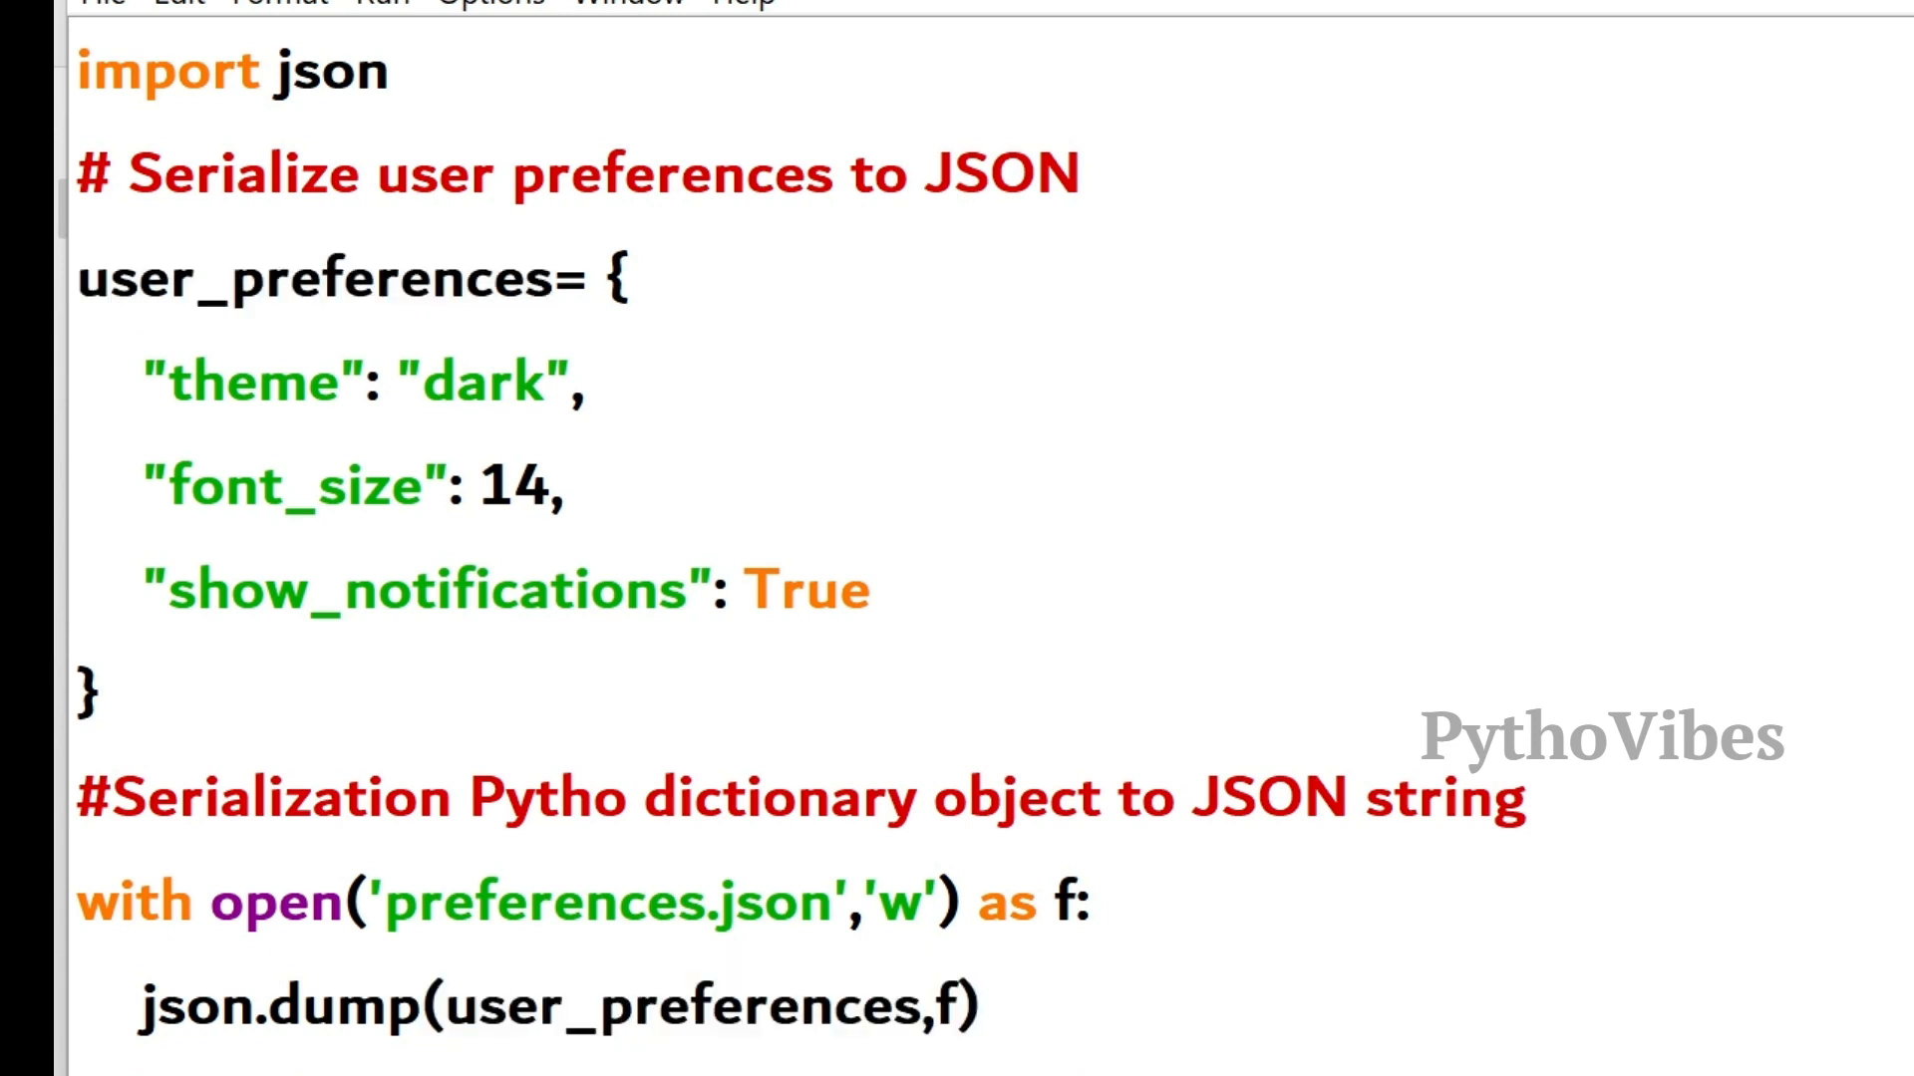
pyautogui.doubleClick(311, 279)
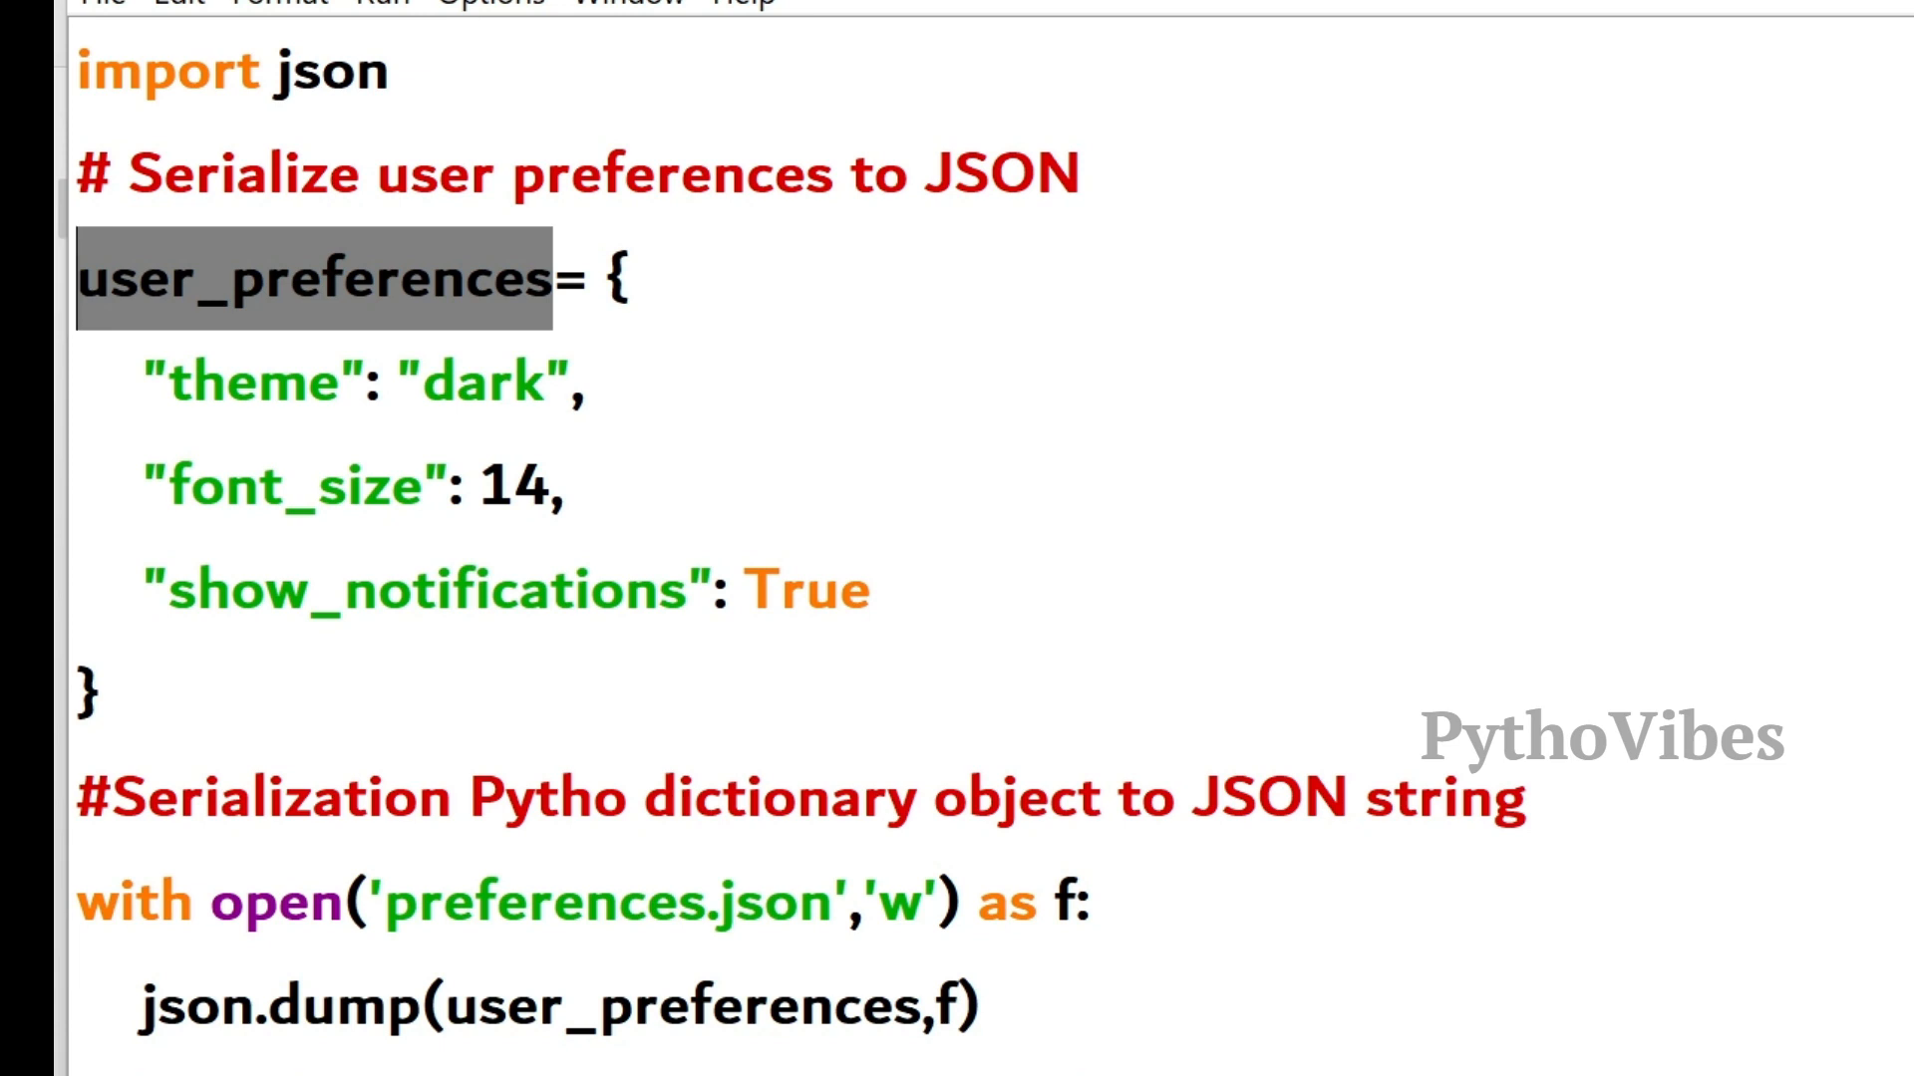
# - Add with open('preferences.json','r') as f: below the Deserialize comment
pyautogui.click(983, 1007)
pyautogui.write('# Deserialize user preferences from JSON string to Python Dict object')
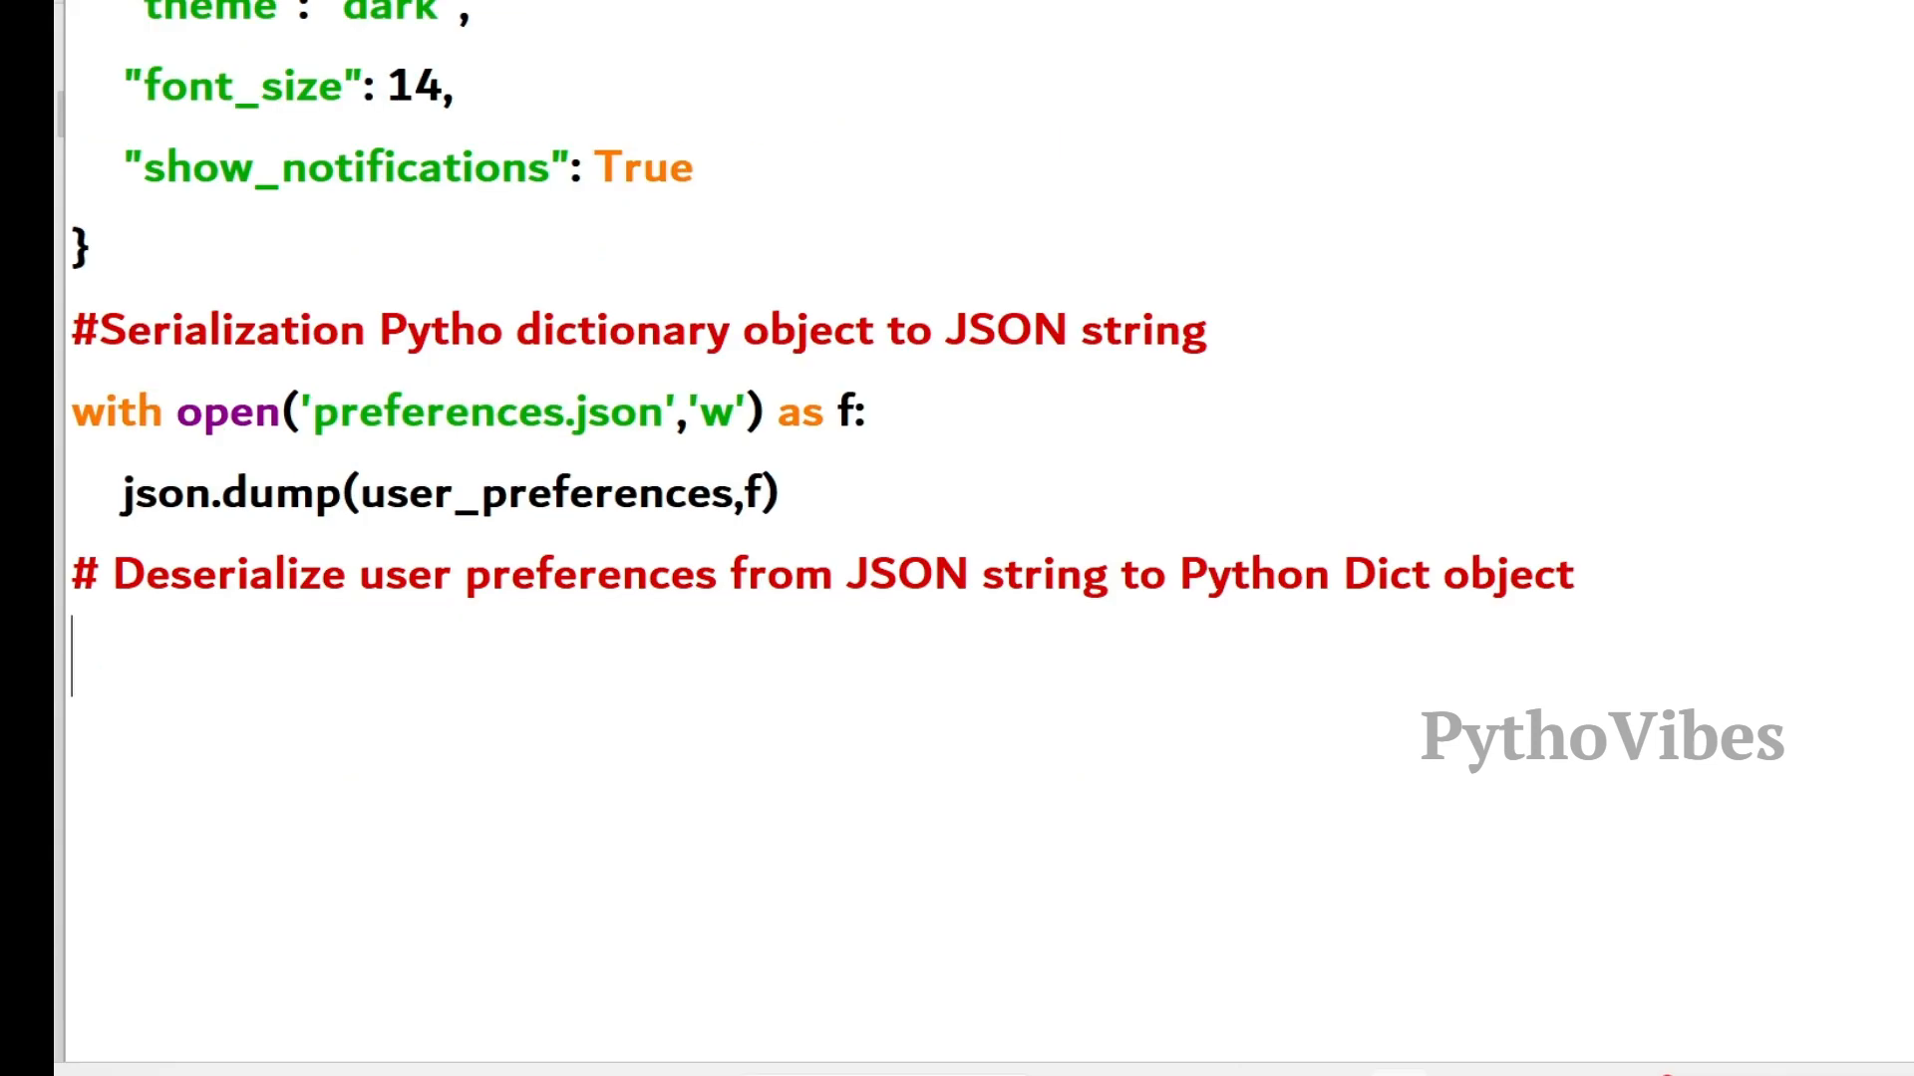
pyautogui.write('wi')
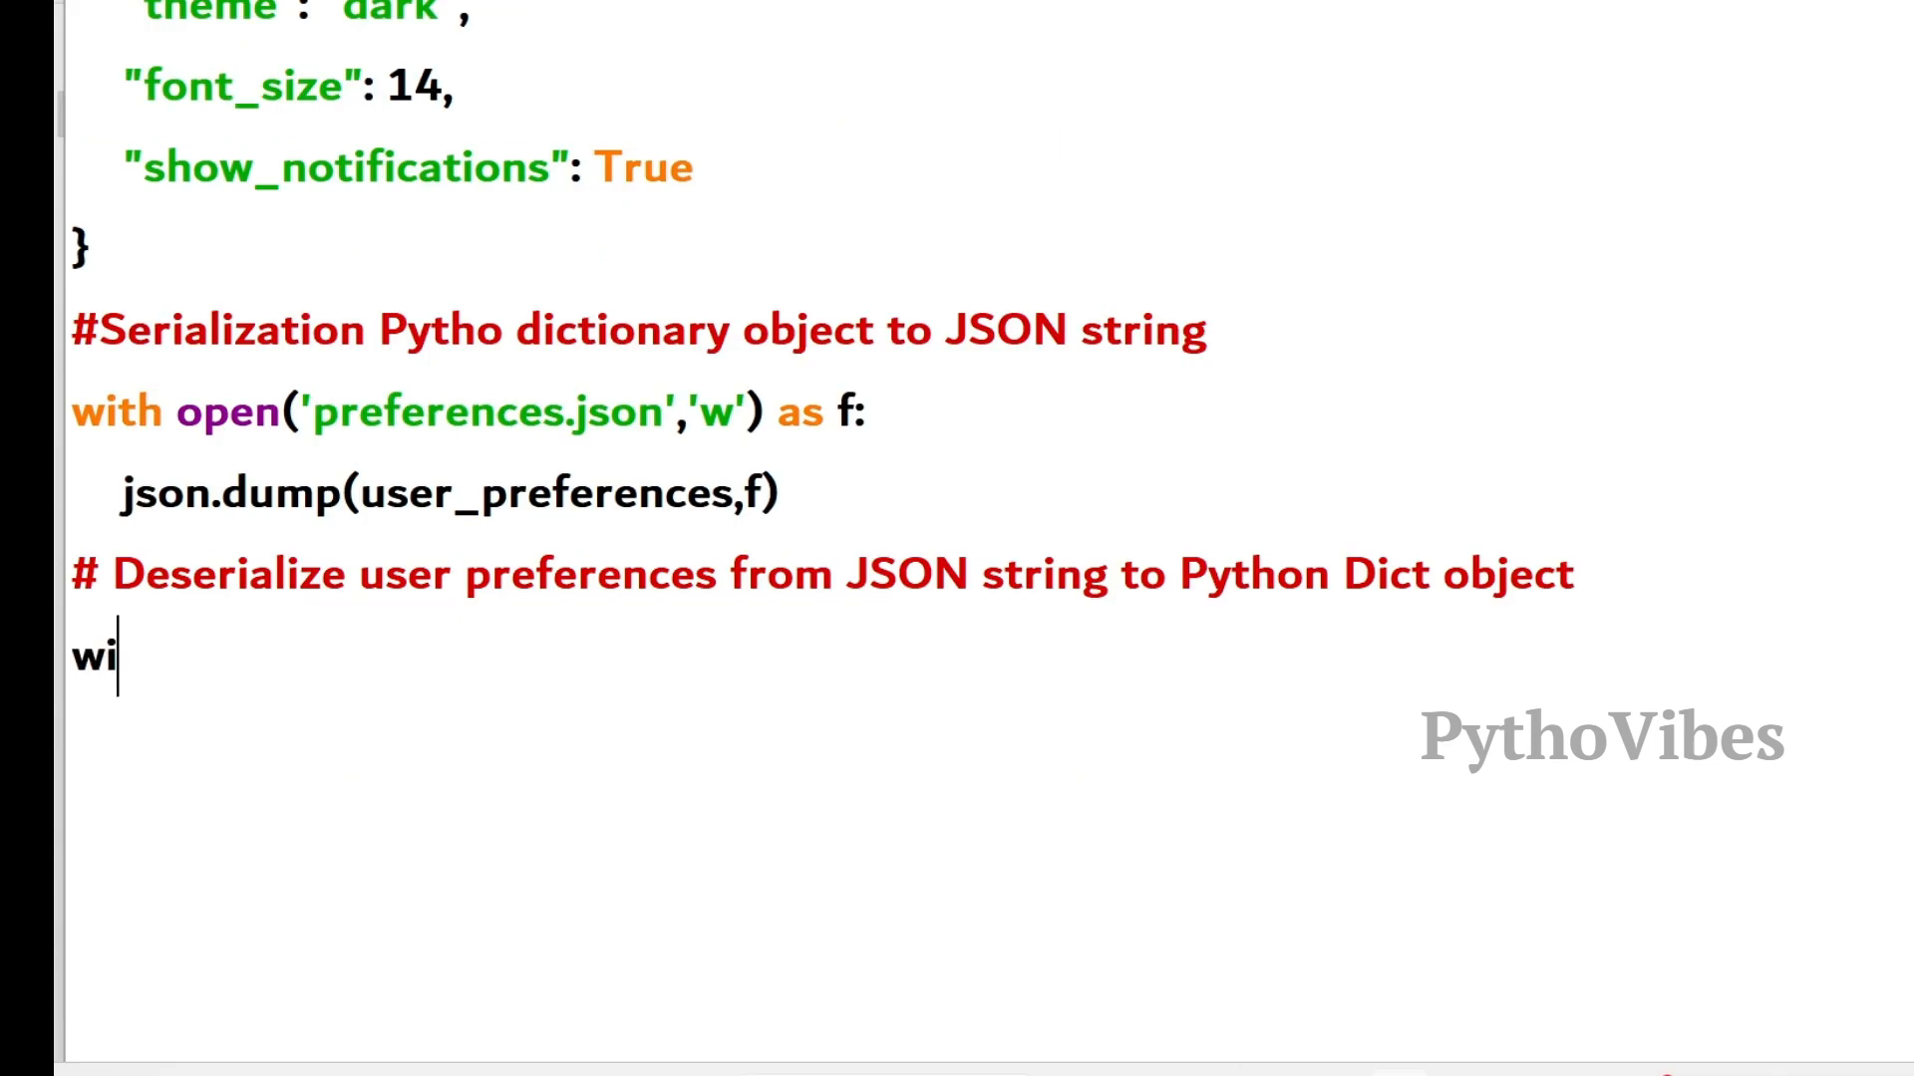
pyautogui.write('th open')
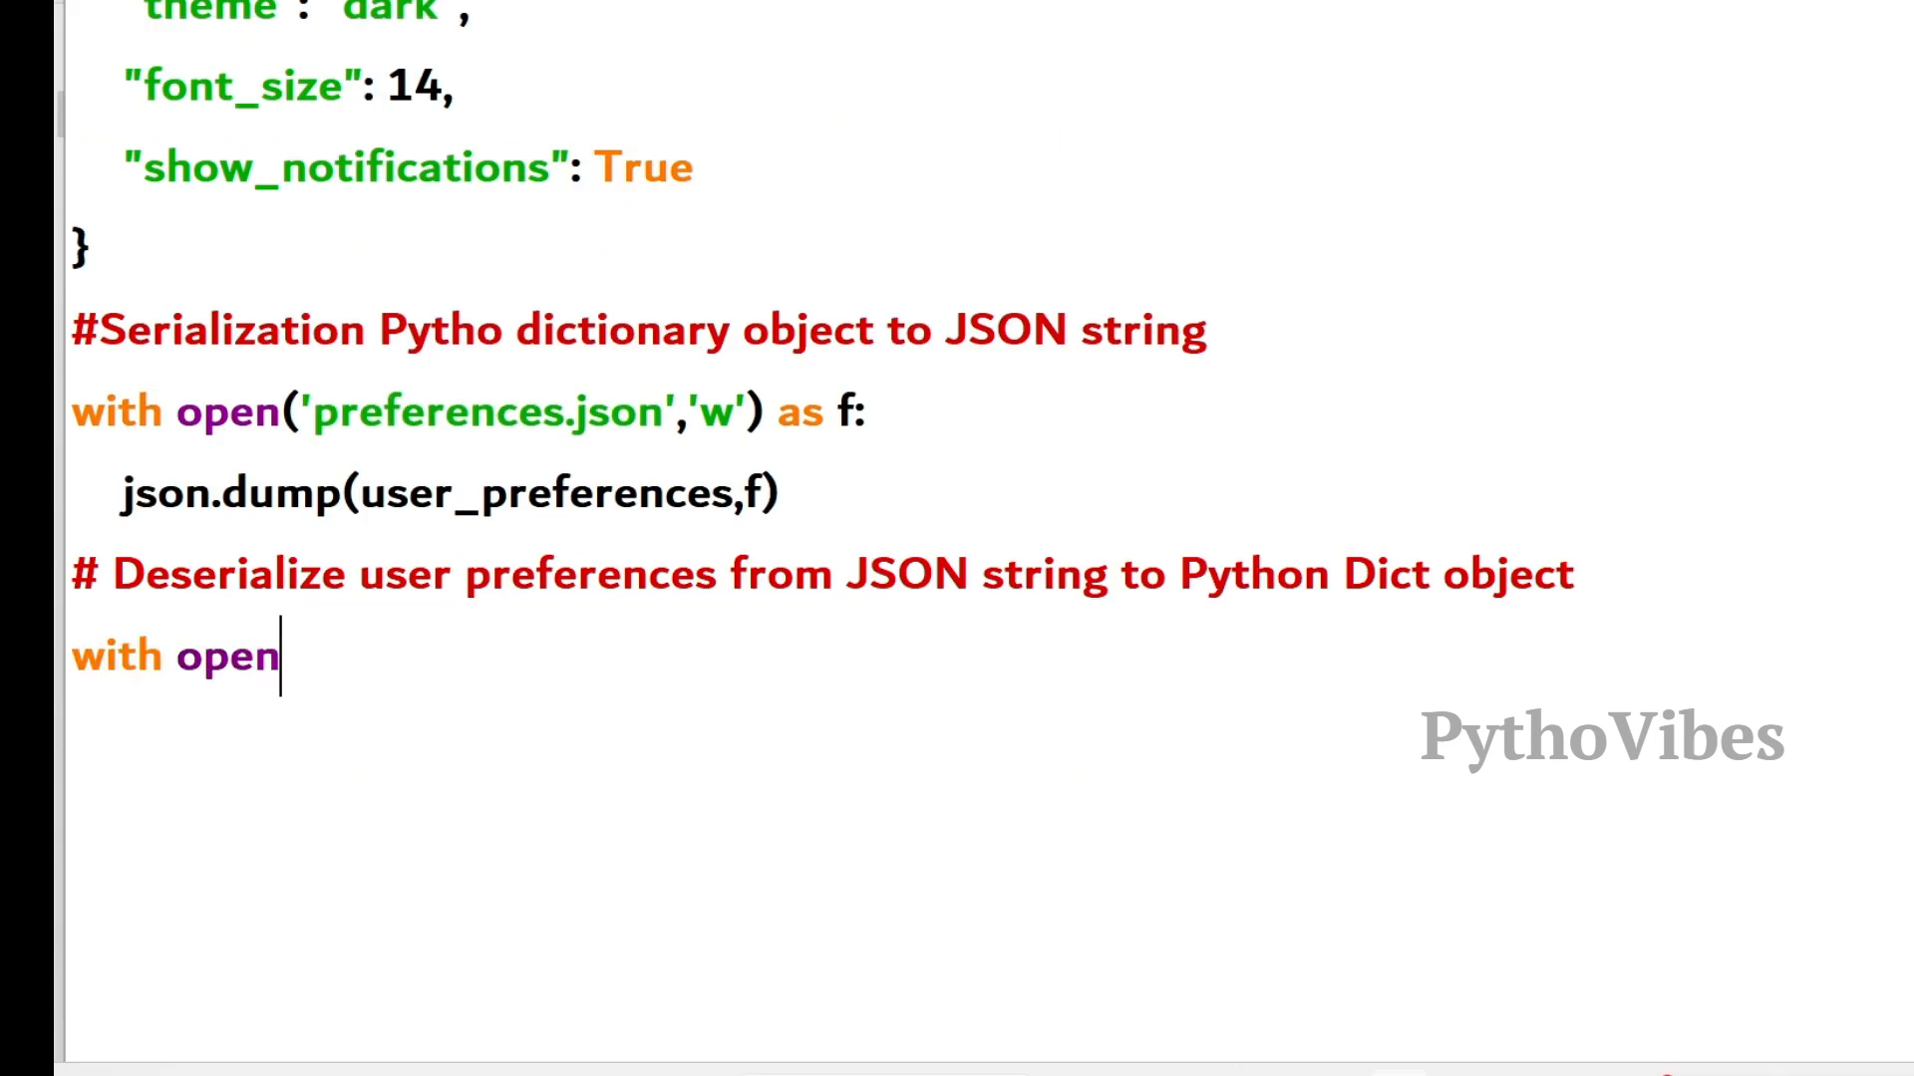
pyautogui.write("('preferences.json'")
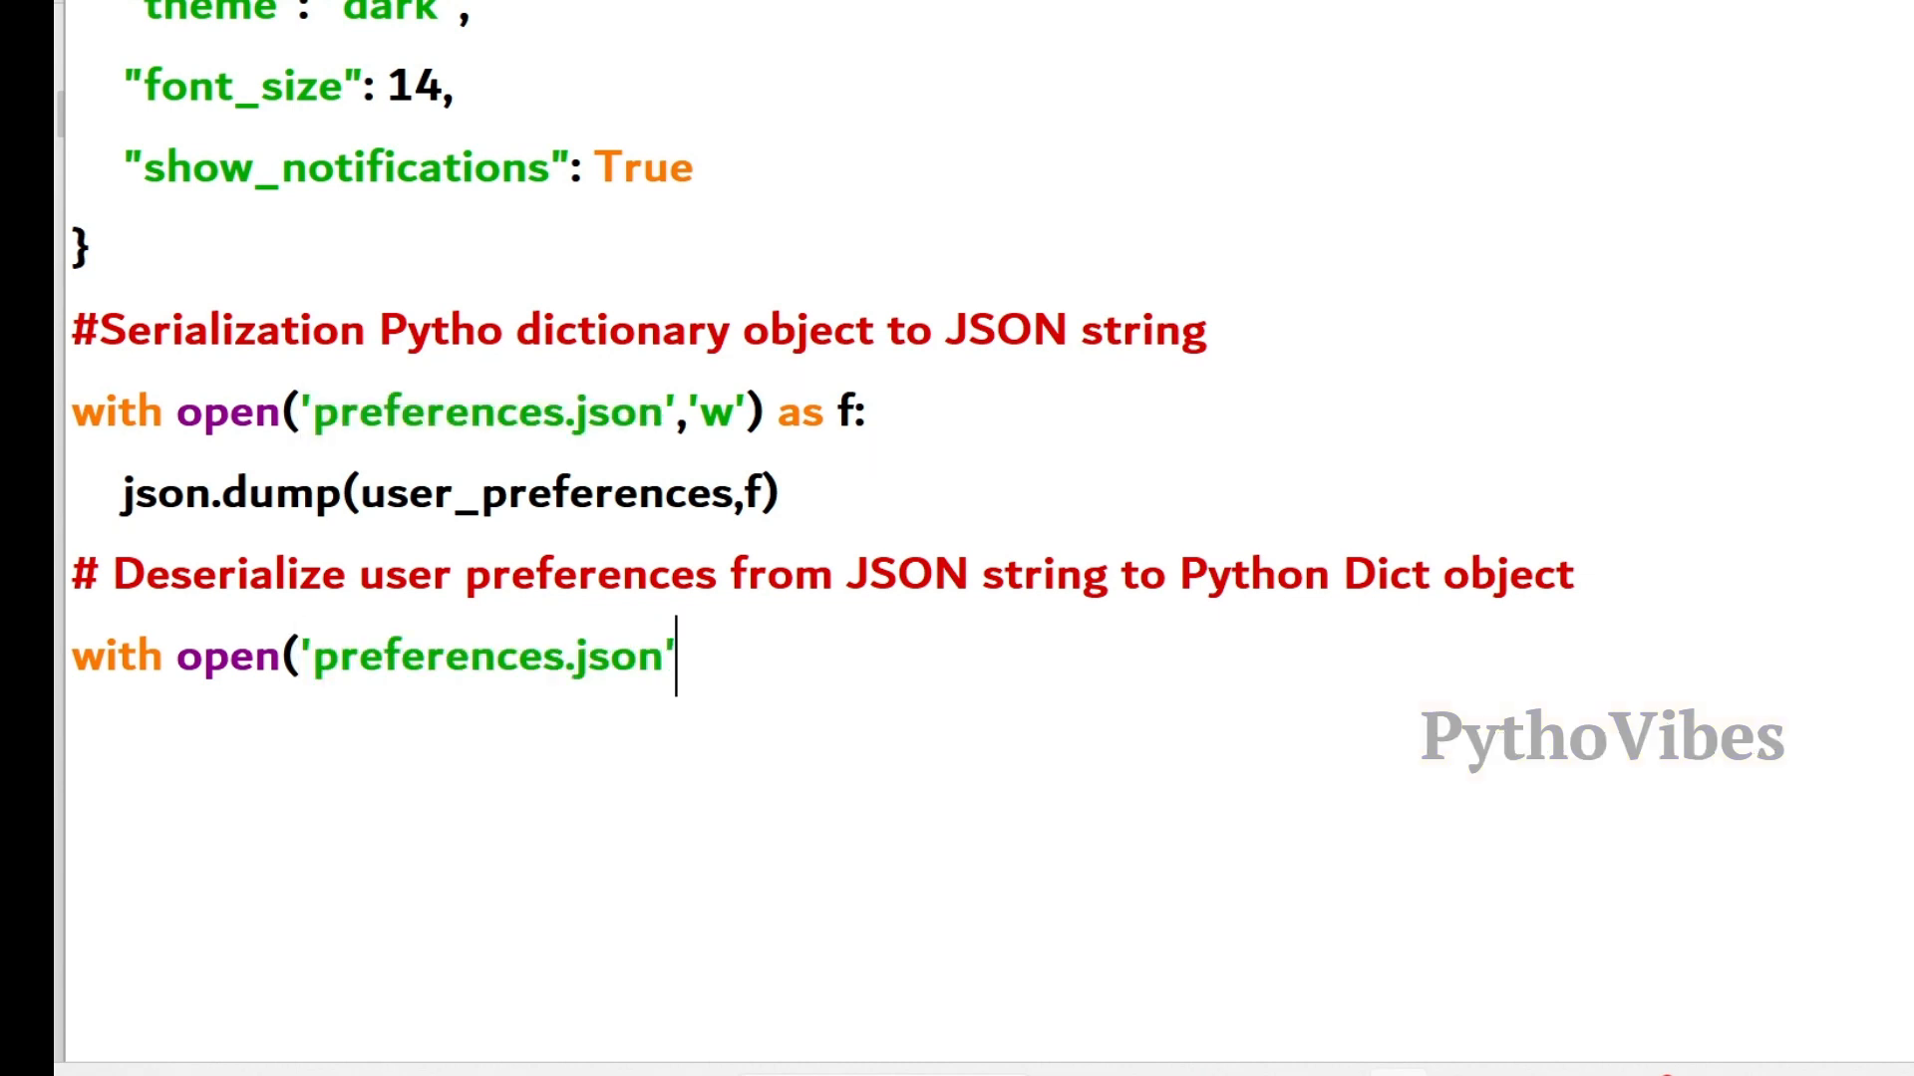
pyautogui.write(",'r') as")
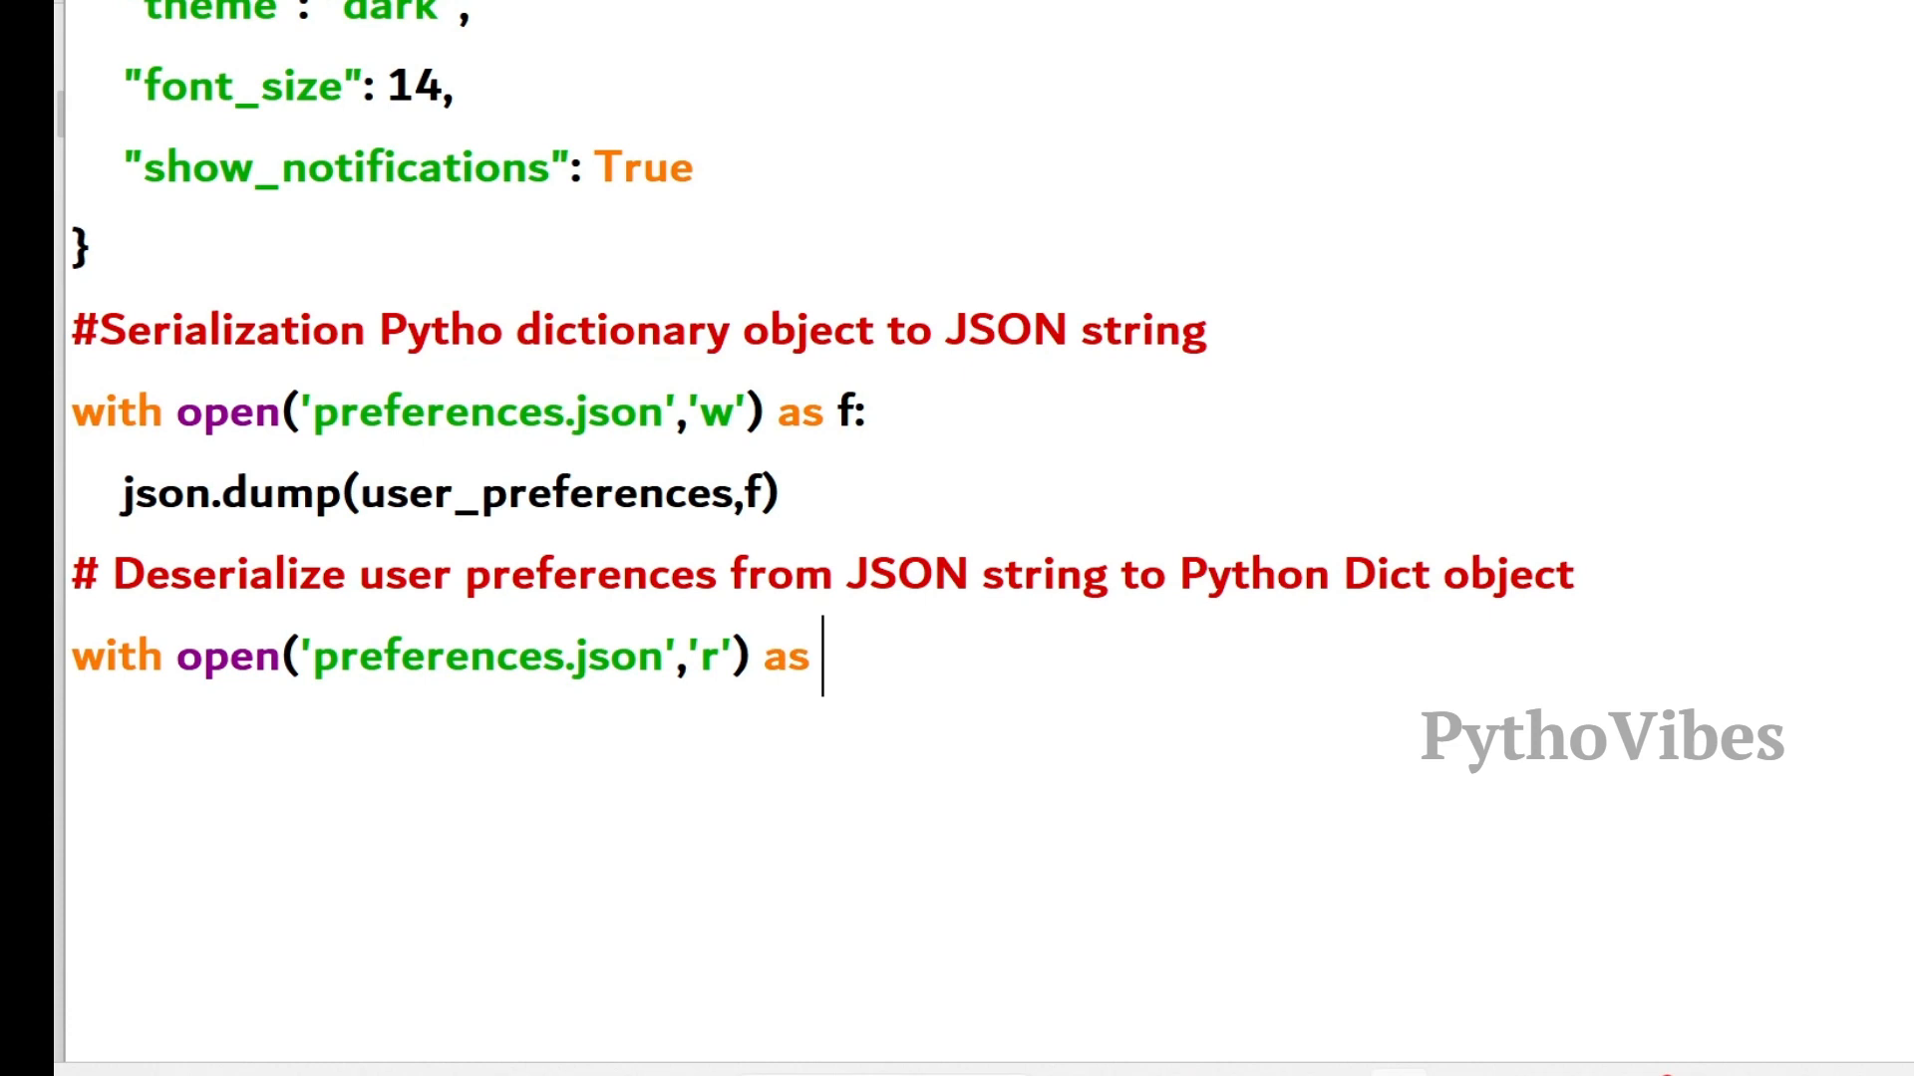
pyautogui.write('f:')
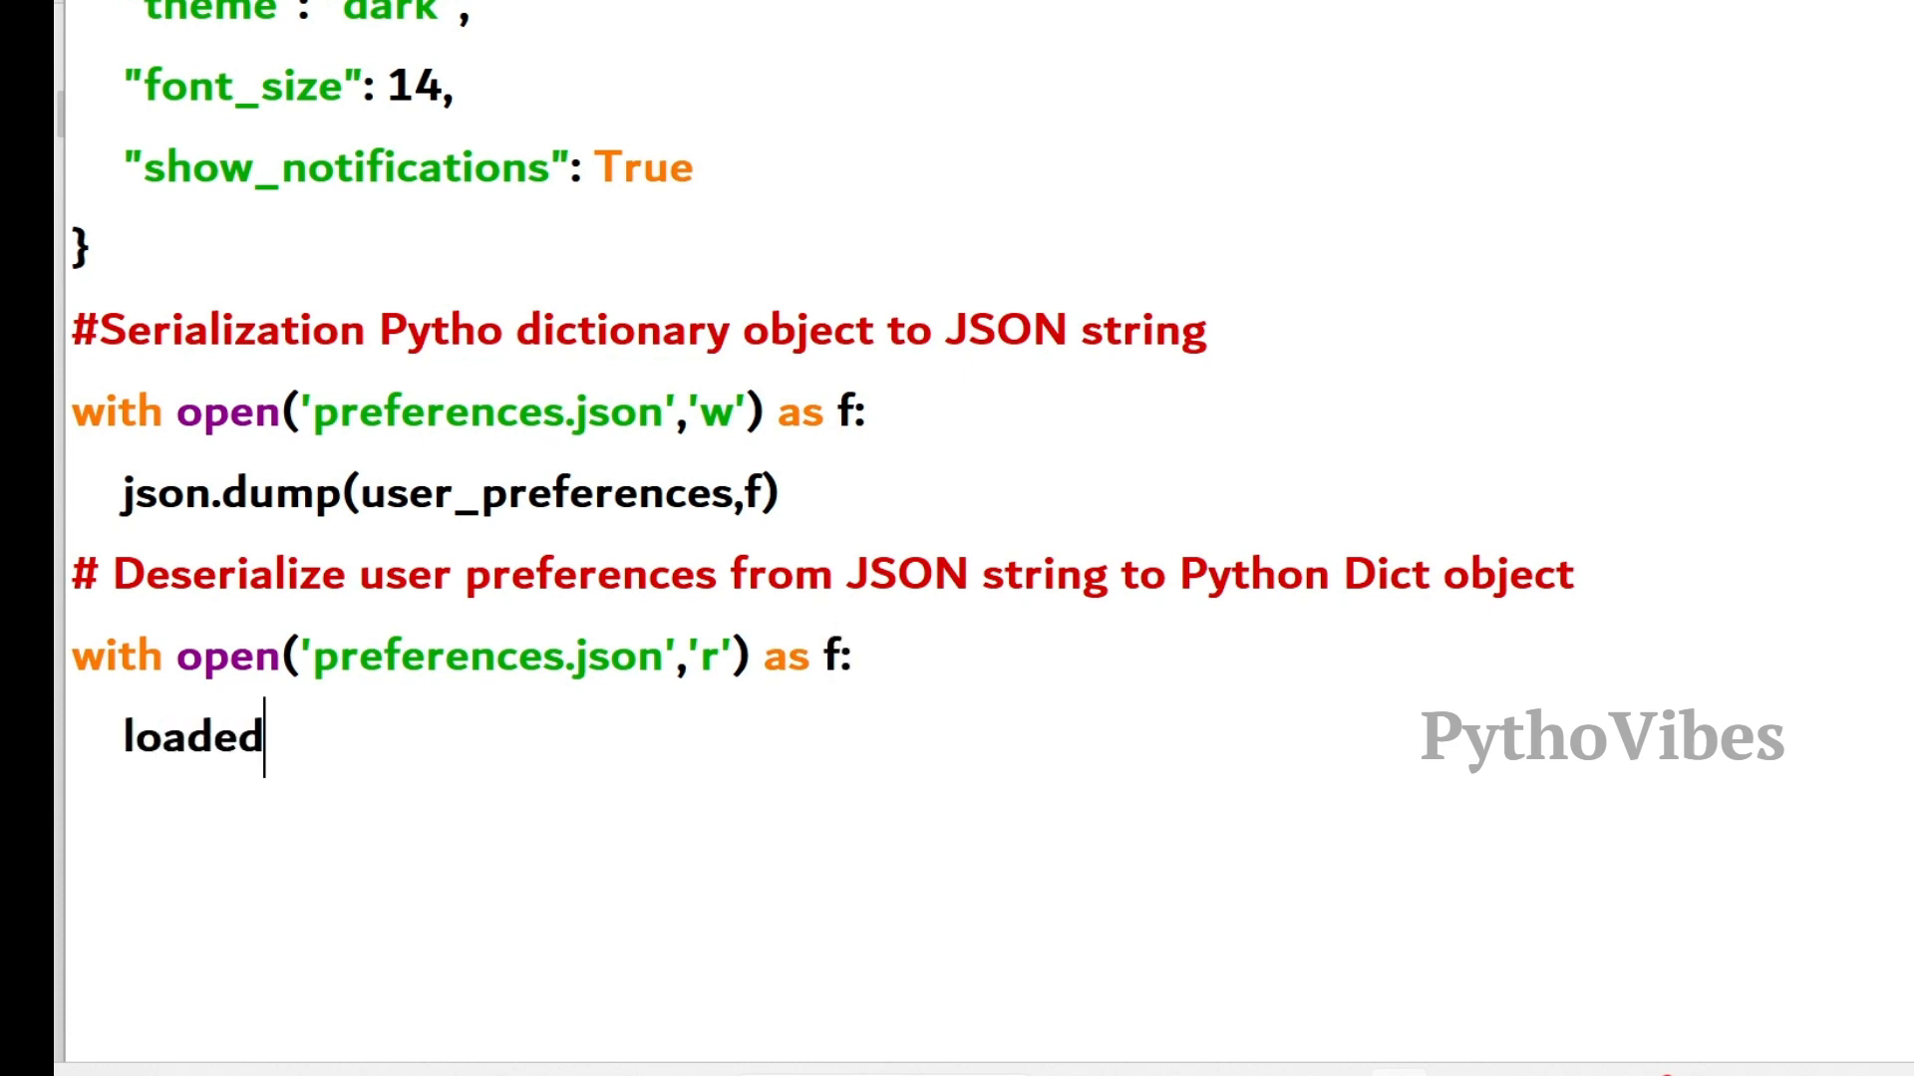
# - Load the file into loaded_preferences with json.load(f) and print loaded_preferences
pyautogui.write('_preferen')
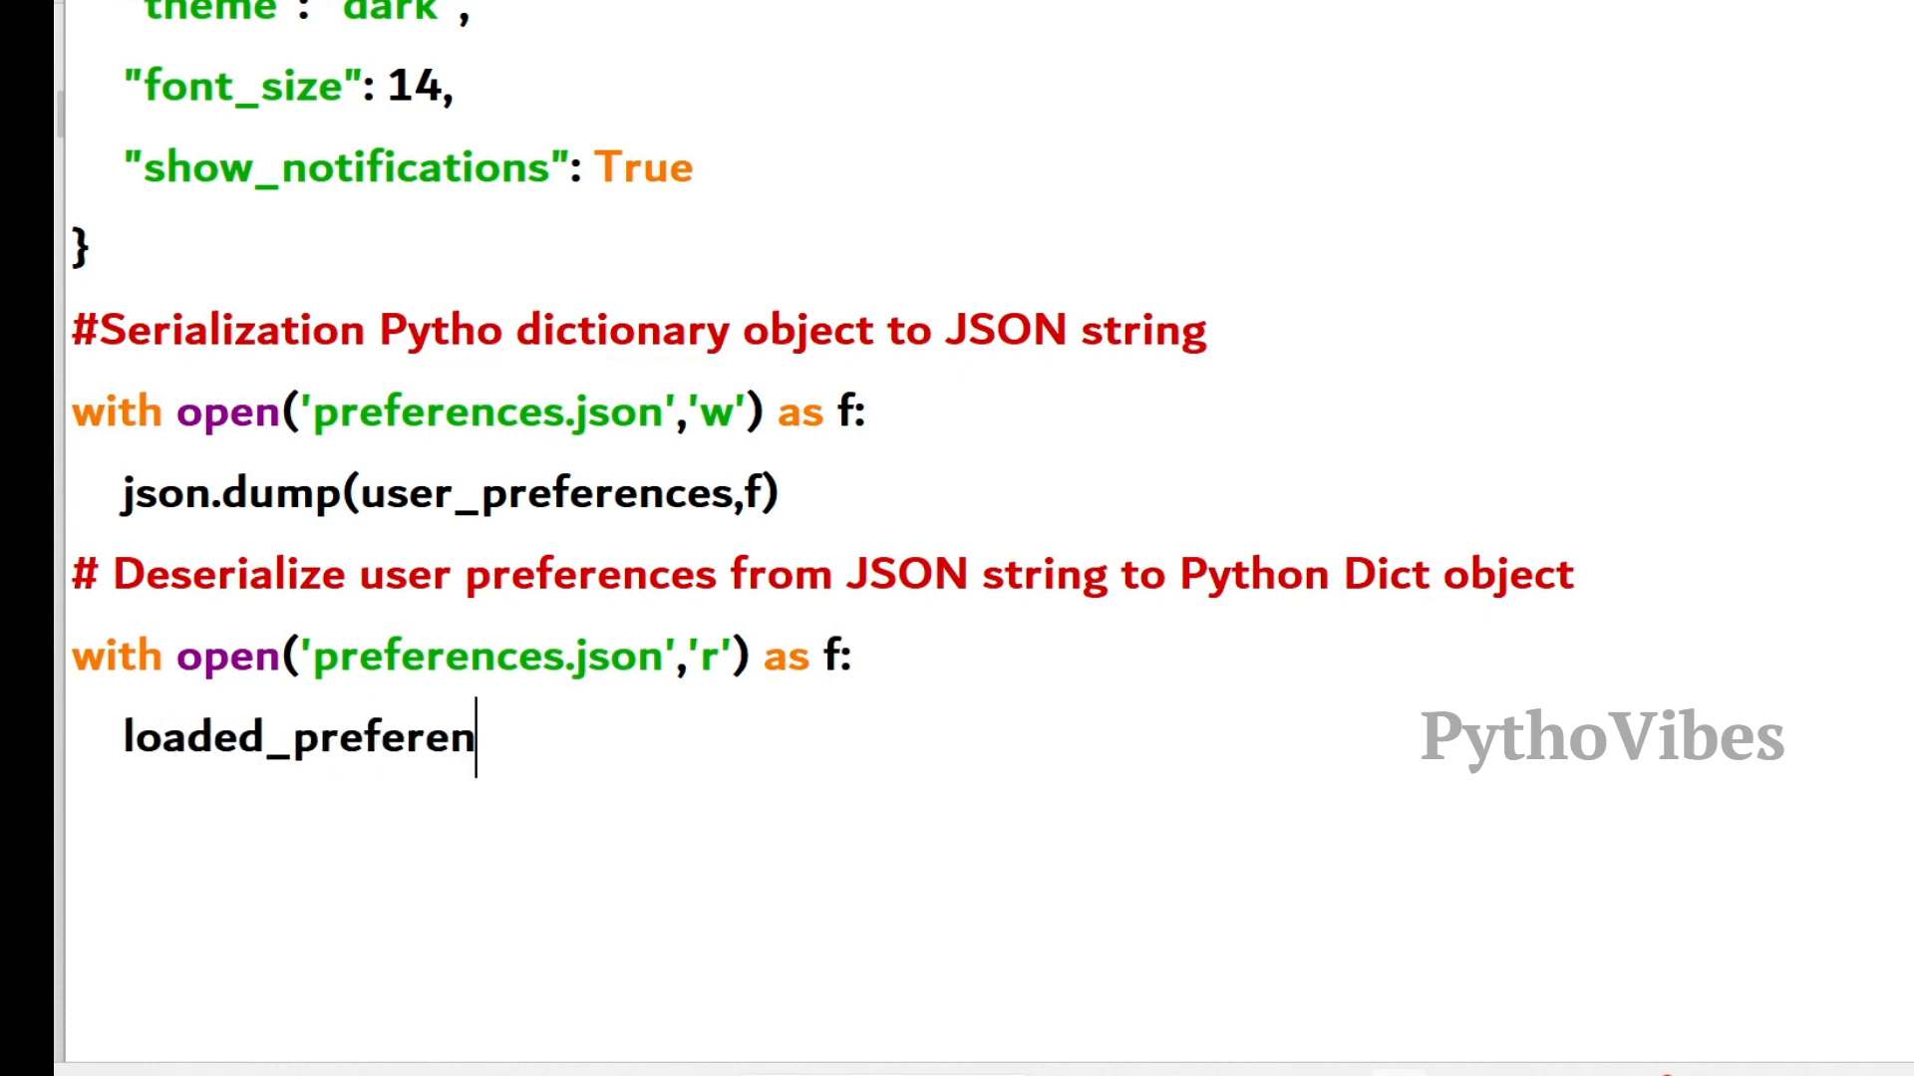
pyautogui.write('ces = json.')
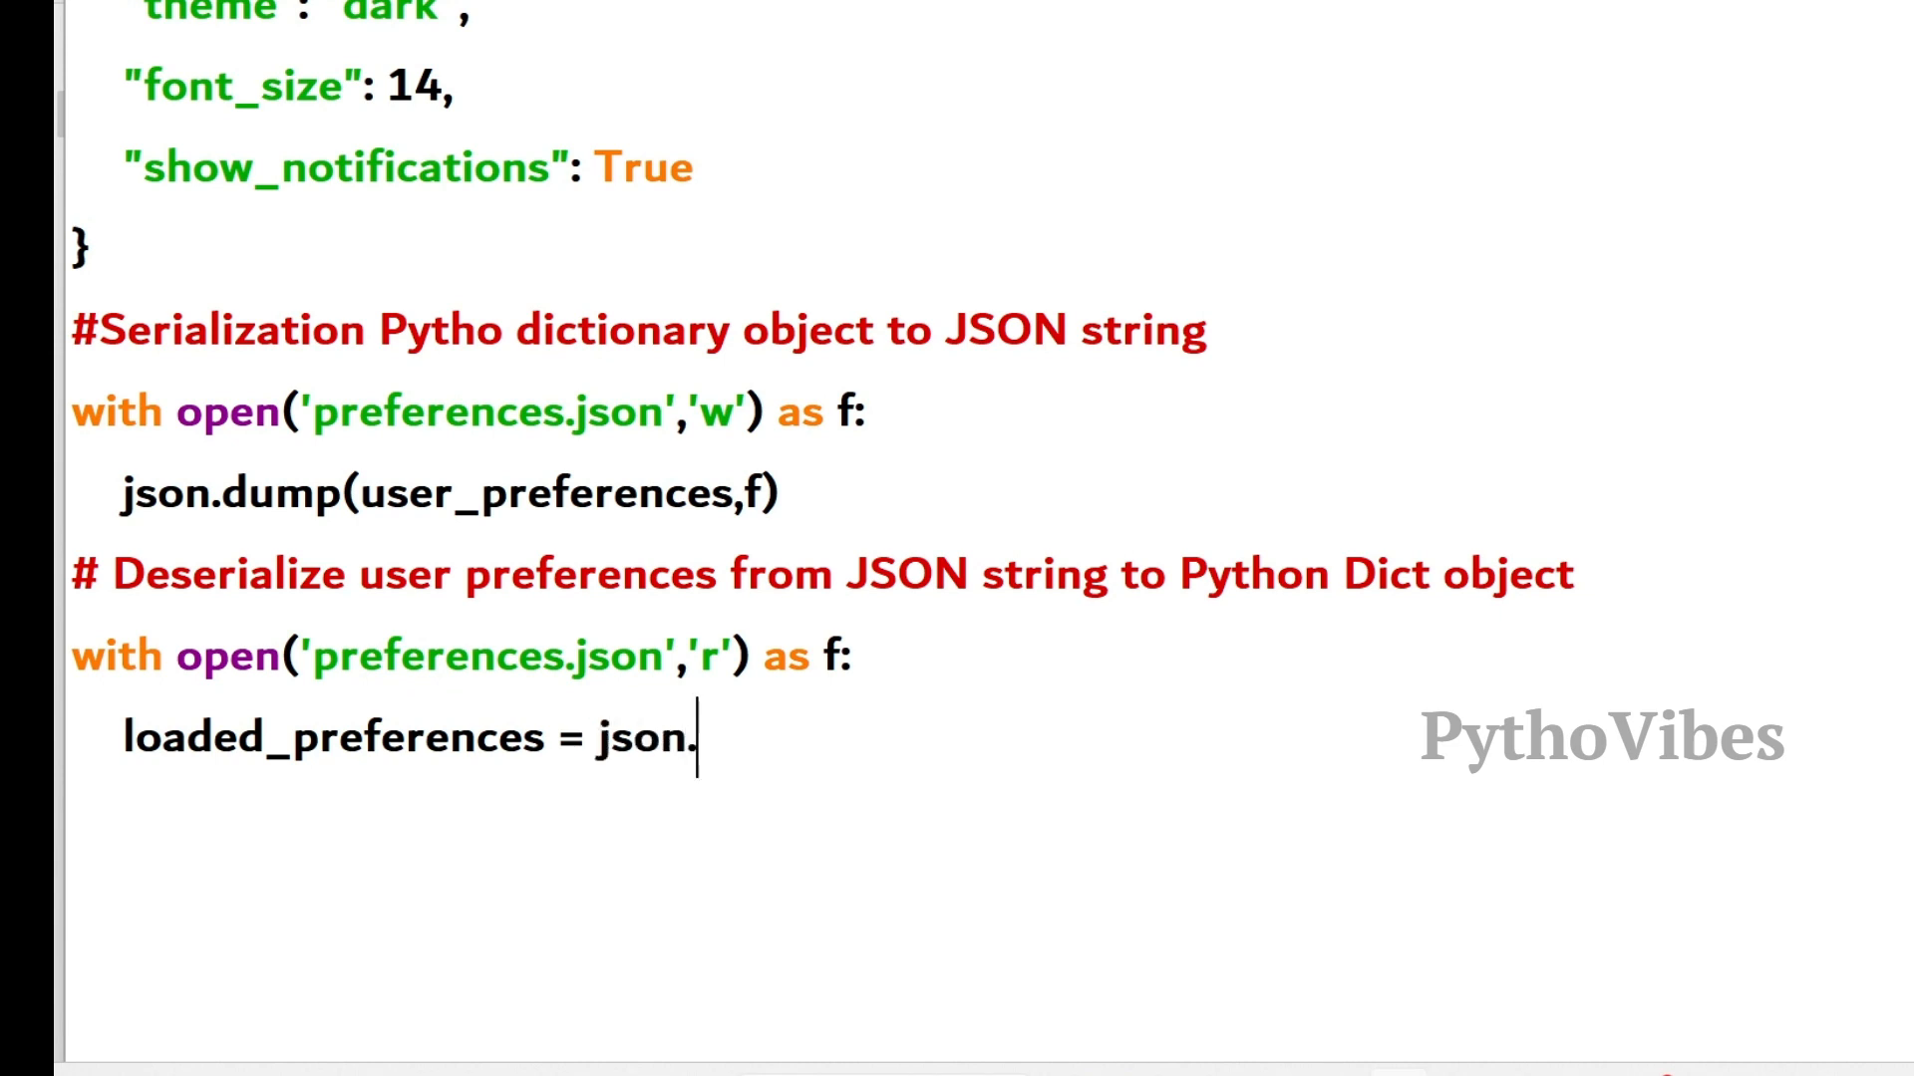
pyautogui.write('load(')
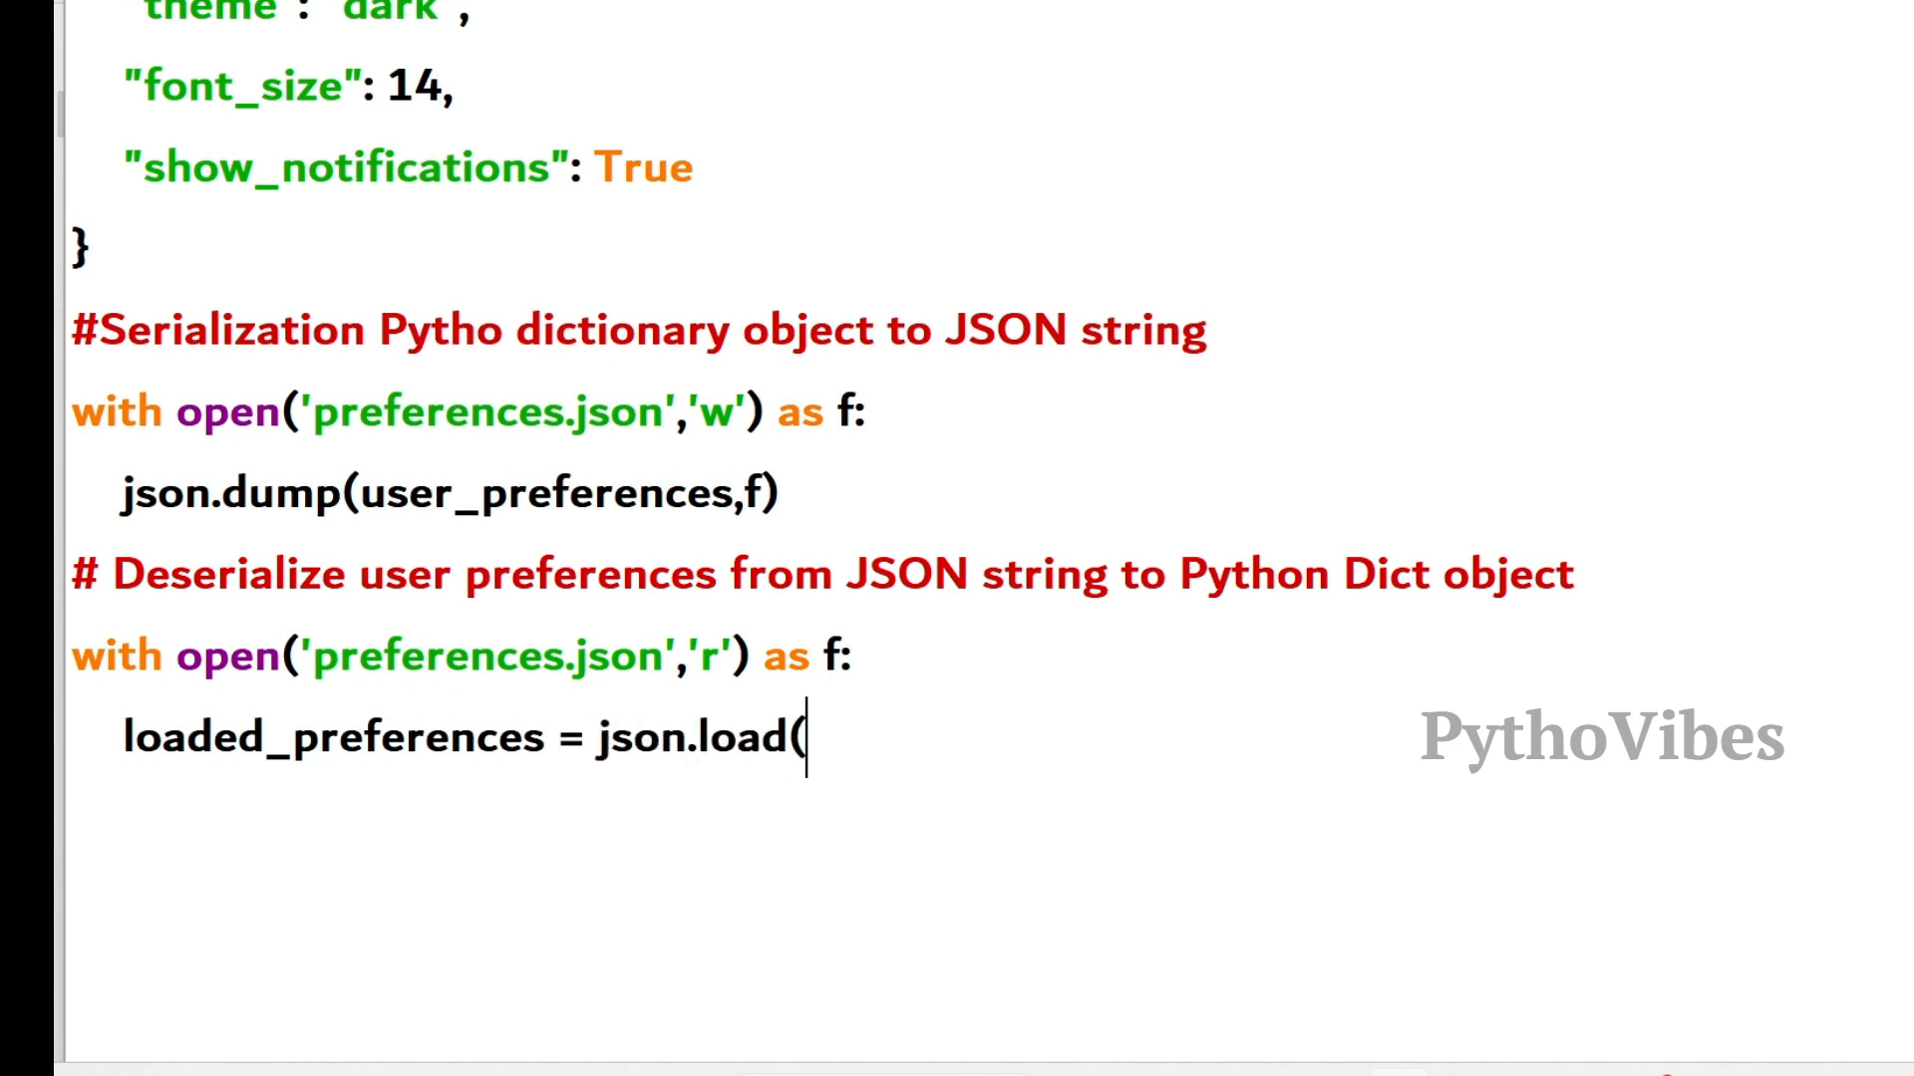
pyautogui.write('f)')
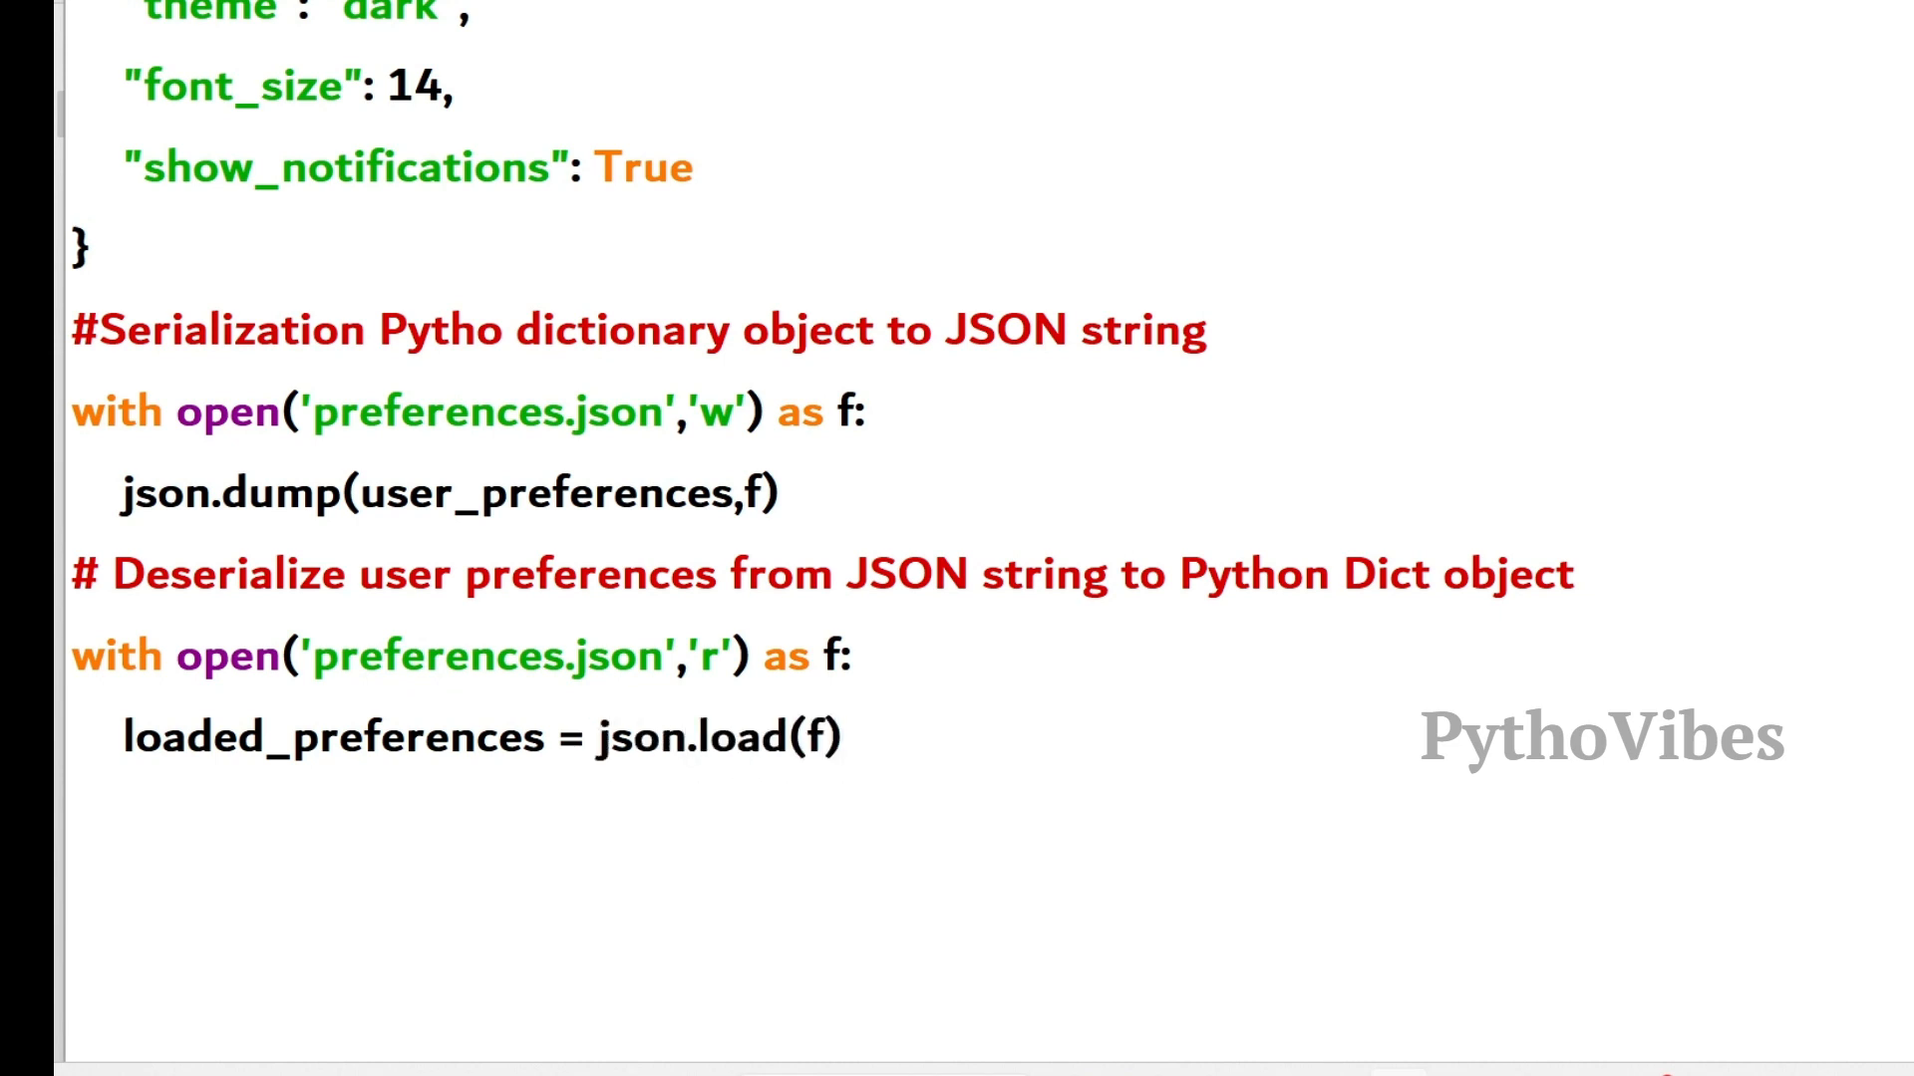
pyautogui.write('print(loaded_preferences)')
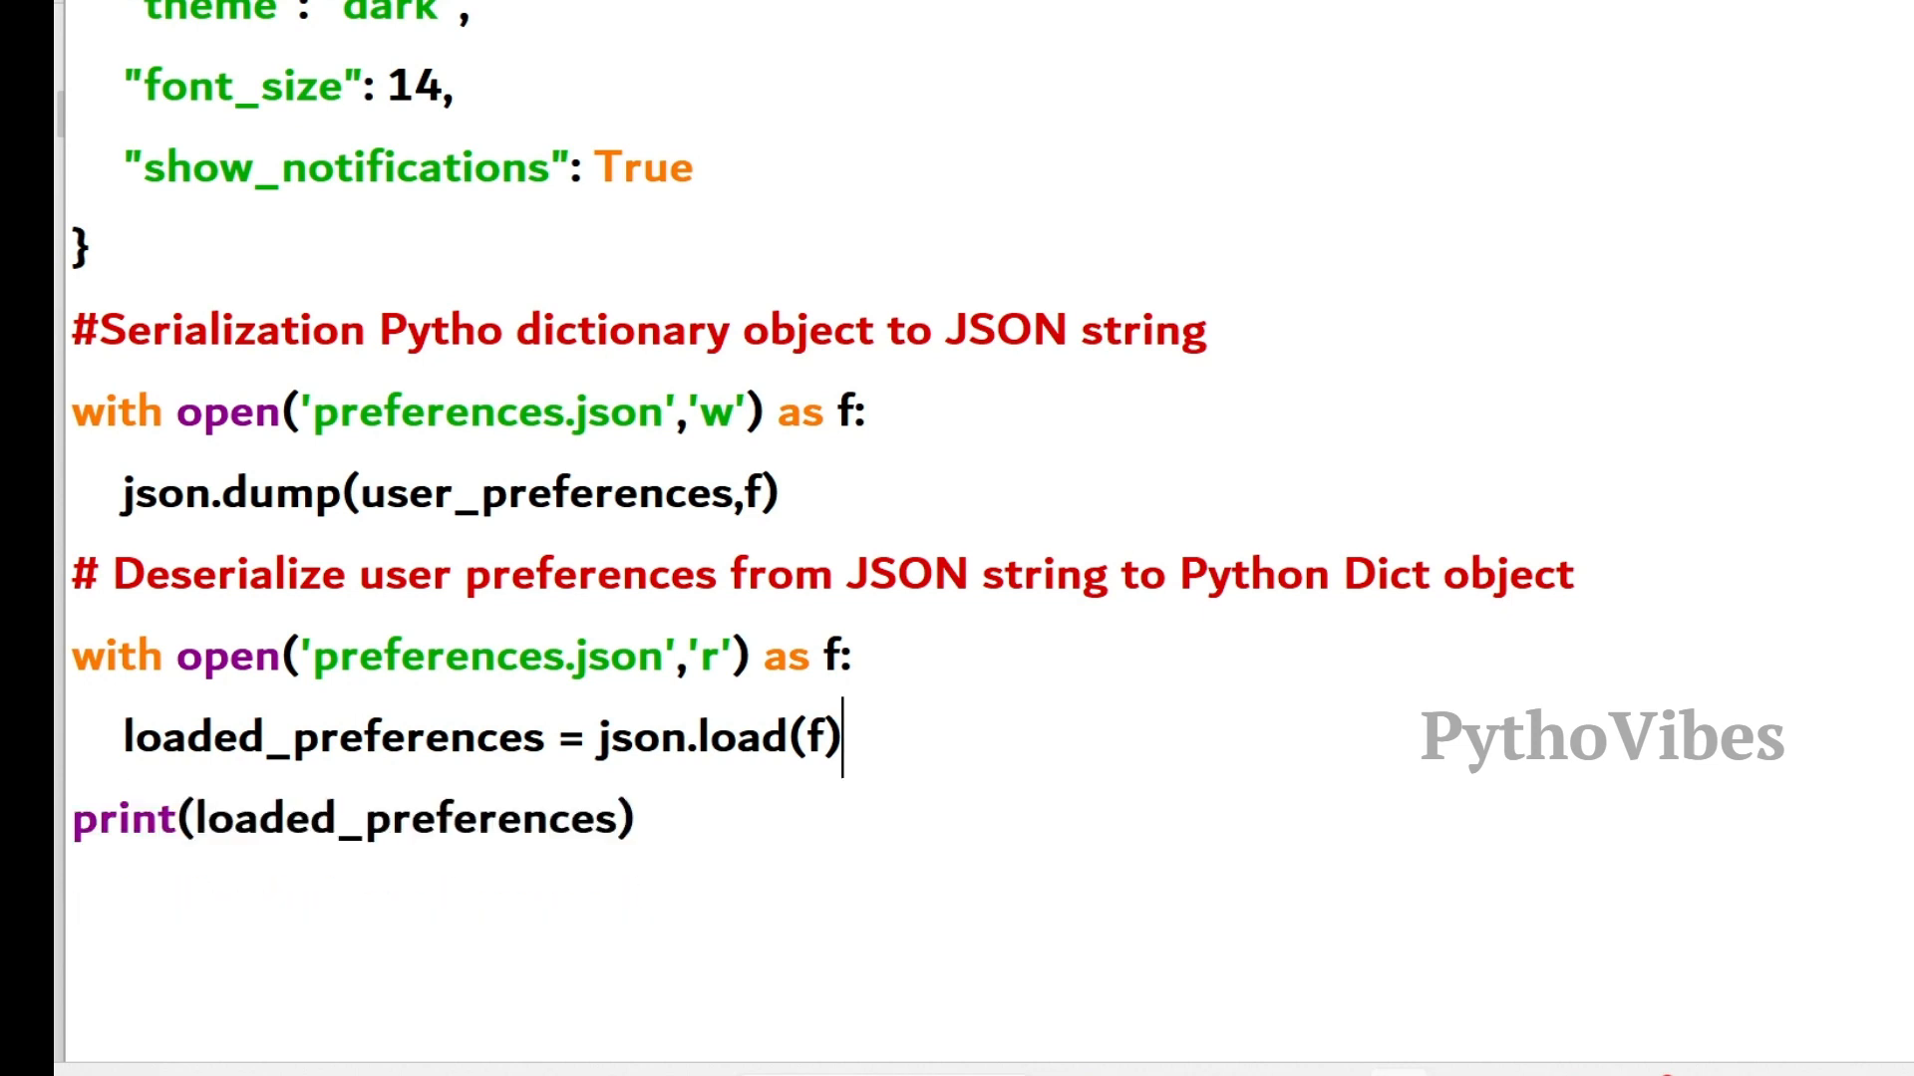
pyautogui.press('F5')
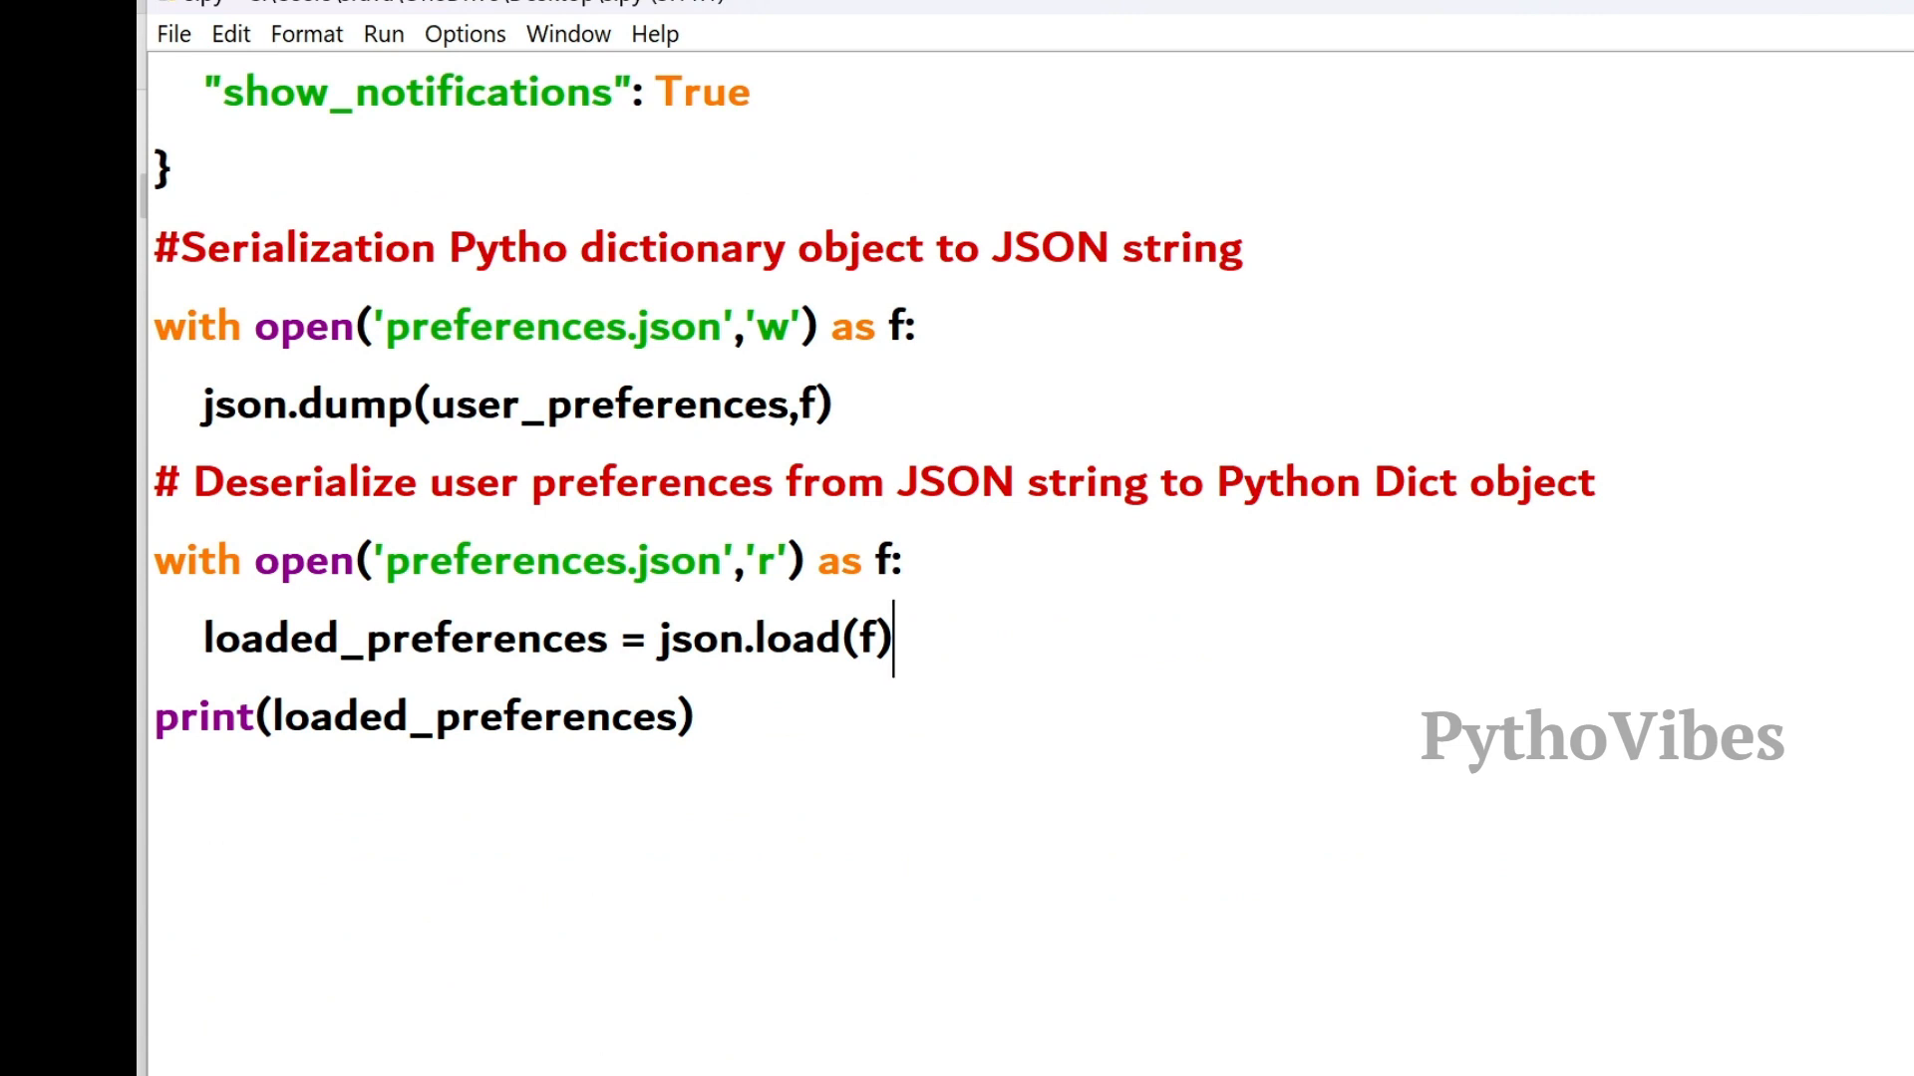
pyautogui.scroll(3)
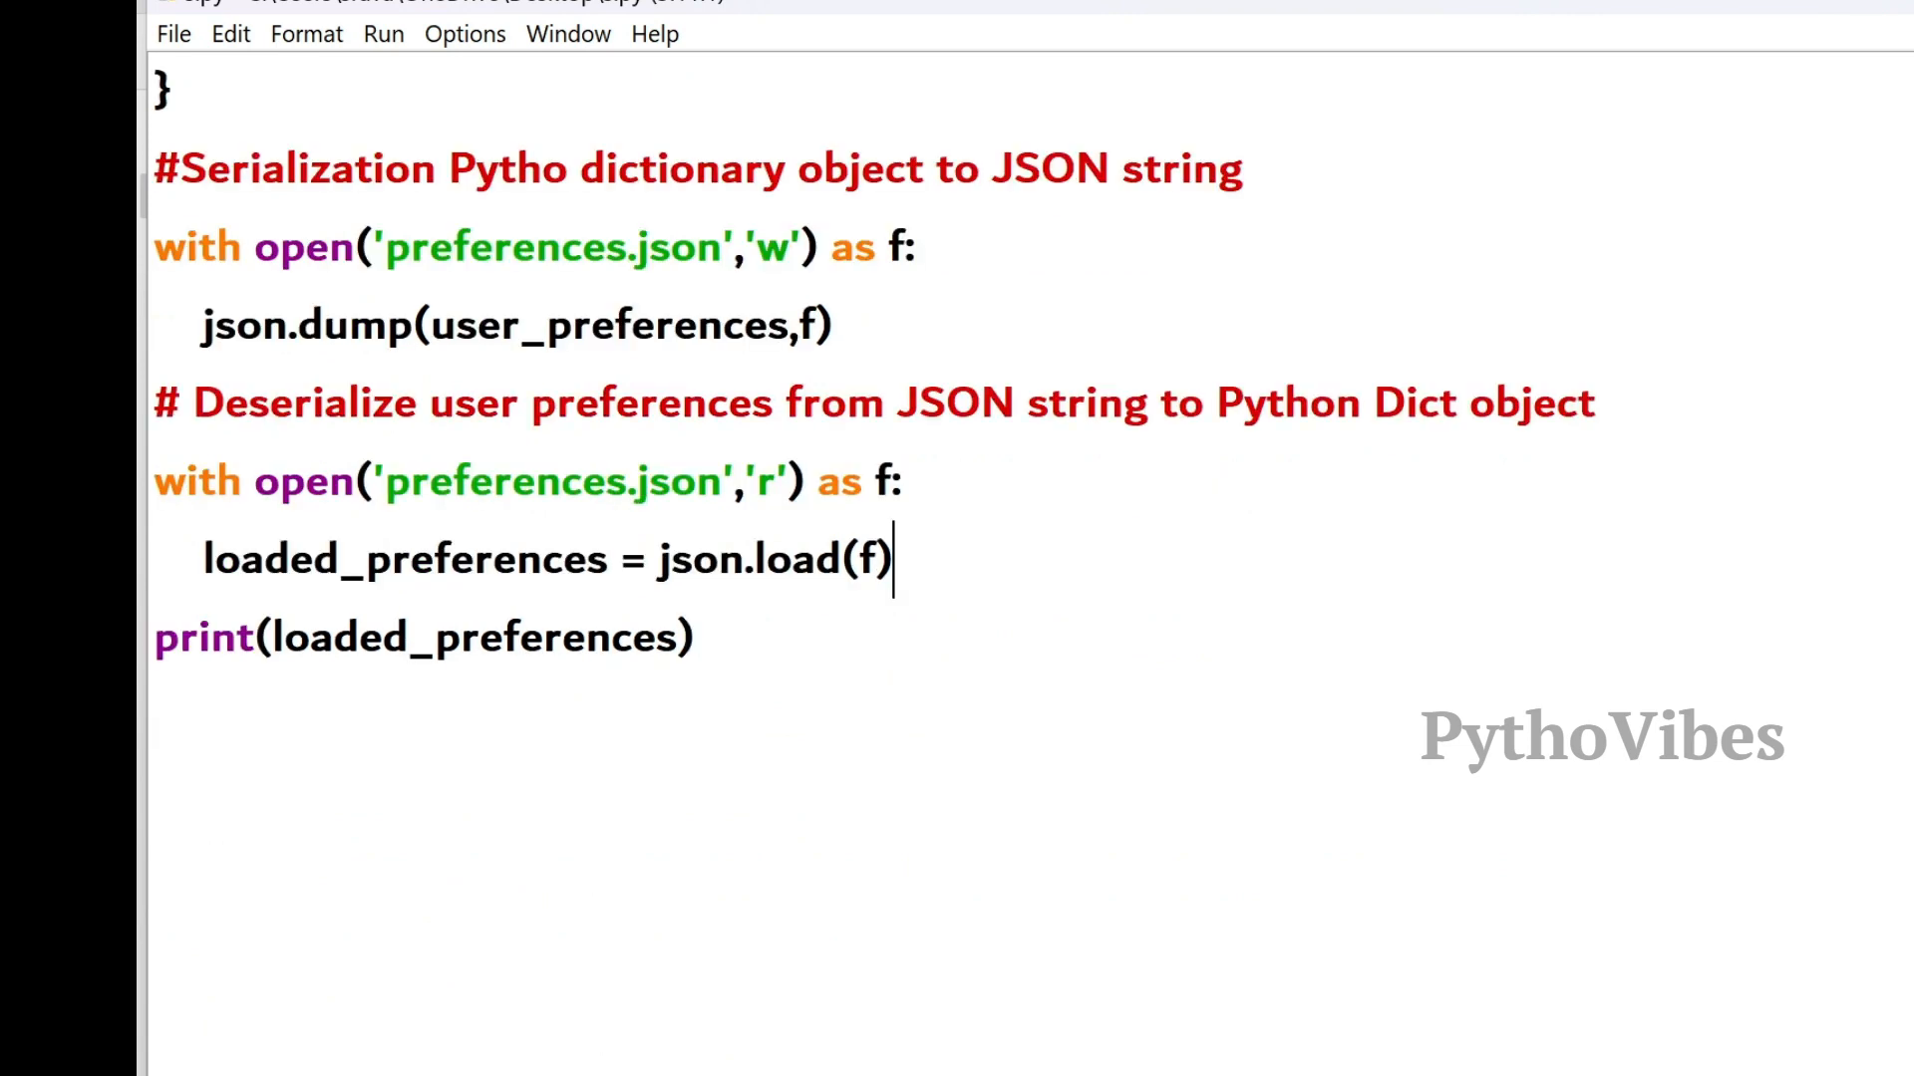